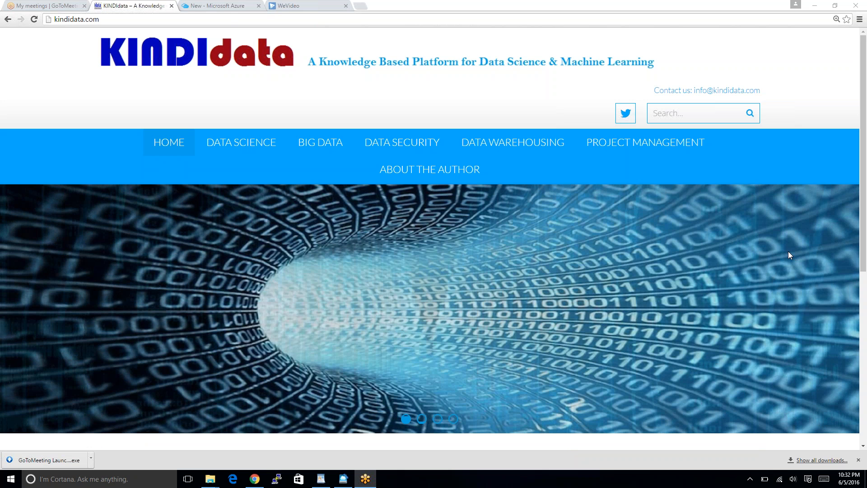
Step: Close the New marketplace blade and return to the Azure dashboard
left_click(215, 4)
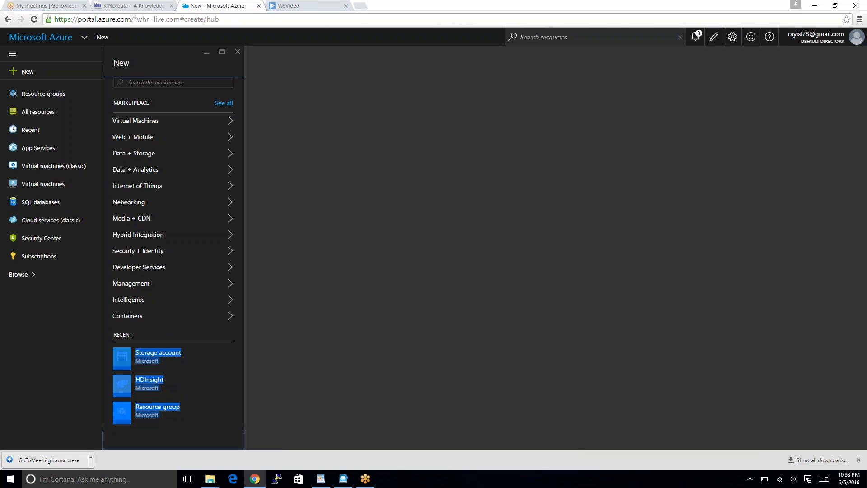
mouse_move(175, 59)
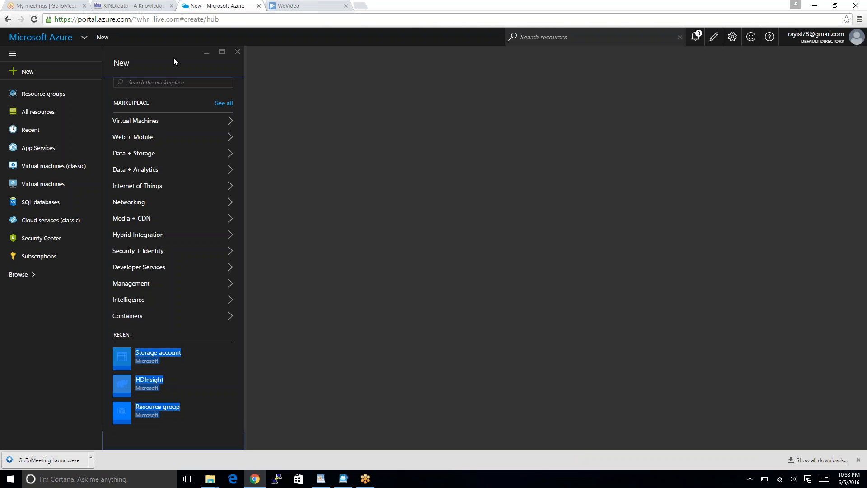
mouse_move(361, 115)
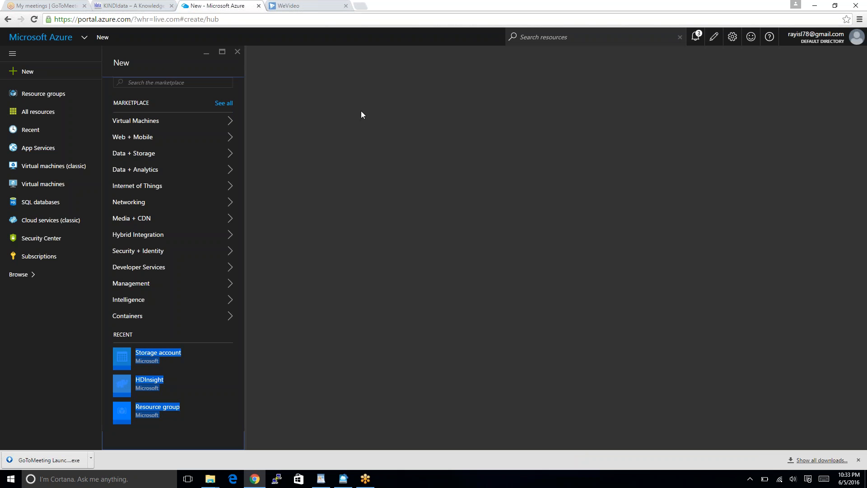
mouse_move(171, 76)
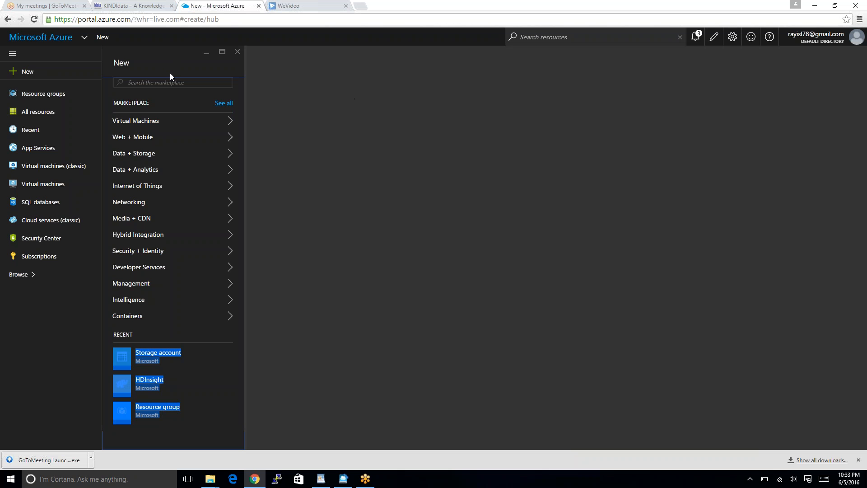
mouse_move(66, 84)
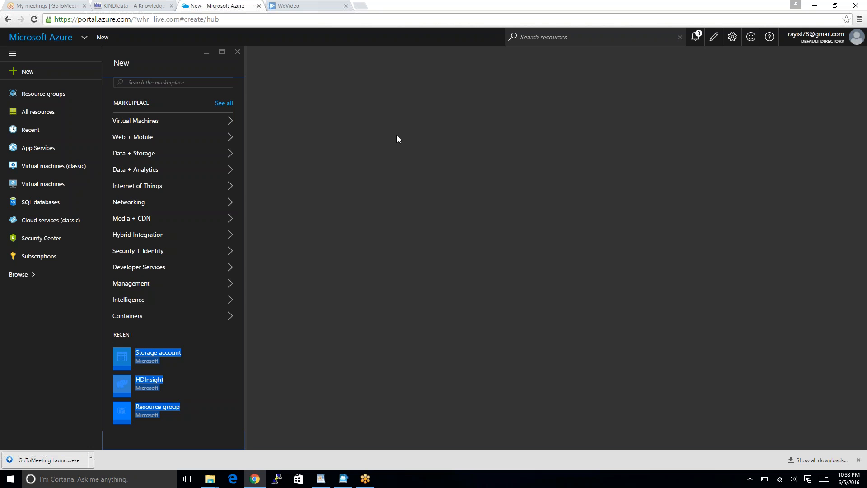
left_click(41, 37)
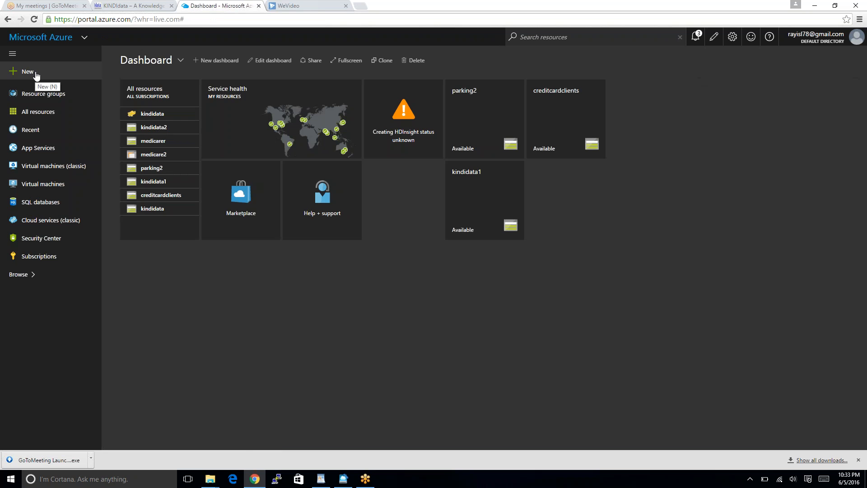
Step: View the Storage account creation form under Data + Storage, then collapse the side navigation
left_click(27, 72)
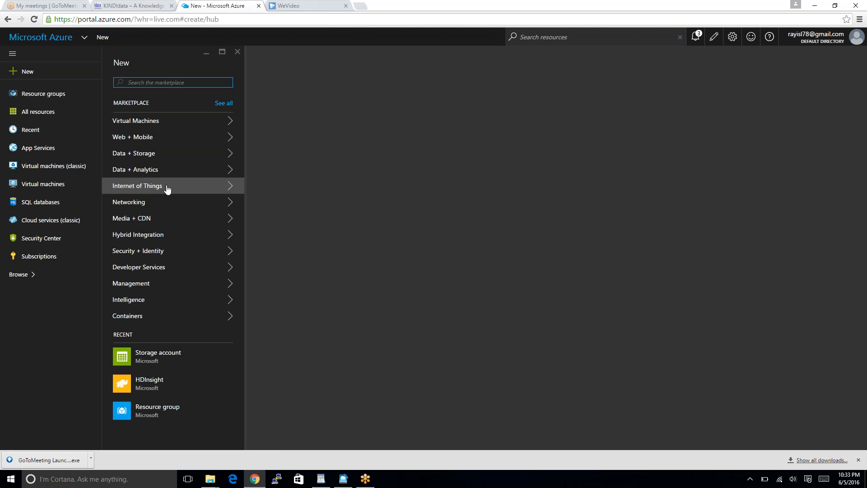
left_click(132, 153)
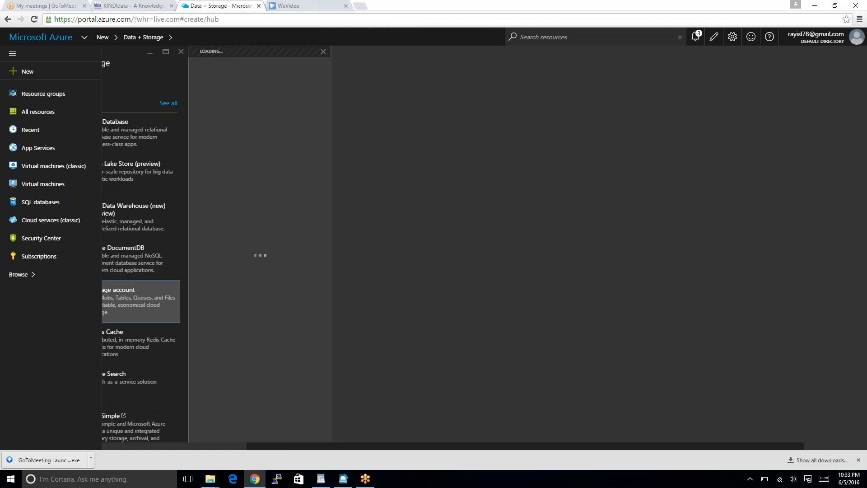
left_click(140, 301)
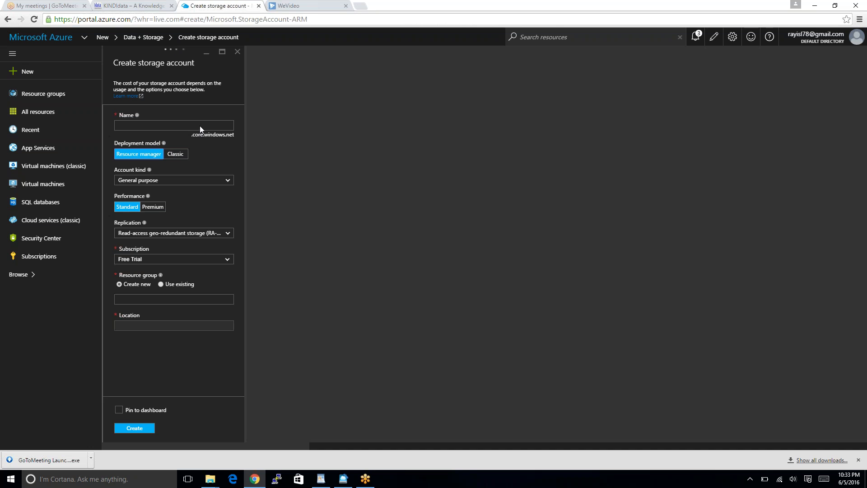
left_click(174, 325)
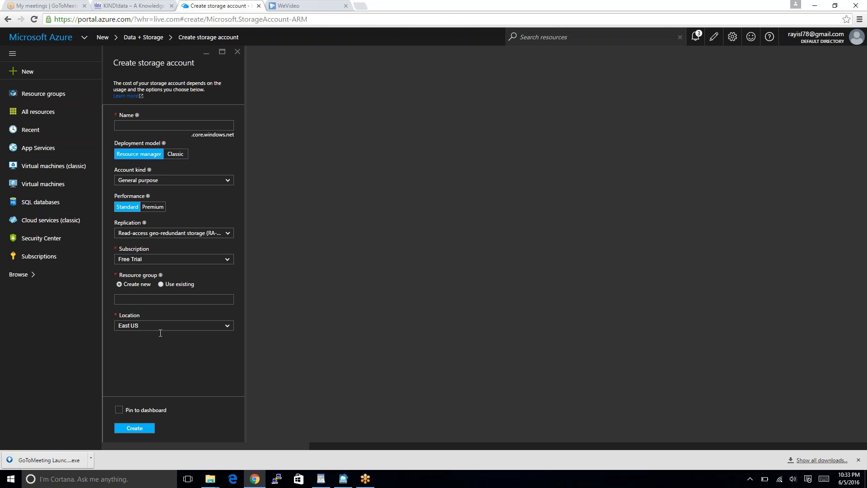
mouse_move(13, 54)
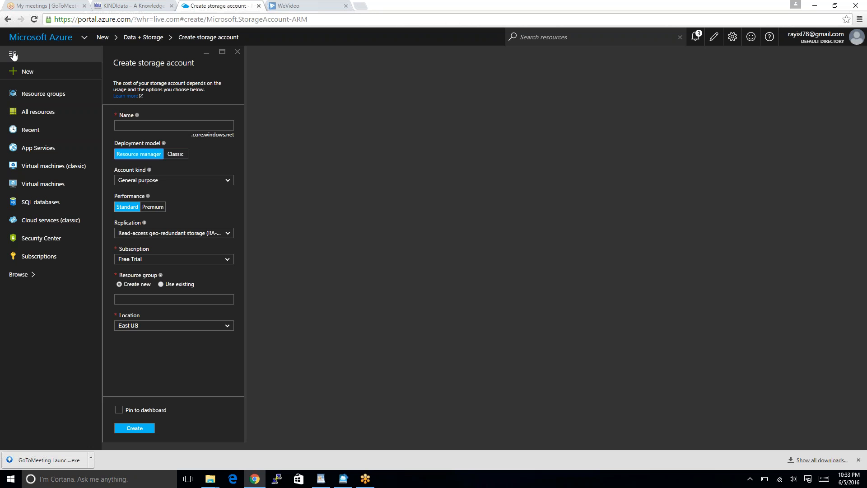
mouse_move(13, 52)
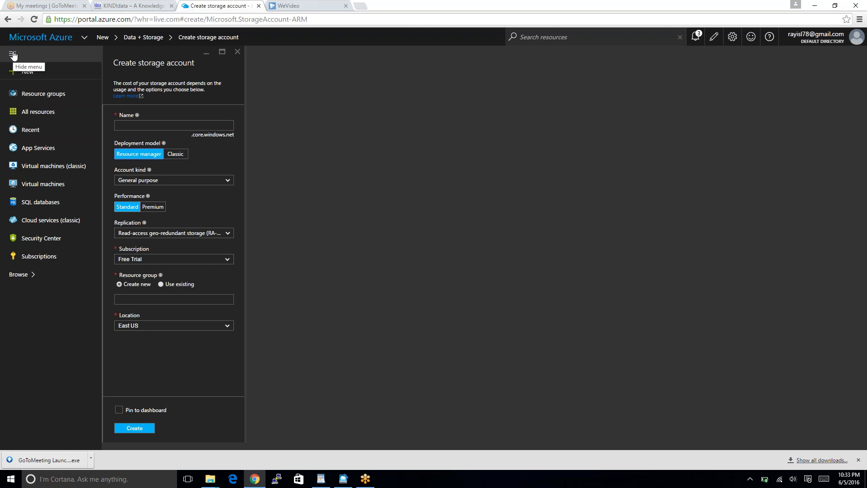
left_click(14, 55)
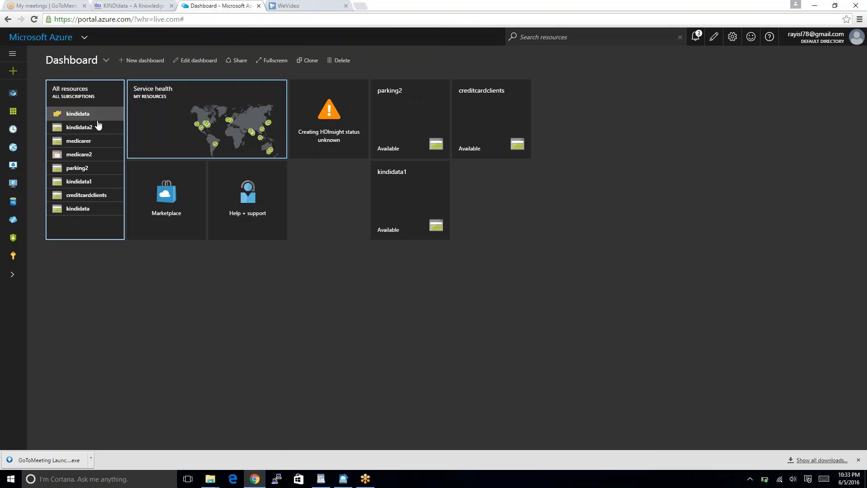
Step: Open the medicarer storage account from All resources and show its Settings list
left_click(77, 140)
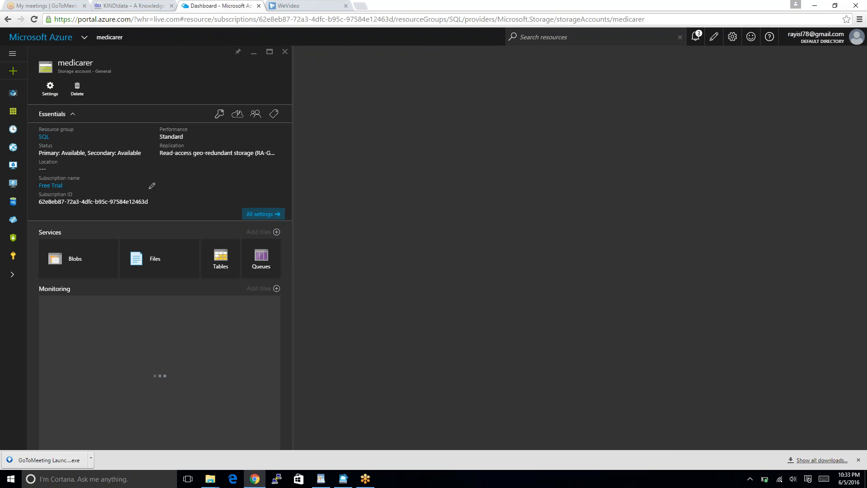
left_click(50, 88)
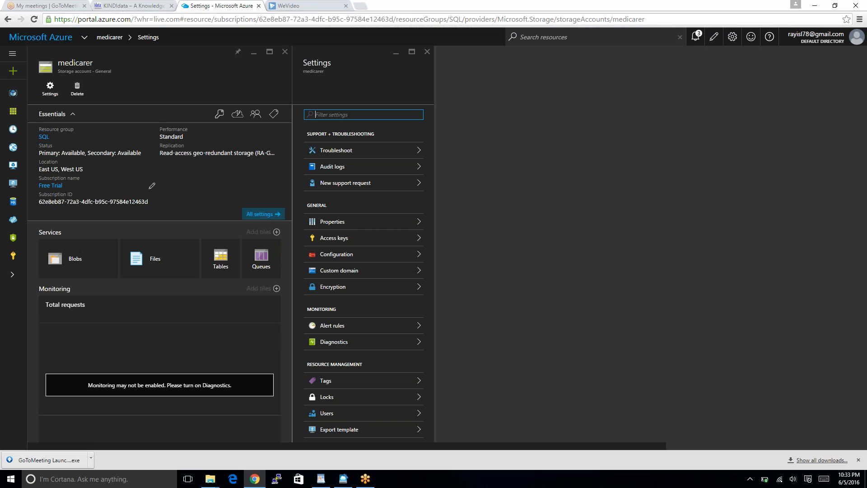
mouse_move(87, 141)
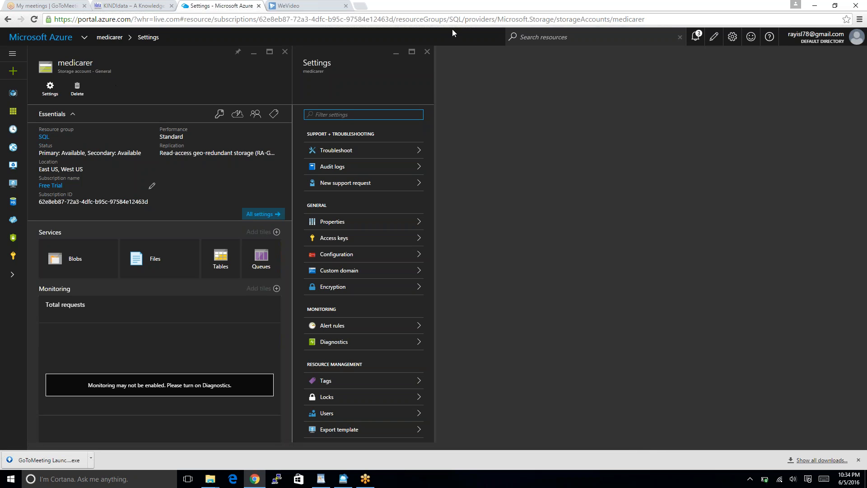
mouse_move(738, 246)
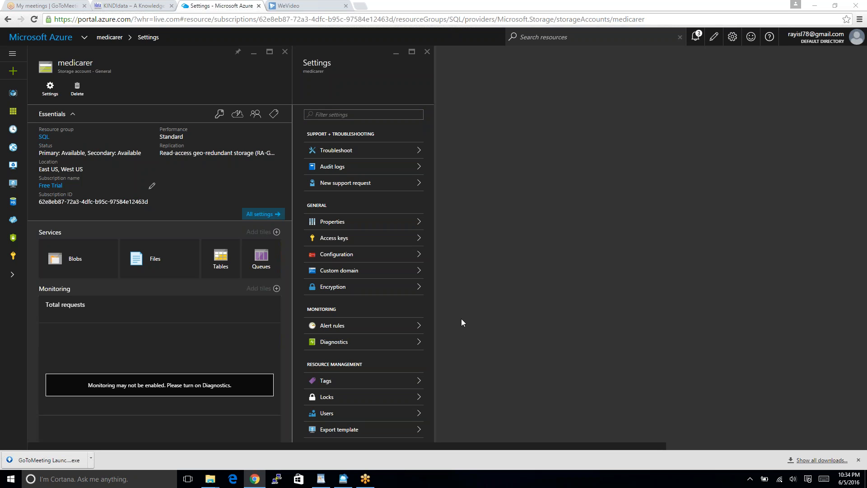
mouse_move(369, 284)
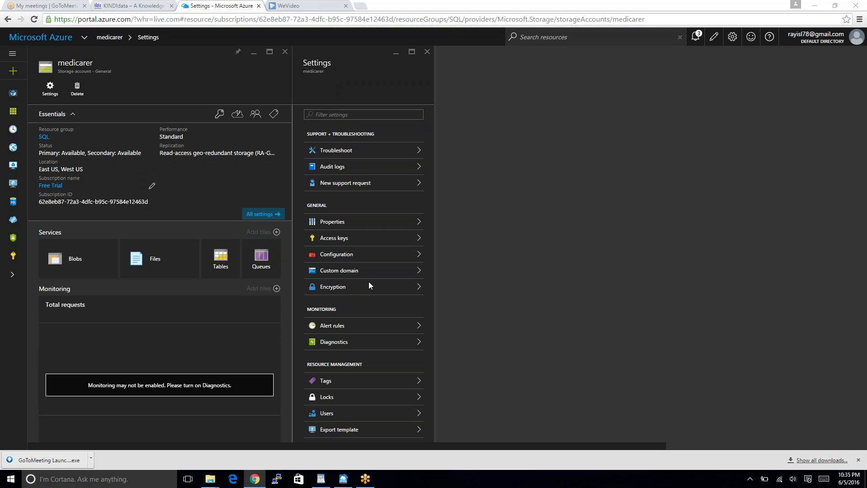
mouse_move(329, 468)
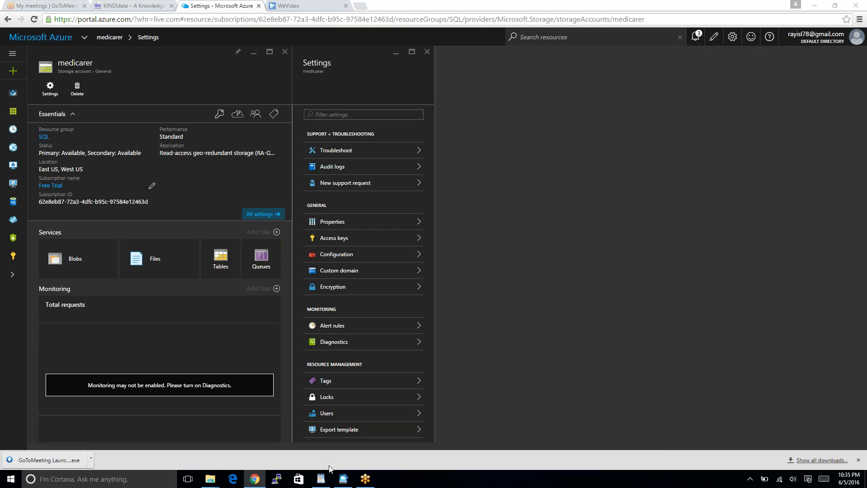
Step: In Azure Storage Explorer, select the medicarer account to list its container blobs
left_click(343, 478)
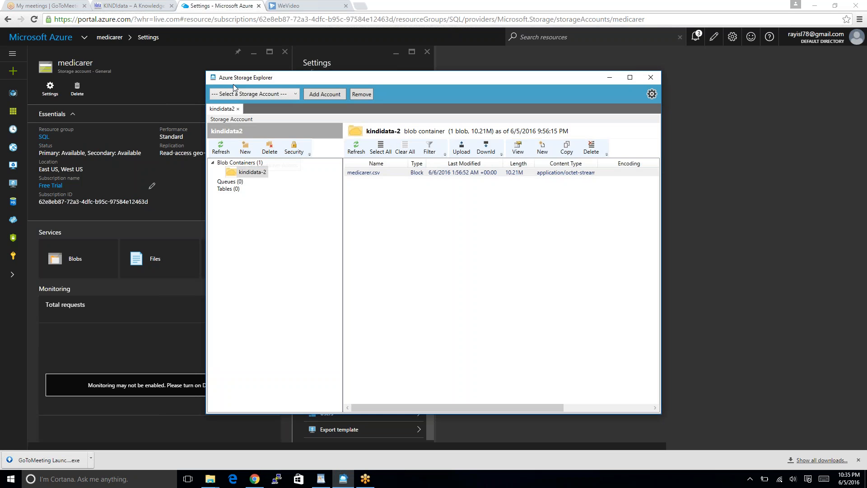
mouse_move(278, 85)
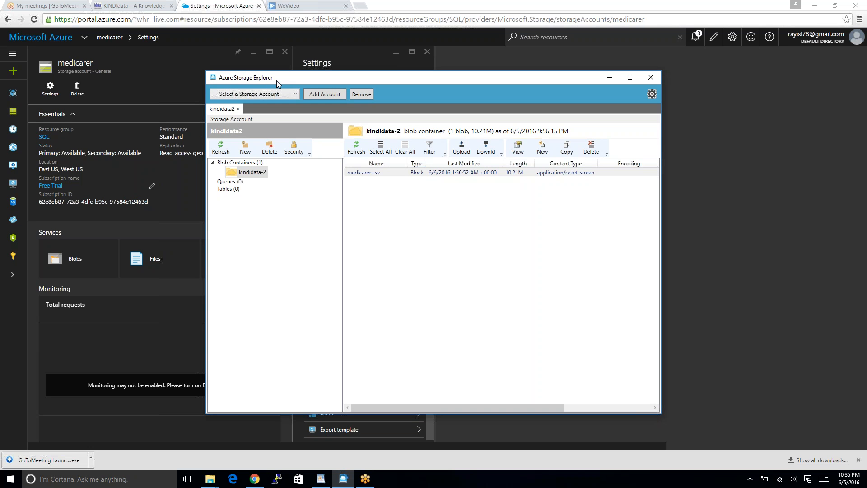
mouse_move(280, 80)
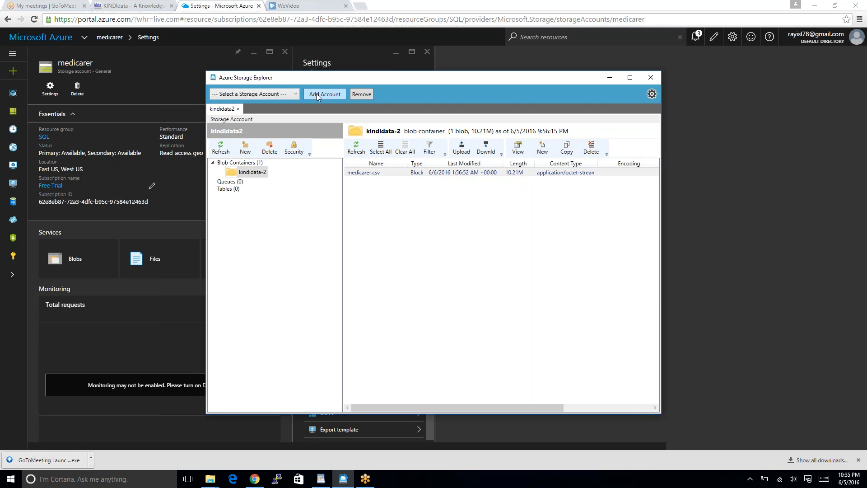
mouse_move(255, 175)
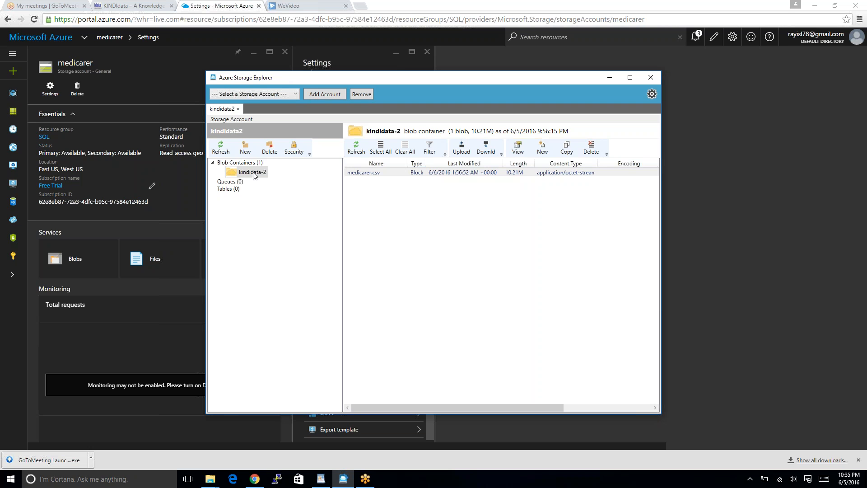
mouse_move(262, 181)
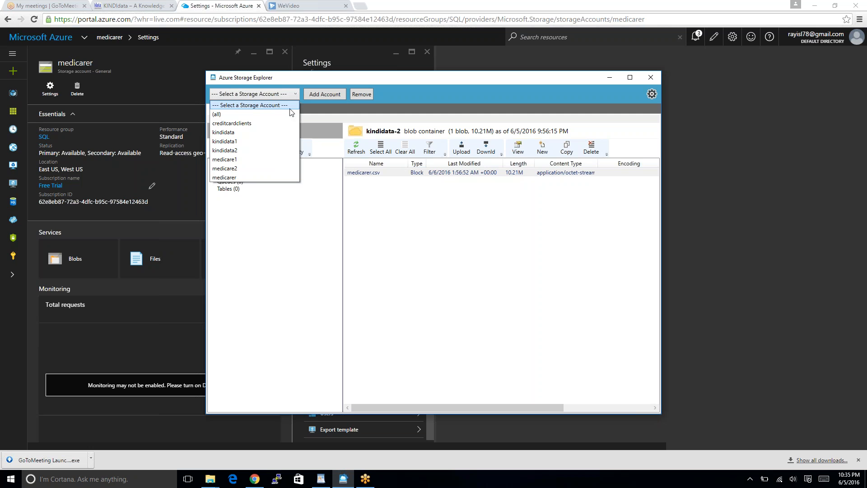
left_click(224, 150)
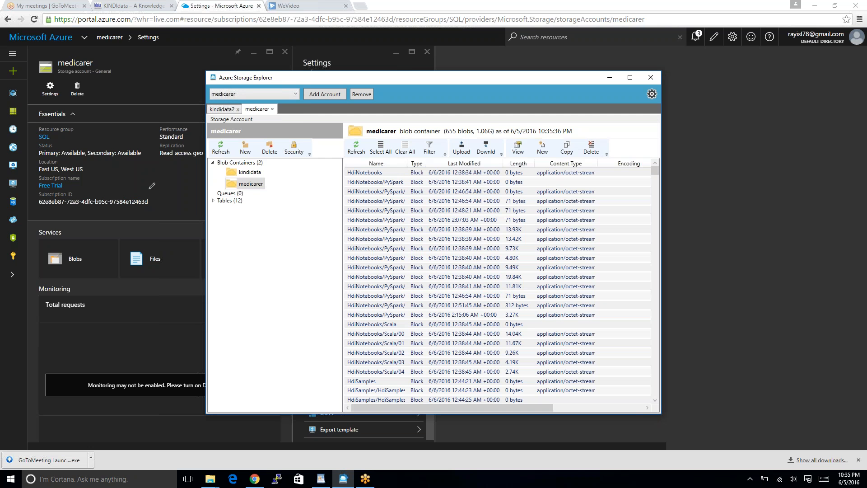
mouse_move(563, 92)
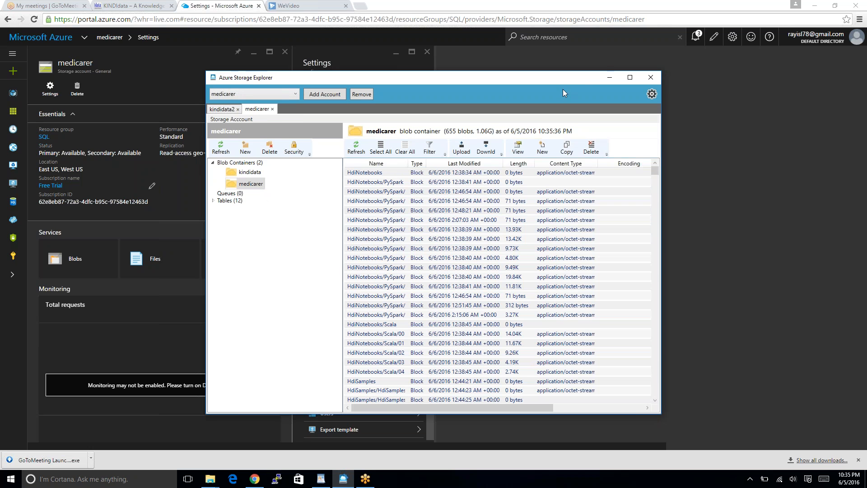
mouse_move(610, 78)
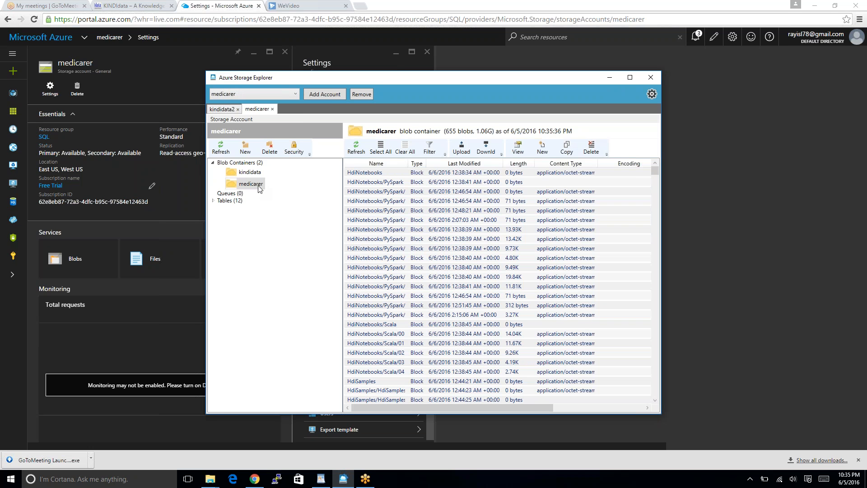
mouse_move(381, 81)
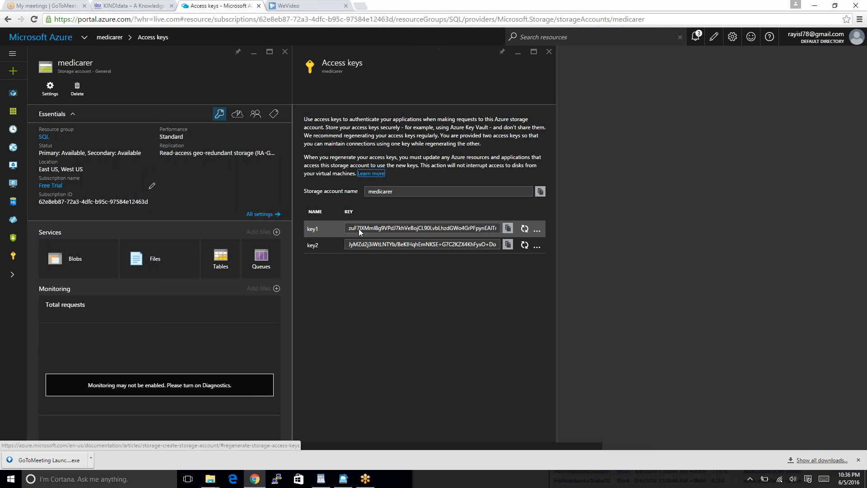
mouse_move(507, 228)
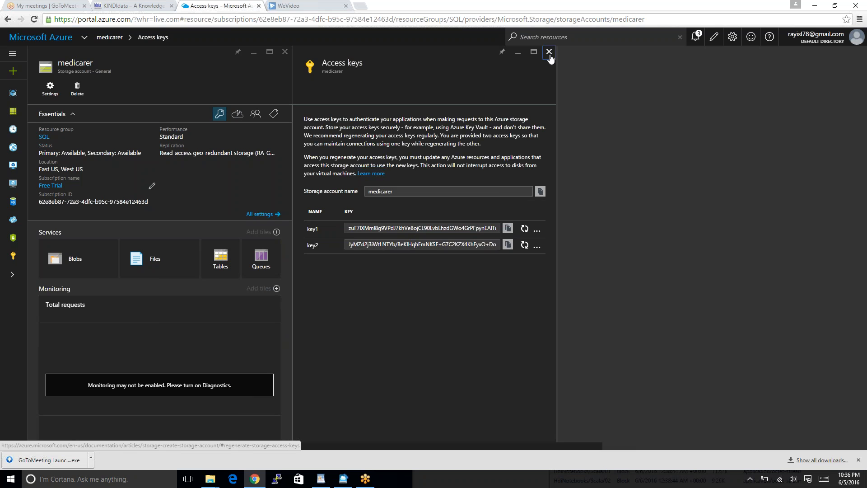
Step: Close the Access keys blade and expand the portal's left navigation menu
left_click(547, 53)
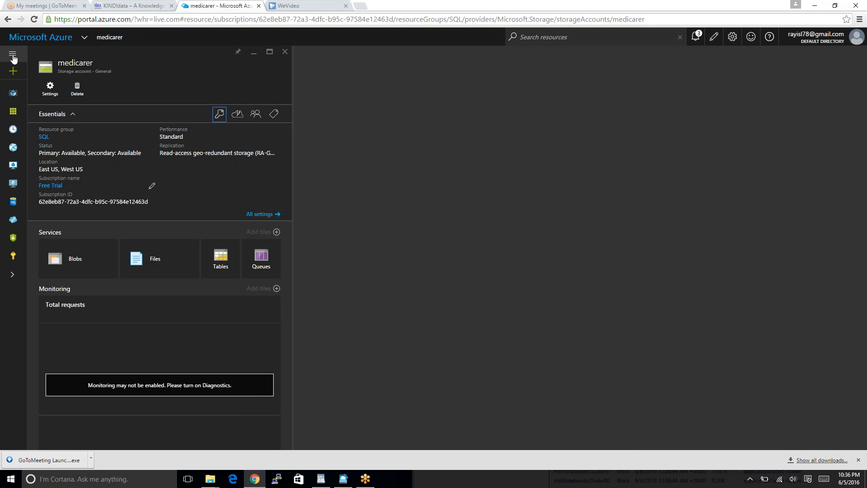
left_click(14, 56)
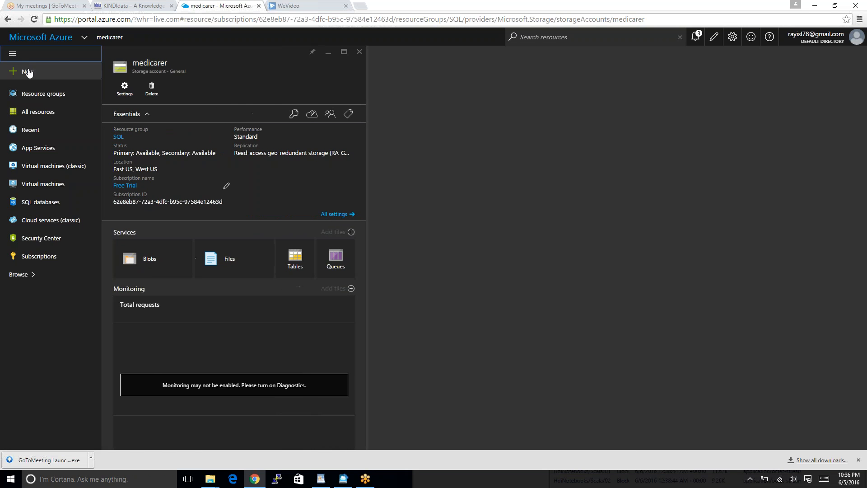
Step: Start a new HDInsight cluster under Data + Analytics named kindidata-6
left_click(26, 71)
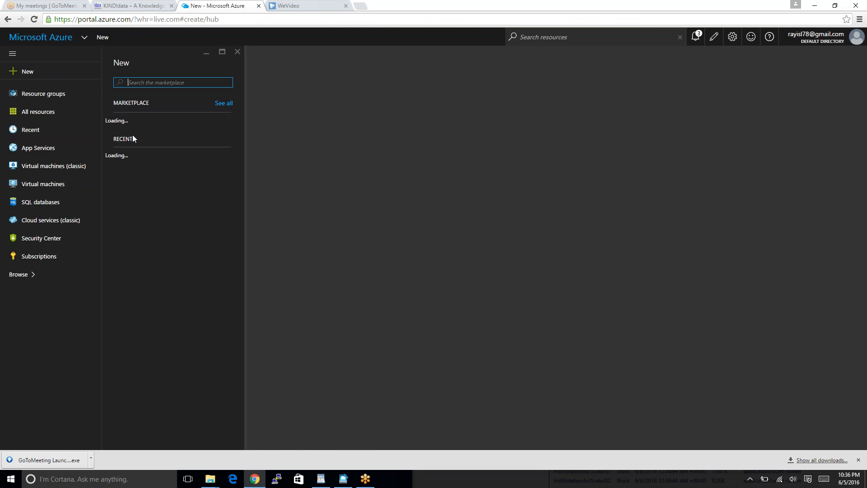
mouse_move(148, 156)
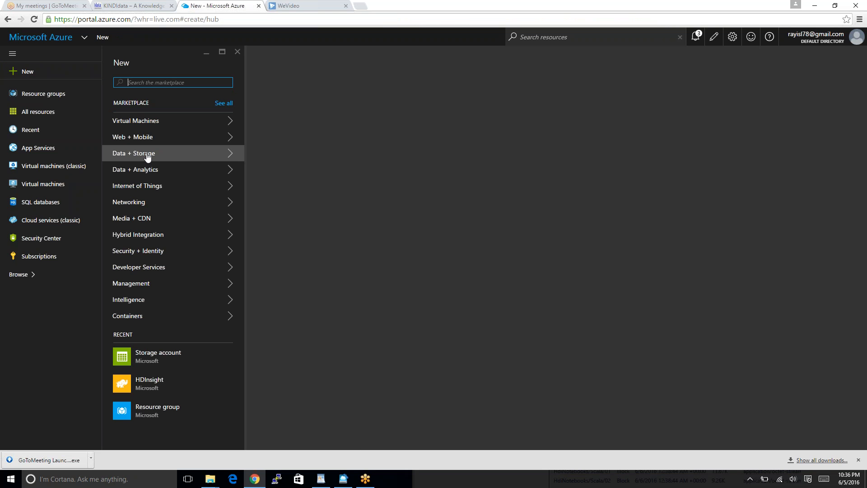
mouse_move(145, 172)
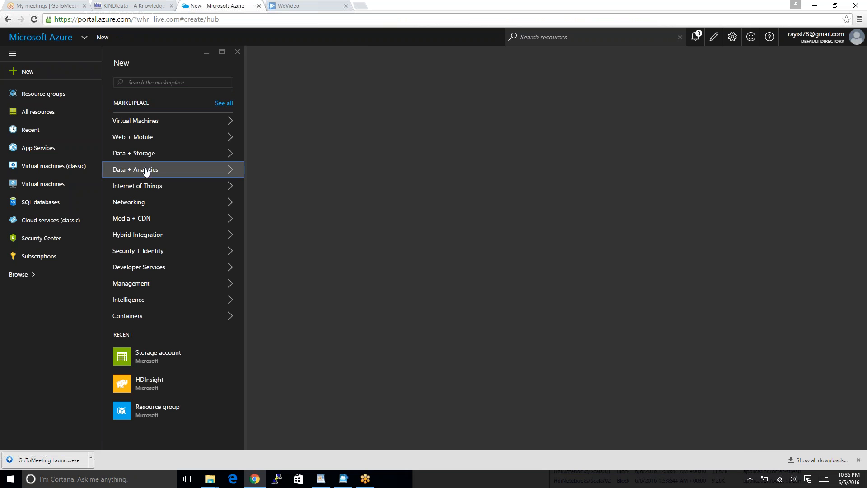
left_click(145, 170)
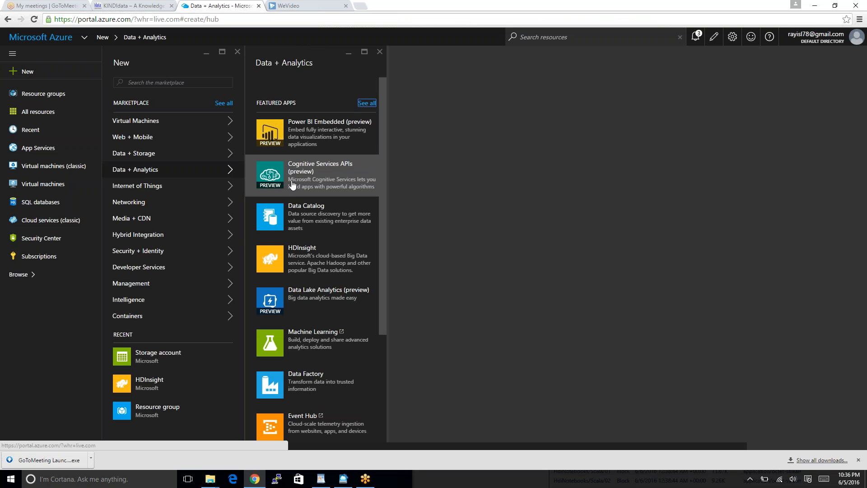
left_click(310, 259)
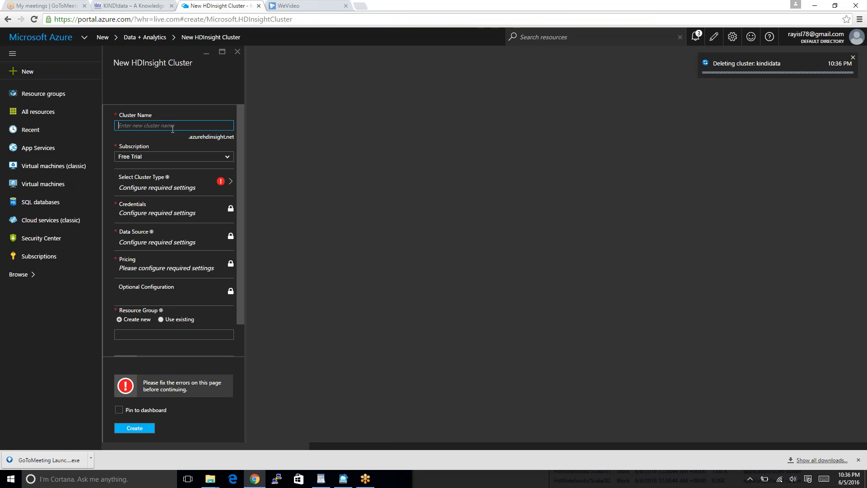
type("kinidata-6")
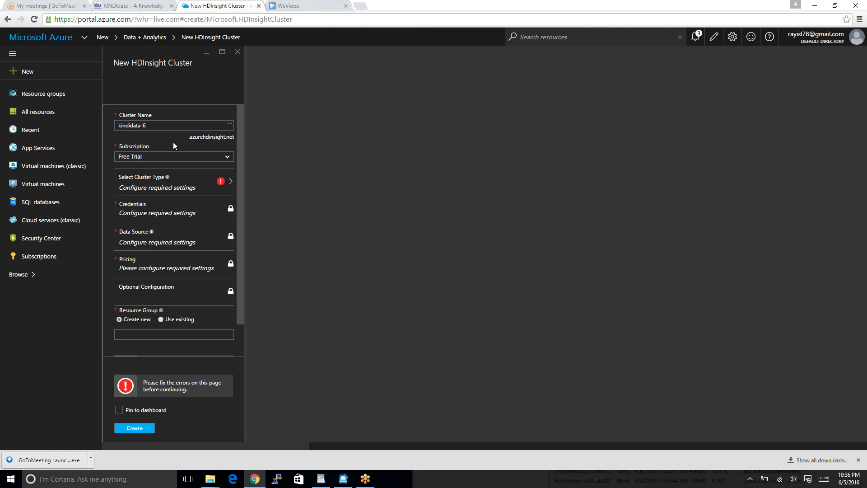
mouse_move(230, 188)
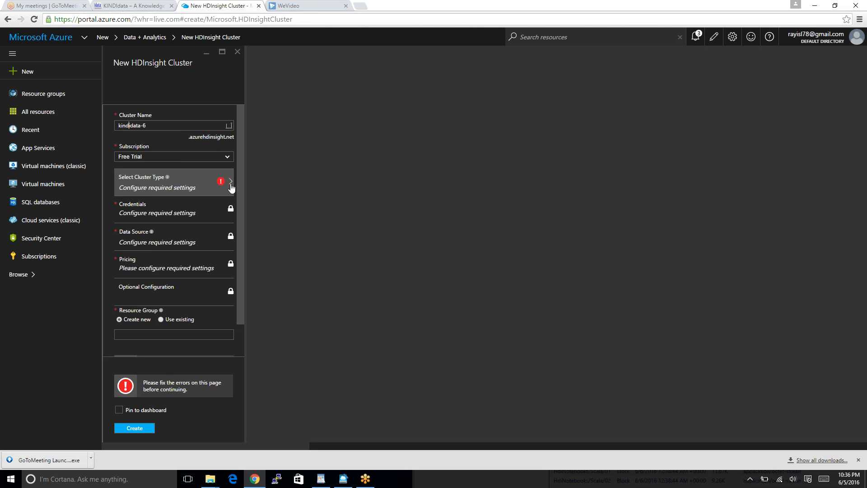
Step: Choose the Standard Spark on Linux (3.4) cluster type
left_click(174, 182)
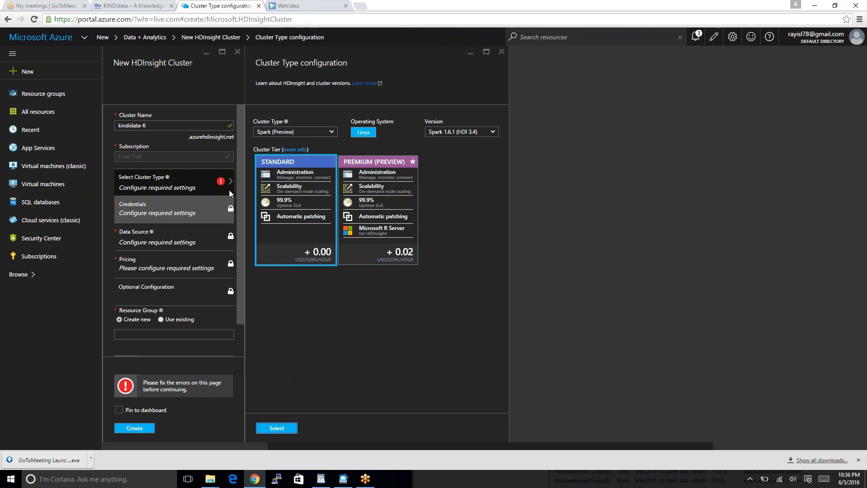
left_click(276, 428)
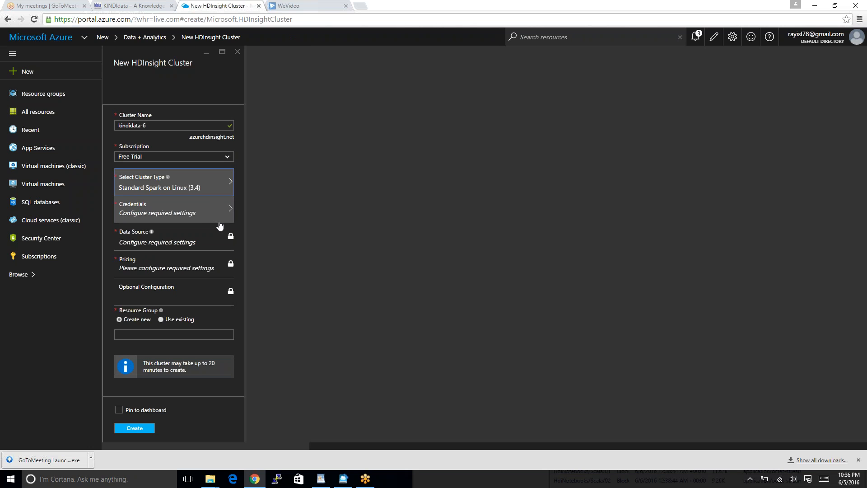
Step: Set cluster login admin and SSH user kindidata6 with passwords, then confirm the credentials
left_click(174, 210)
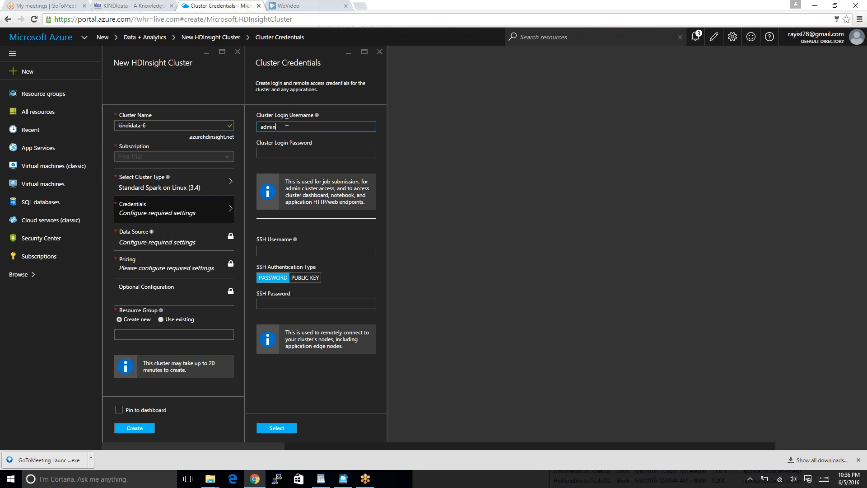
left_click(316, 153)
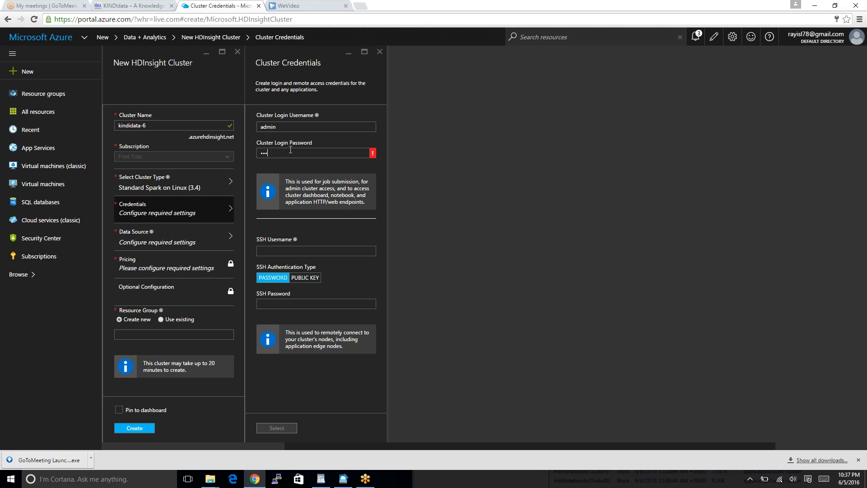
type("••")
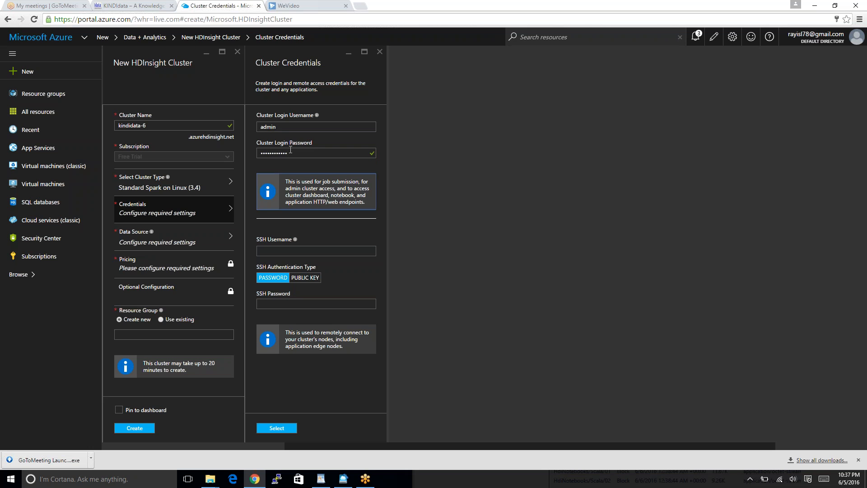
type("k")
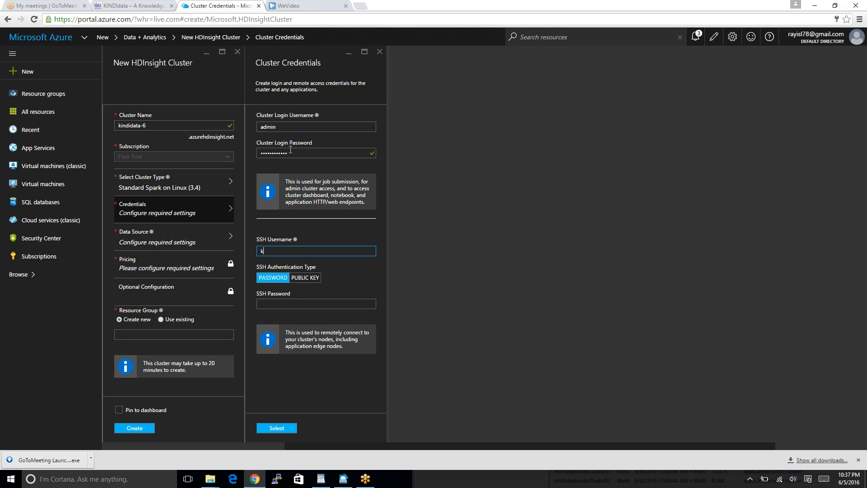
type("indidata6")
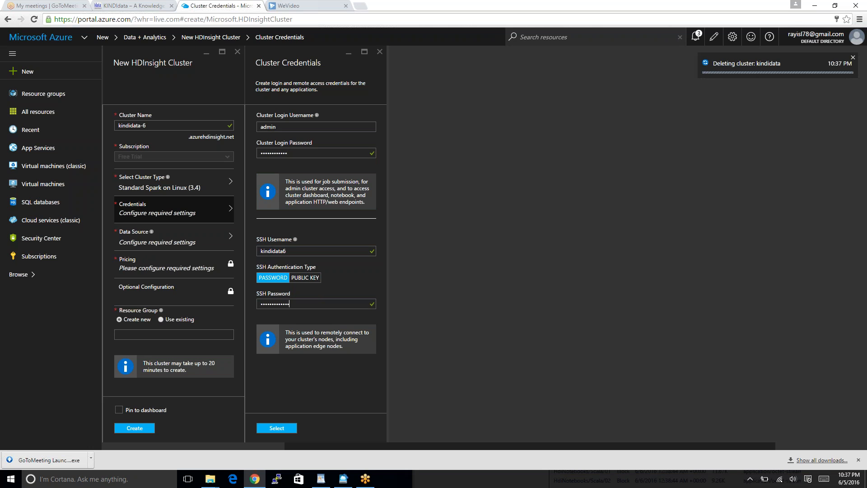
left_click(276, 428)
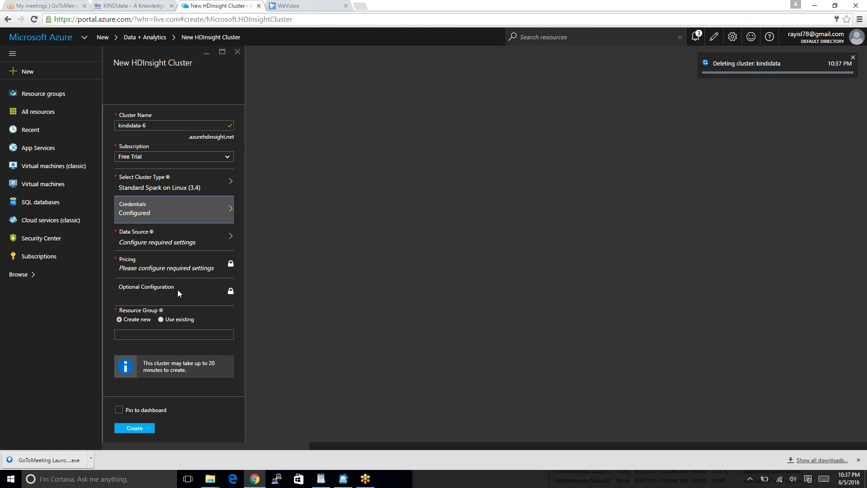
Step: Select medicarer as the data source storage account with default container kindidata-6
left_click(173, 236)
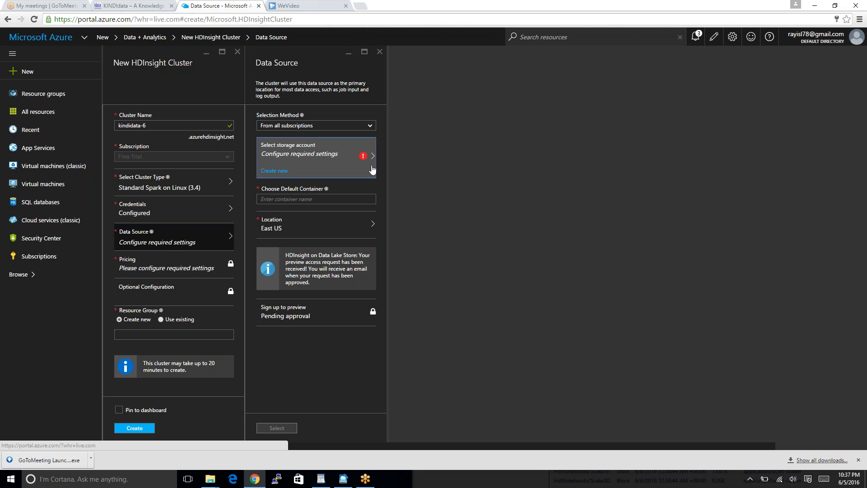
left_click(316, 154)
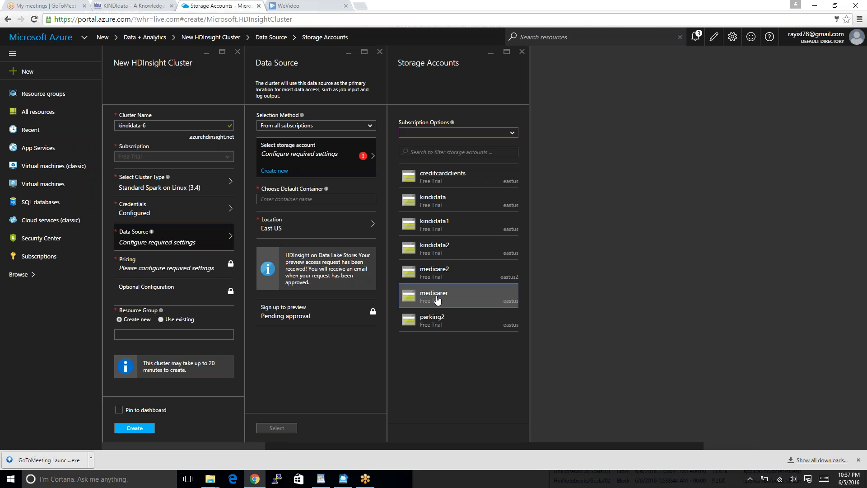
left_click(447, 296)
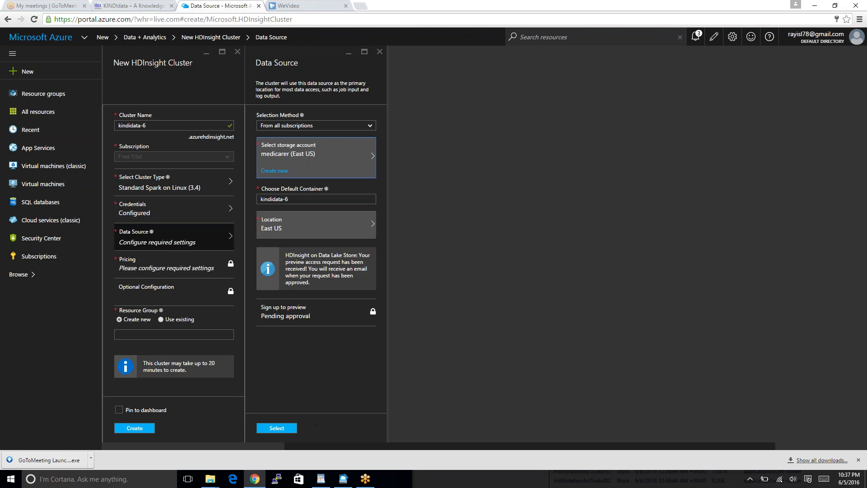
mouse_move(370, 230)
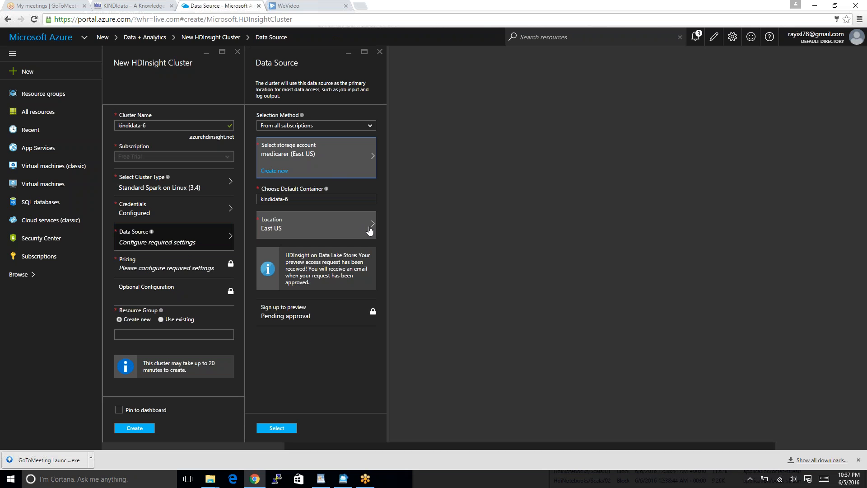
left_click(274, 428)
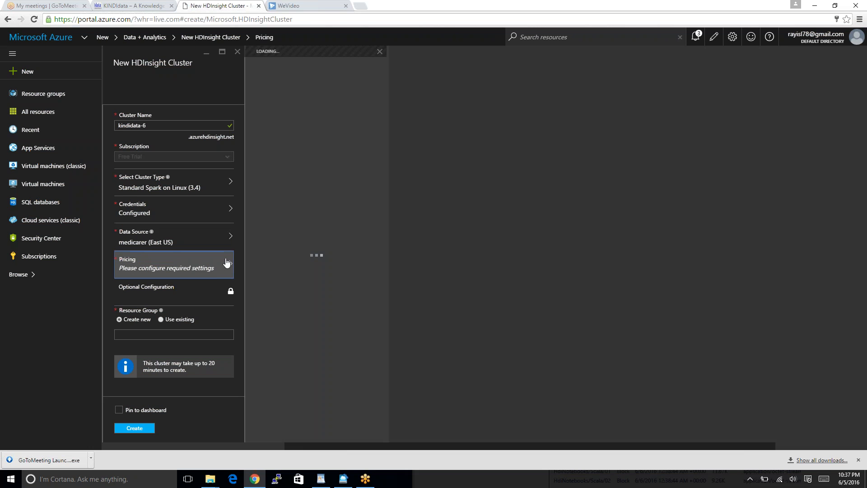
Step: Set both worker and head node sizes to D12 V2 in Pricing
left_click(175, 264)
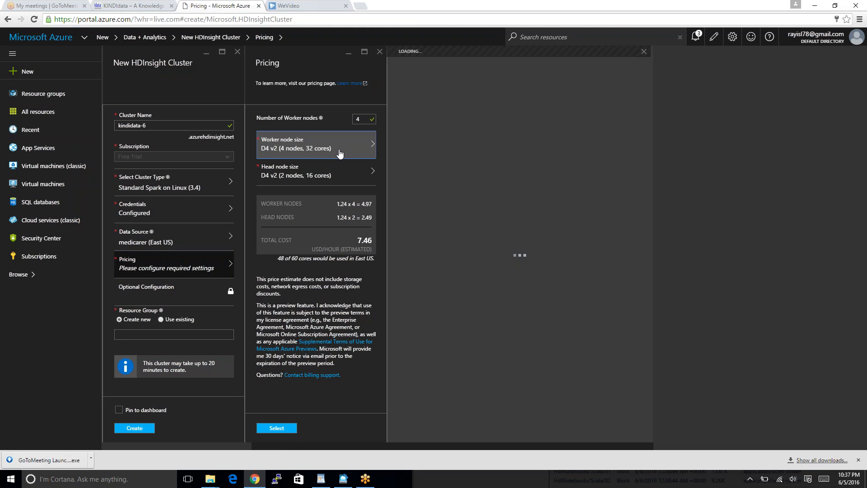
left_click(316, 144)
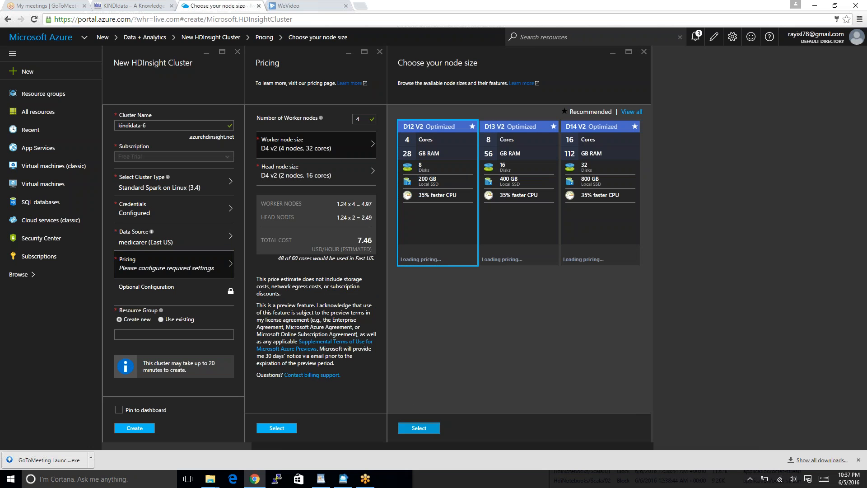
left_click(419, 428)
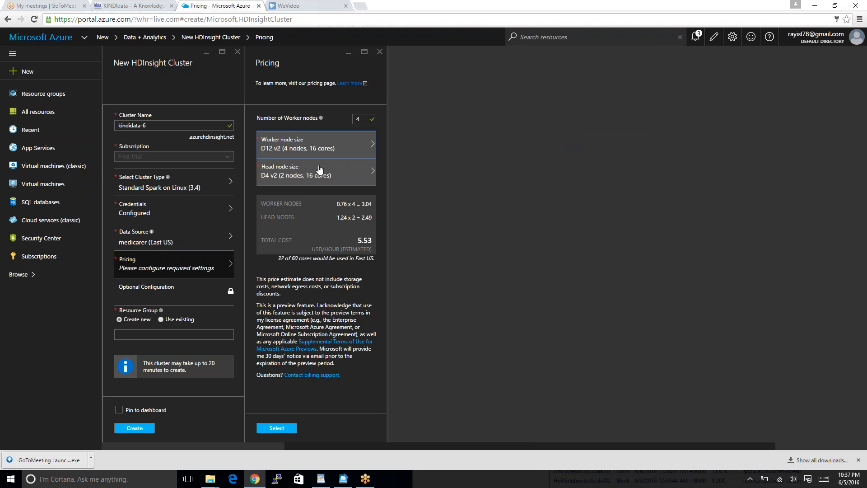
left_click(316, 172)
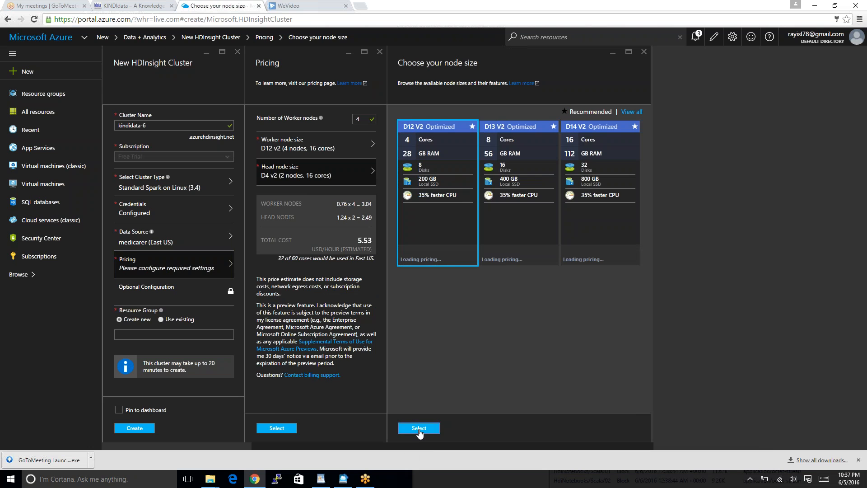
left_click(419, 428)
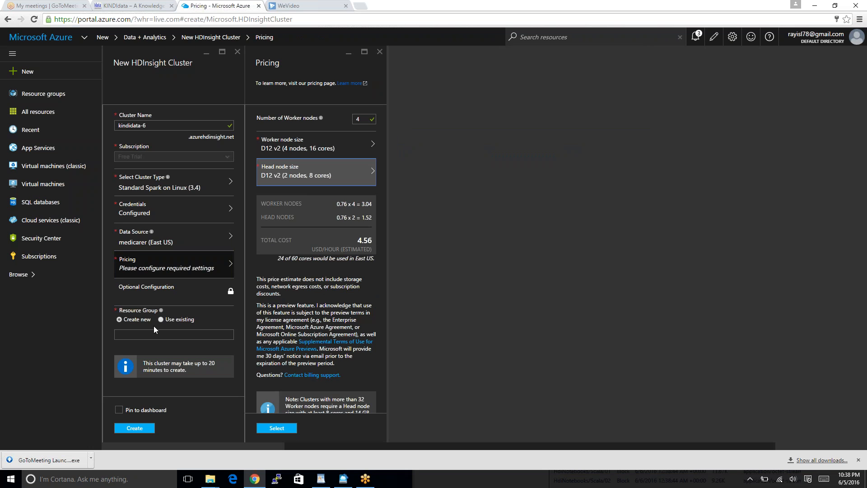
Step: Use the existing SQL resource group and attempt to create the cluster
left_click(174, 334)
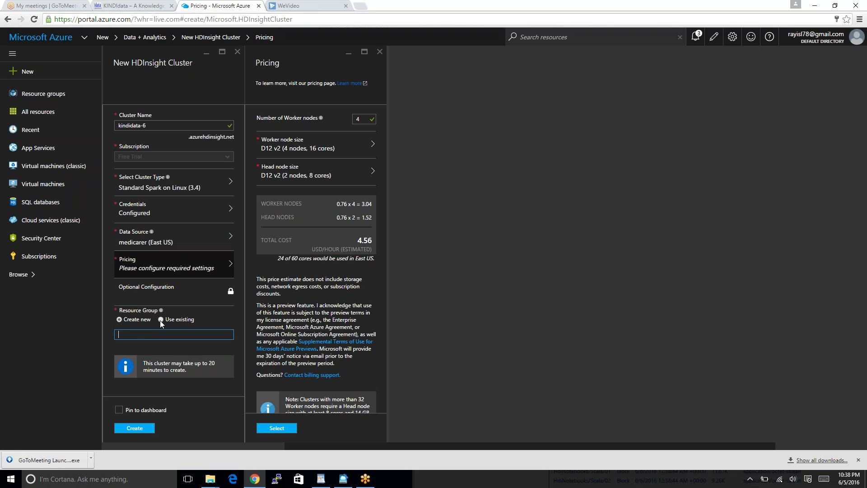
left_click(164, 320)
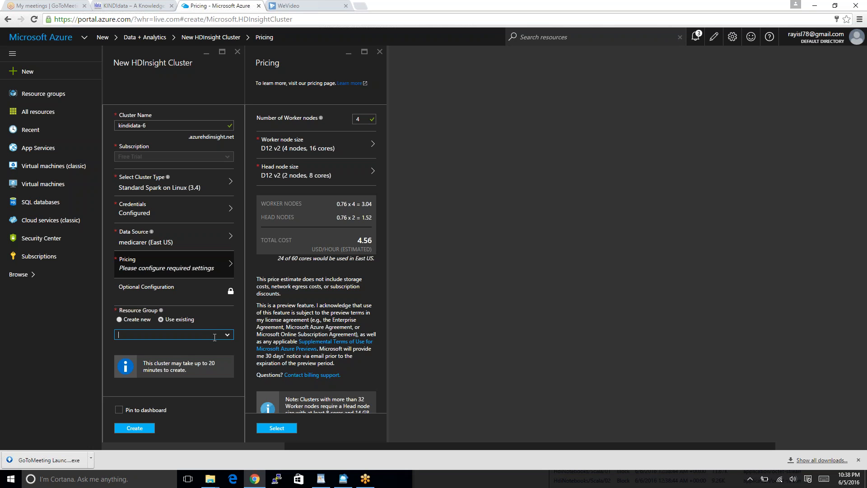
type("SQL")
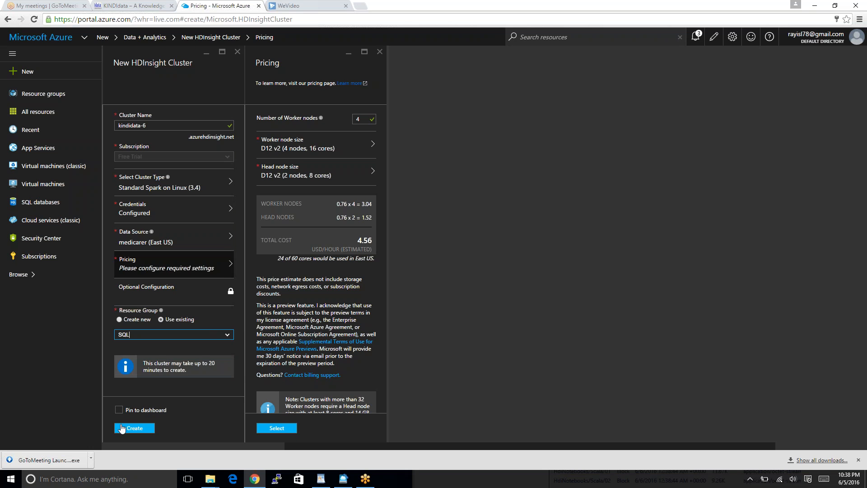
left_click(134, 427)
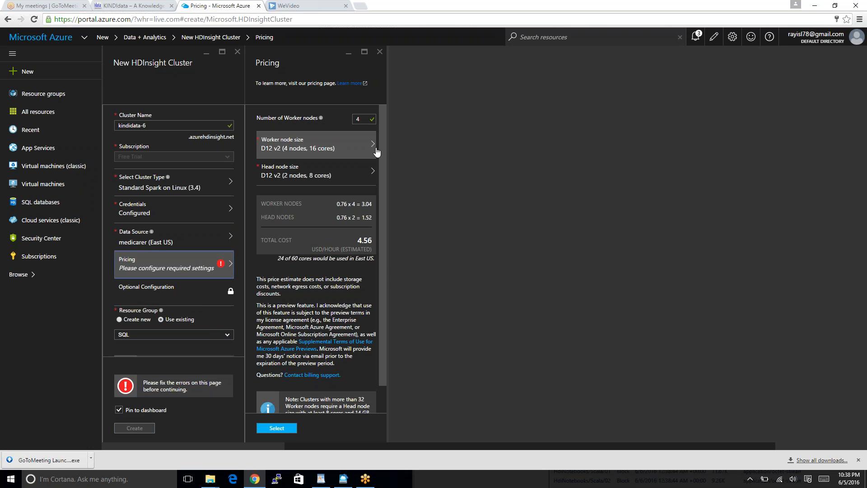
mouse_move(224, 267)
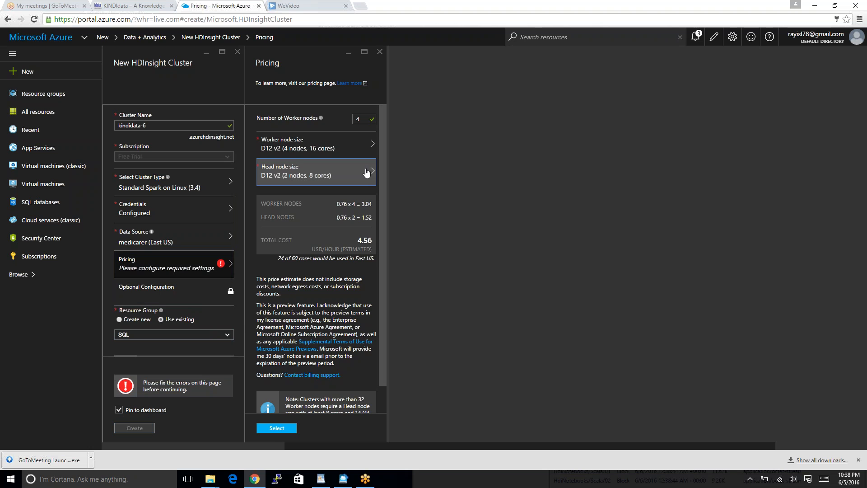
Step: Reselect D12 V2 for the node sizes and confirm the Pricing blade
left_click(316, 172)
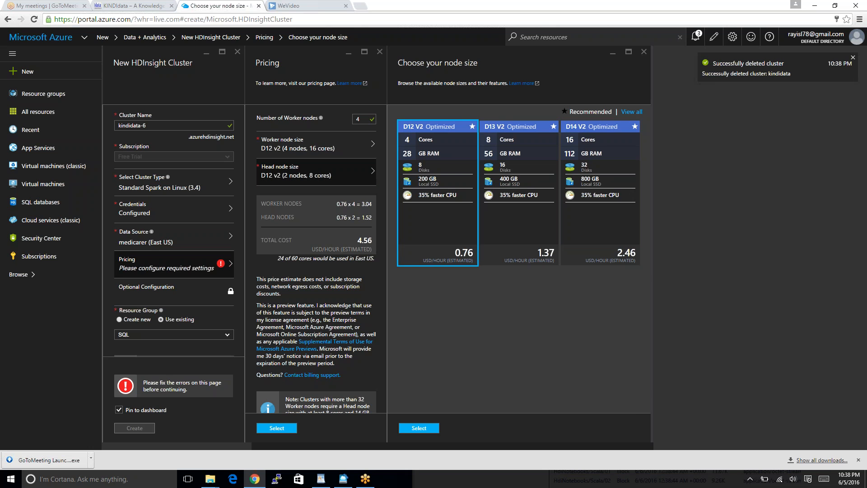
left_click(419, 428)
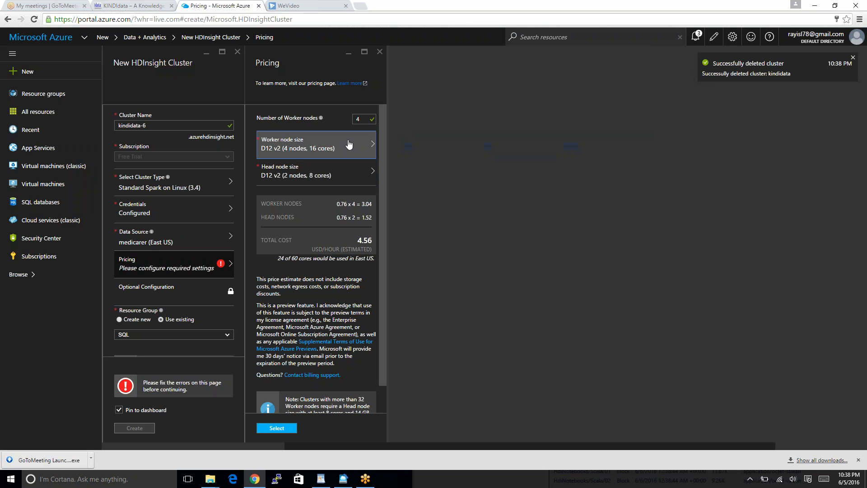
left_click(316, 145)
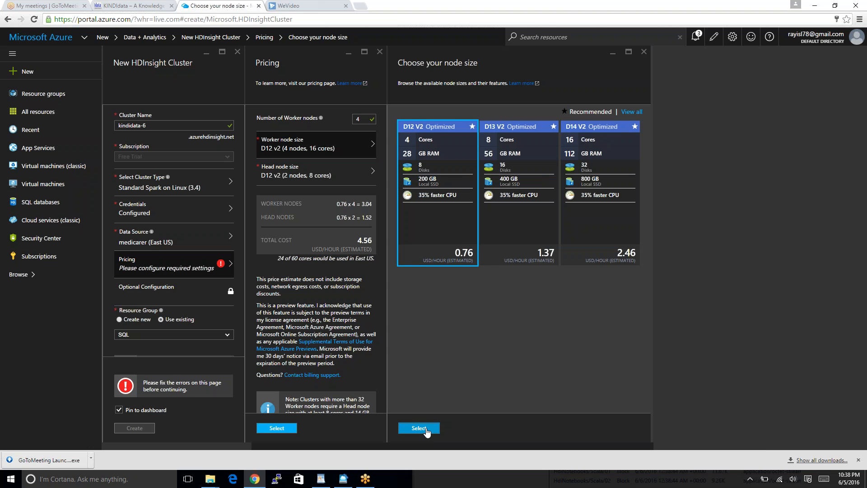
left_click(419, 428)
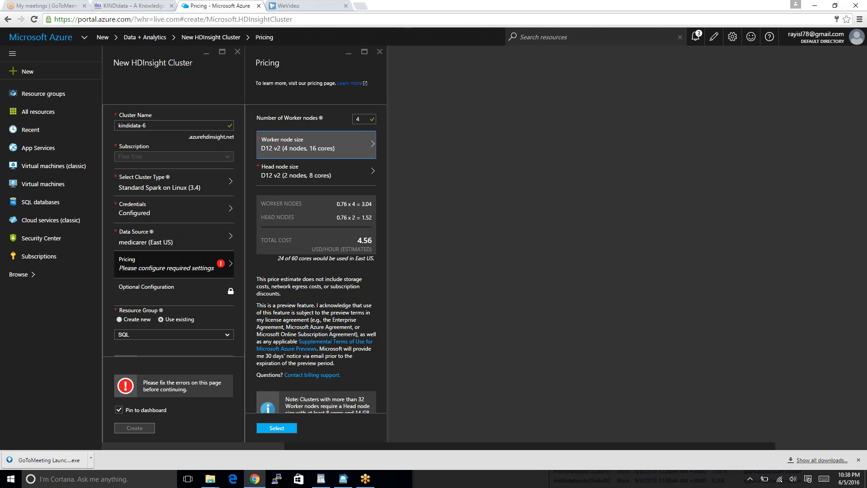
left_click(277, 428)
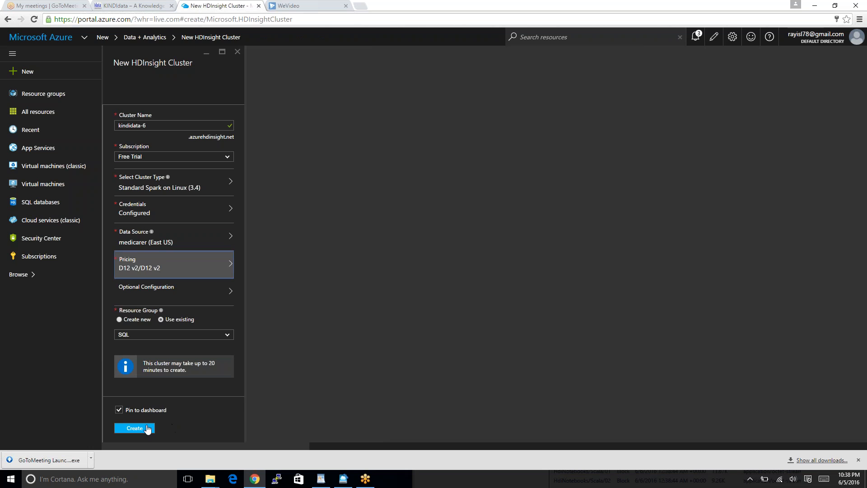
Step: Start deployment of the kindidata-6 HDInsight cluster with Create
left_click(133, 428)
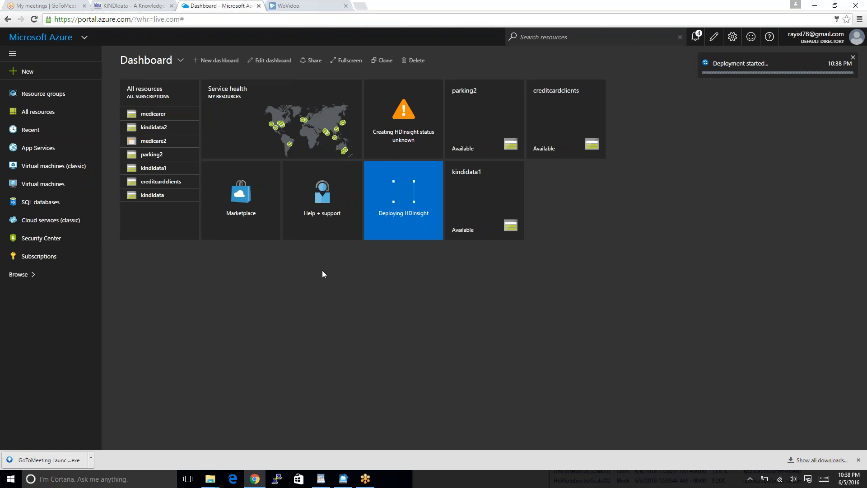
mouse_move(396, 297)
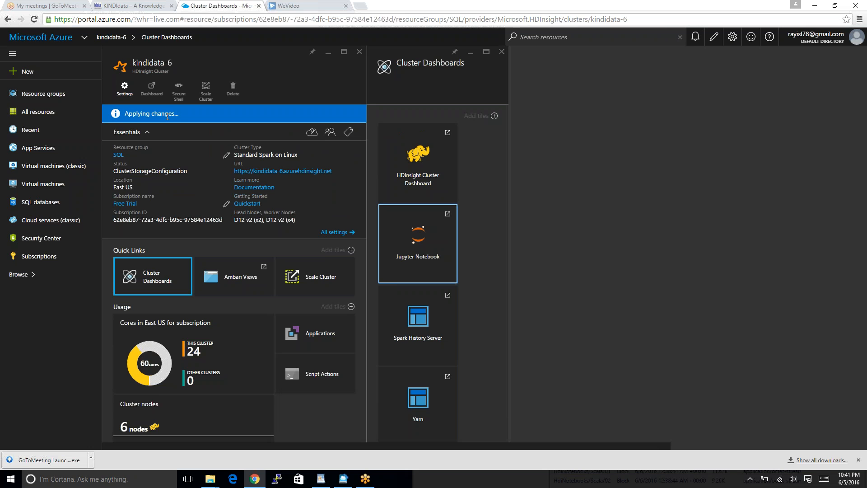
mouse_move(168, 116)
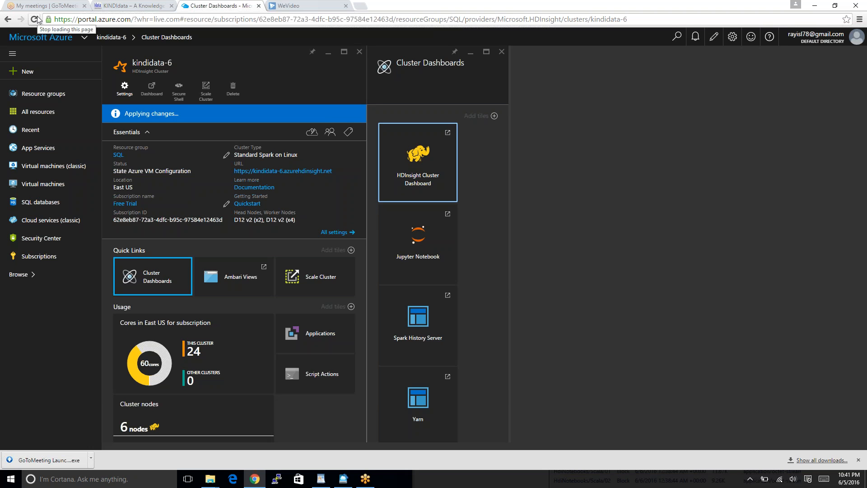
mouse_move(34, 33)
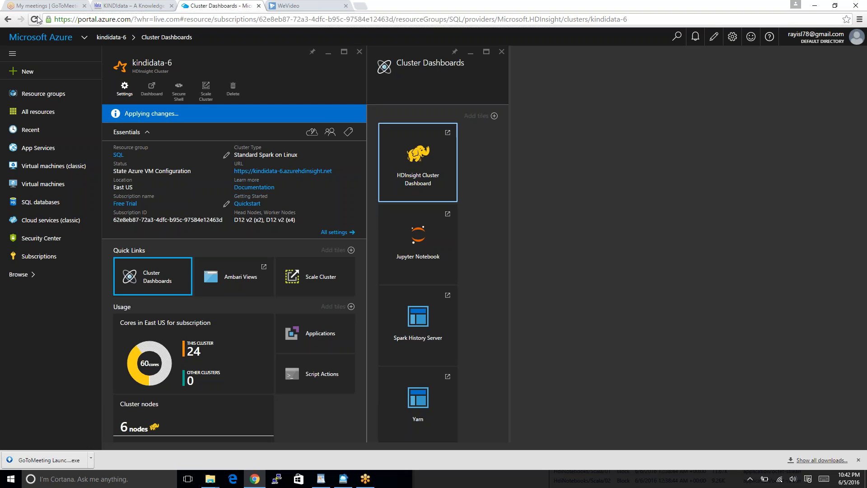
mouse_move(490, 17)
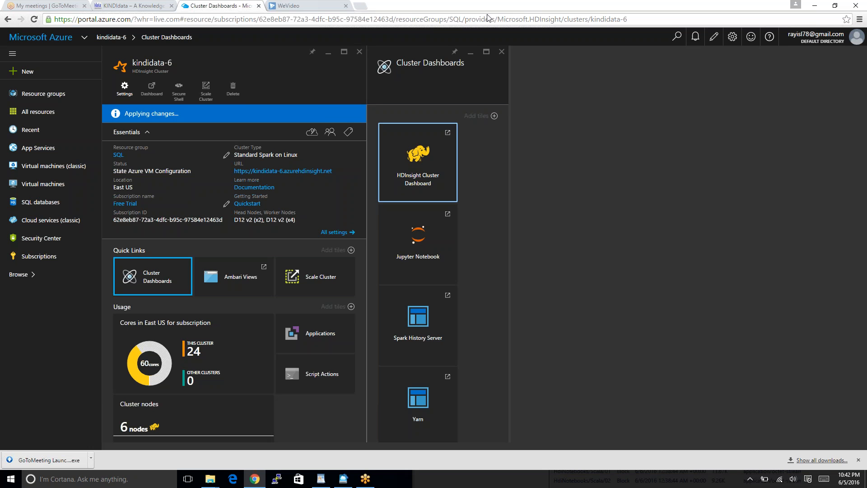
mouse_move(496, 12)
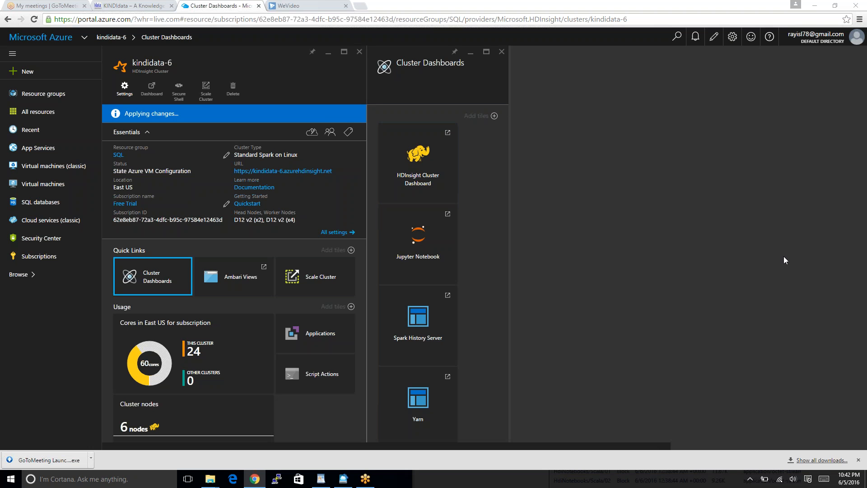
mouse_move(765, 253)
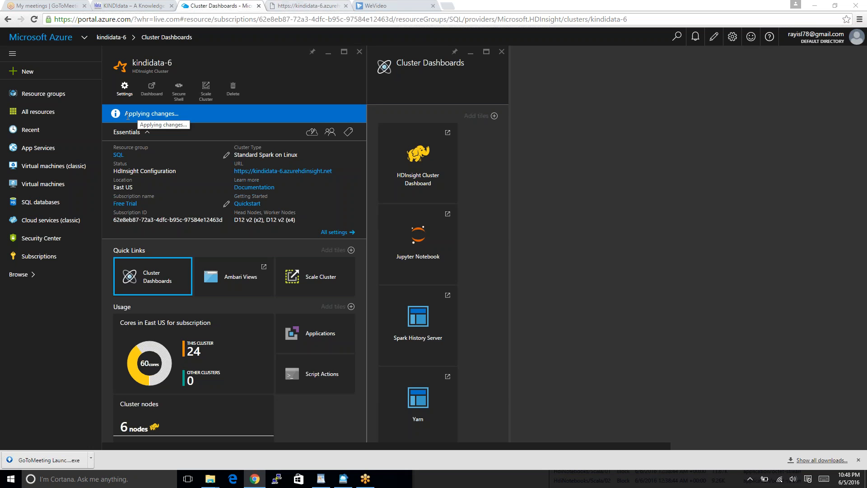
mouse_move(192, 115)
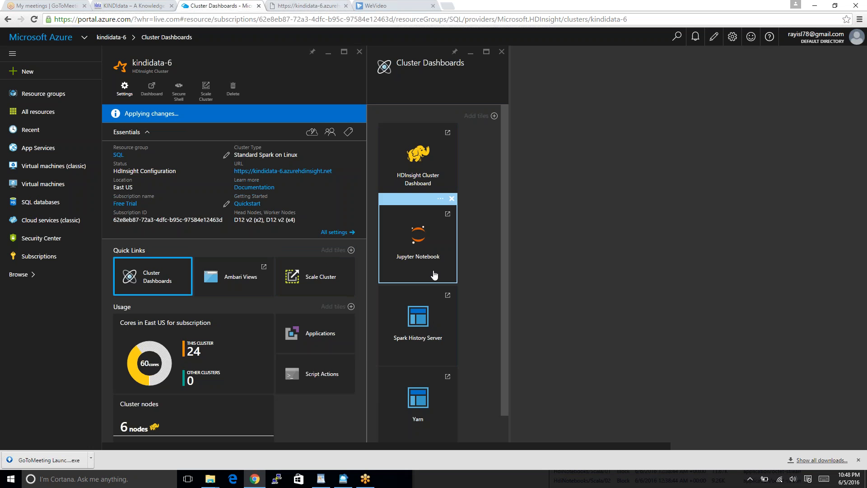
mouse_move(426, 263)
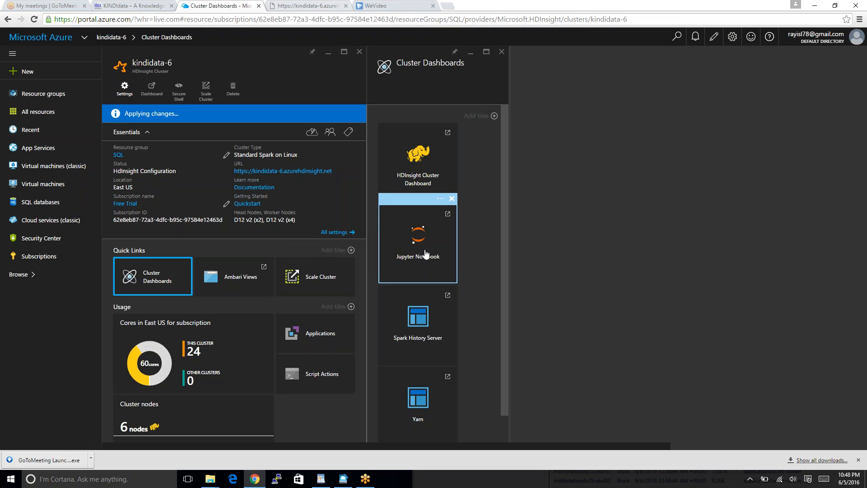
mouse_move(429, 261)
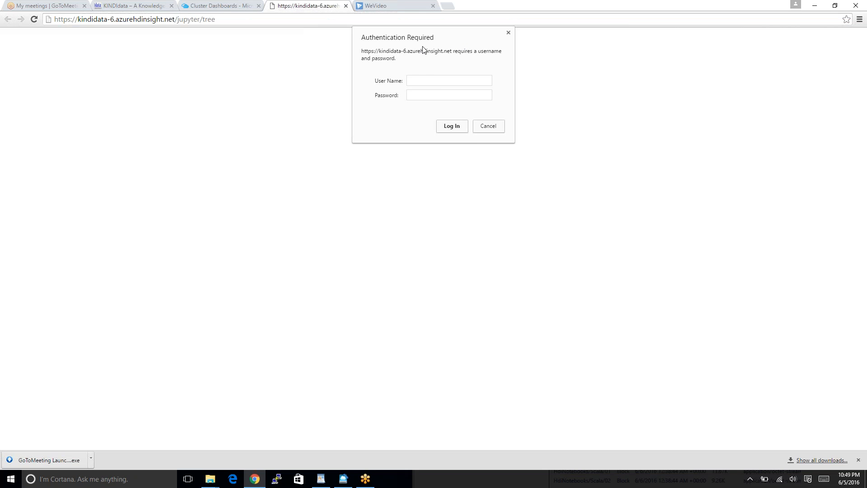
Step: Sign in to the cluster's Jupyter Notebook as user admin with its password, getting a 502 error
left_click(448, 80)
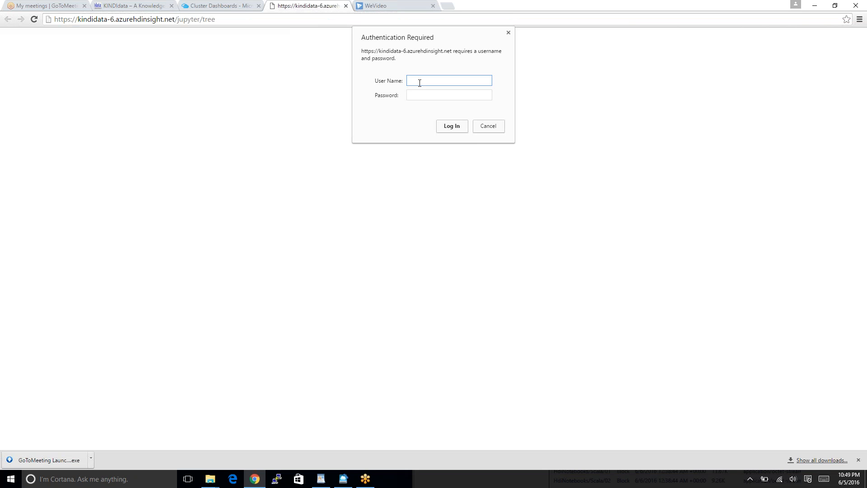
type("admin")
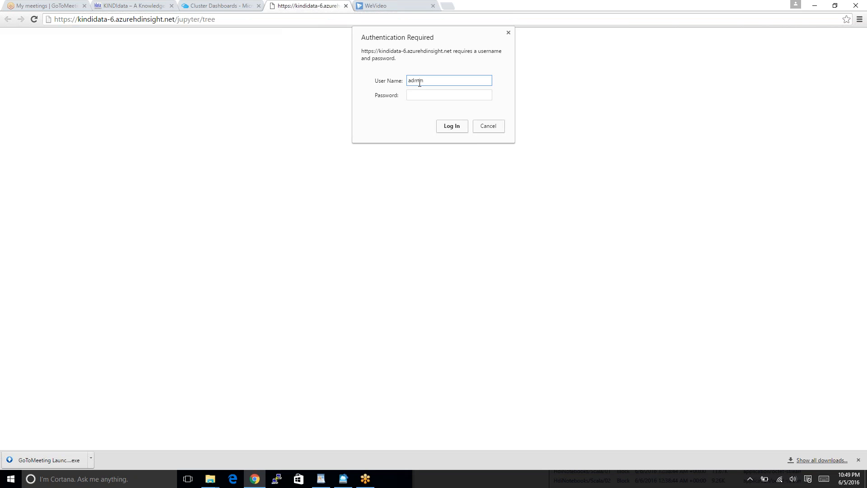
left_click(449, 95)
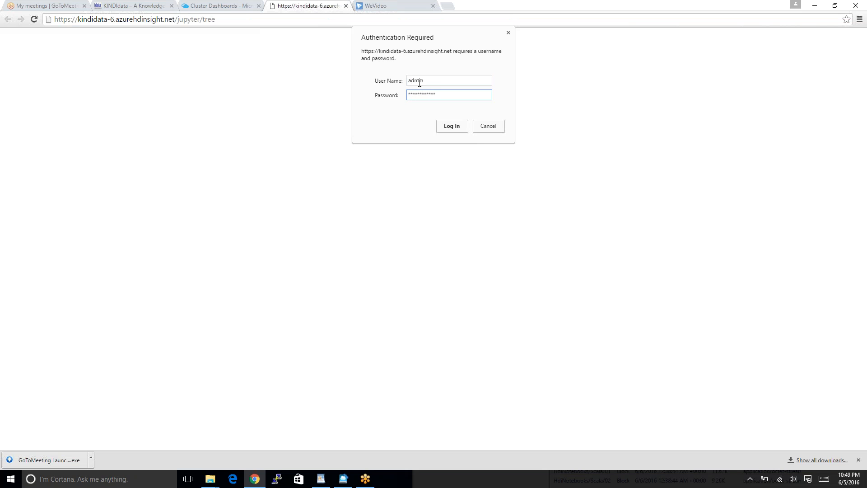
left_click(452, 125)
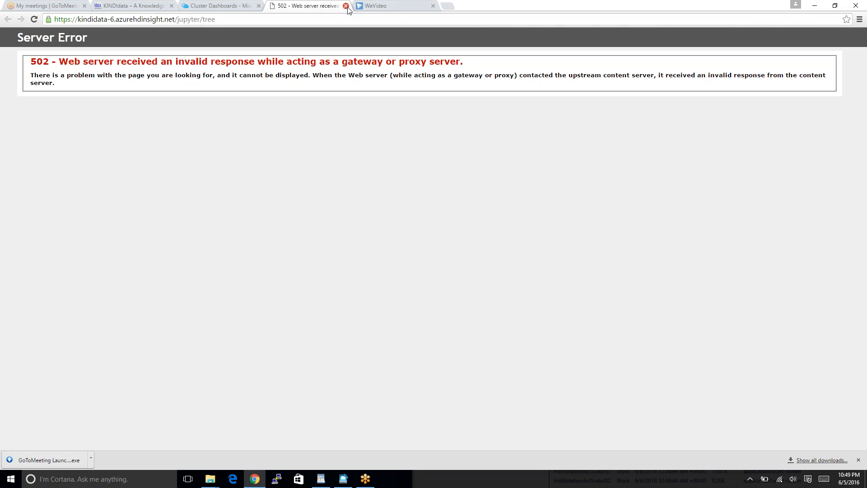
Step: Close the 502 error page and return to the kindidata-6 Cluster Dashboards in Azure
left_click(345, 6)
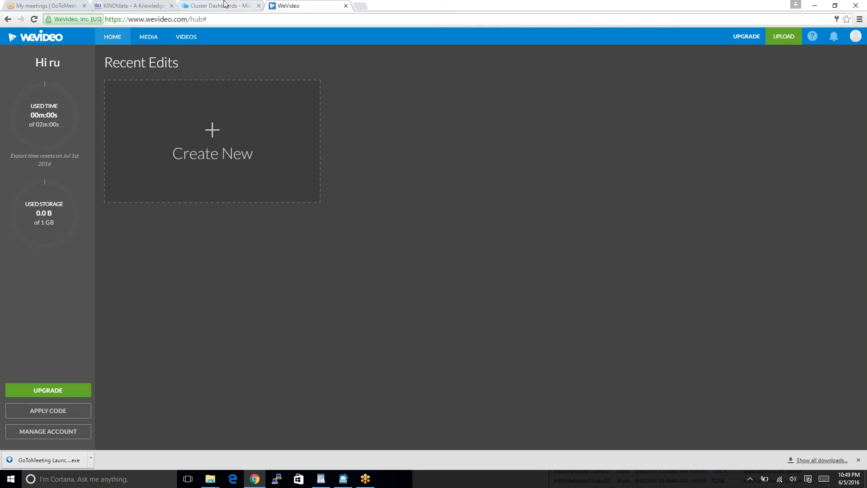
left_click(126, 5)
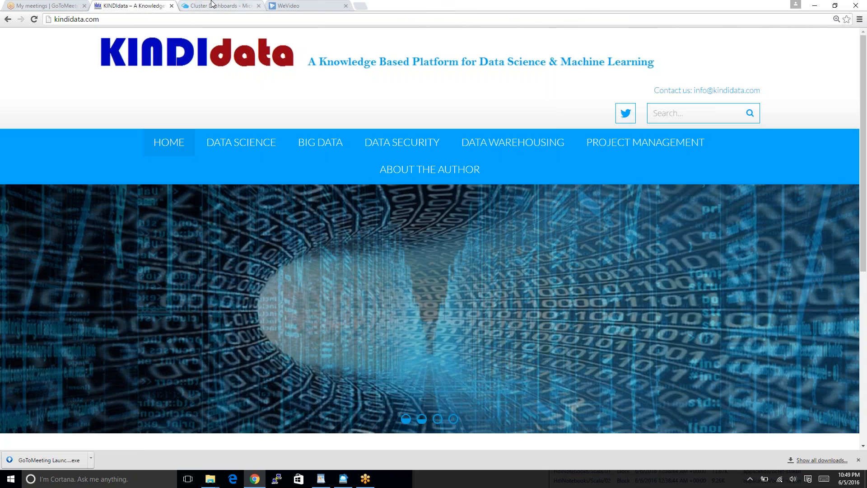
left_click(218, 6)
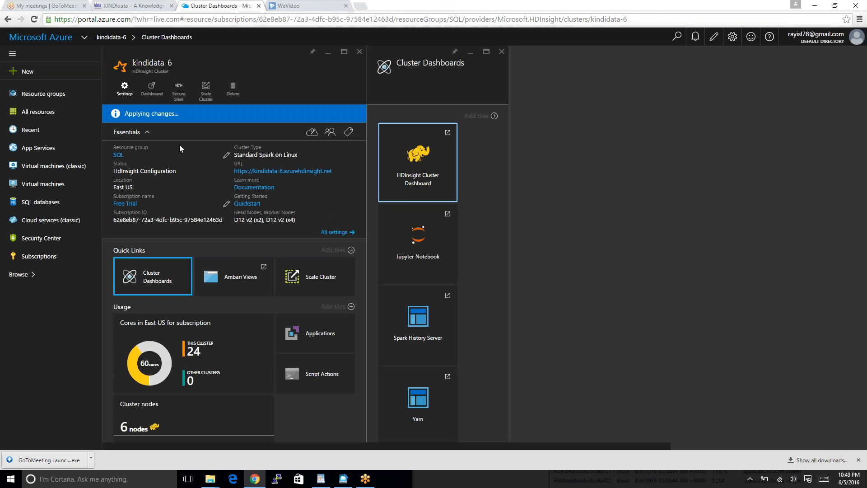
mouse_move(765, 254)
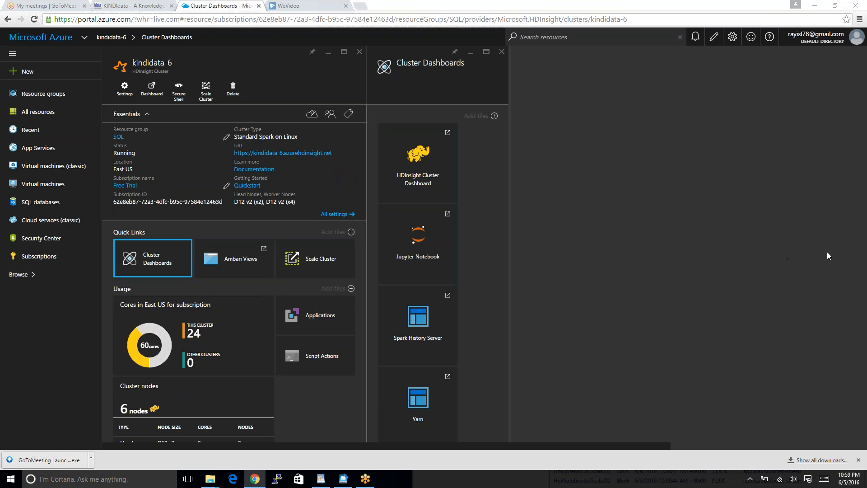
mouse_move(863, 50)
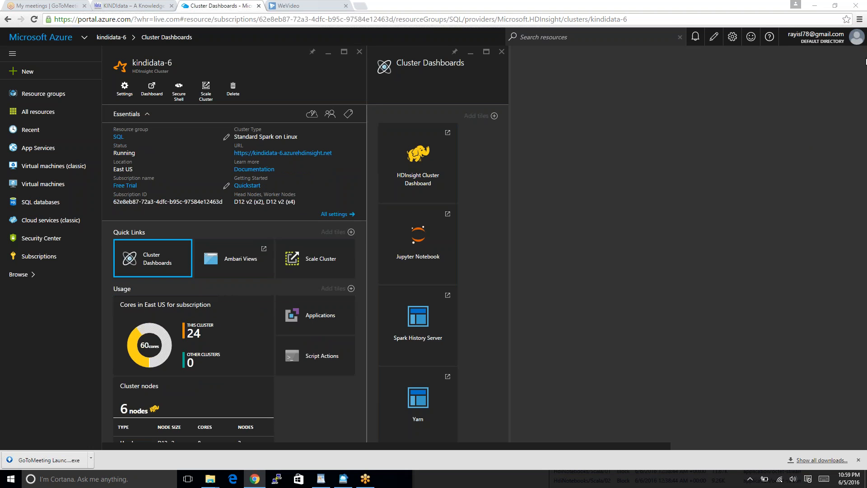
mouse_move(858, 41)
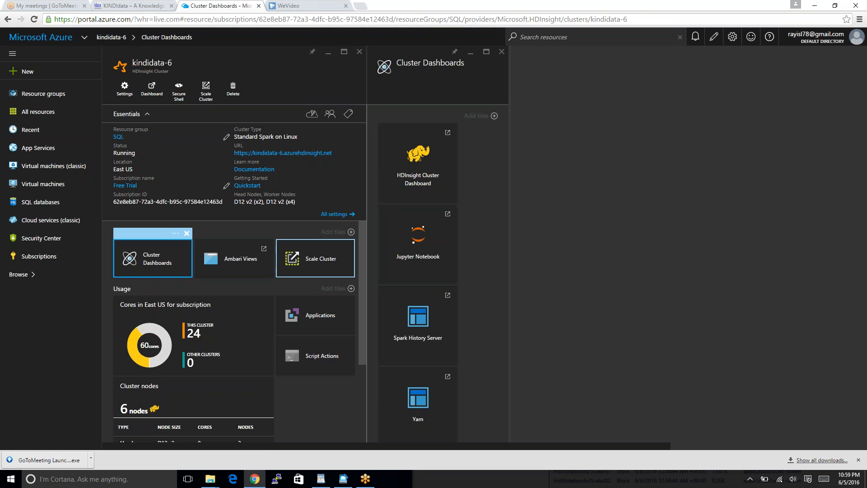
Step: Bring up the running kindidata-6 cluster's dashboards from the Quick Links tile
left_click(417, 239)
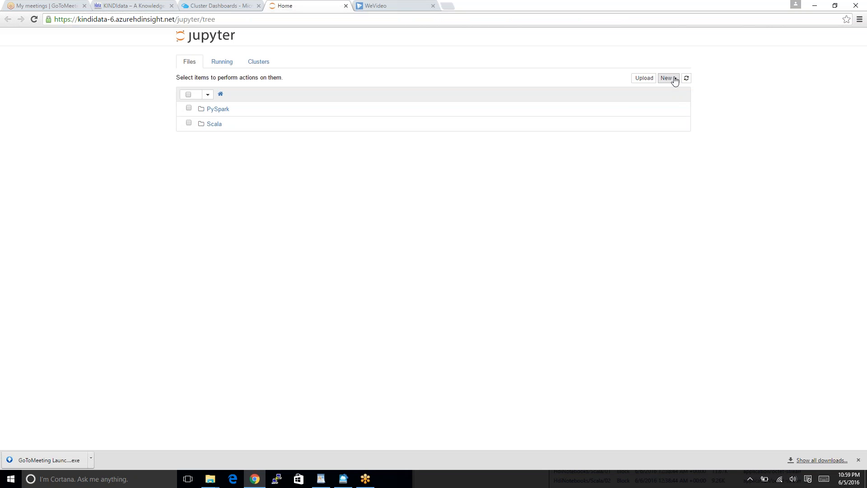
Step: Create a new PySpark notebook, browse the PySpark folder, and return to the Untitled notebook
left_click(668, 78)
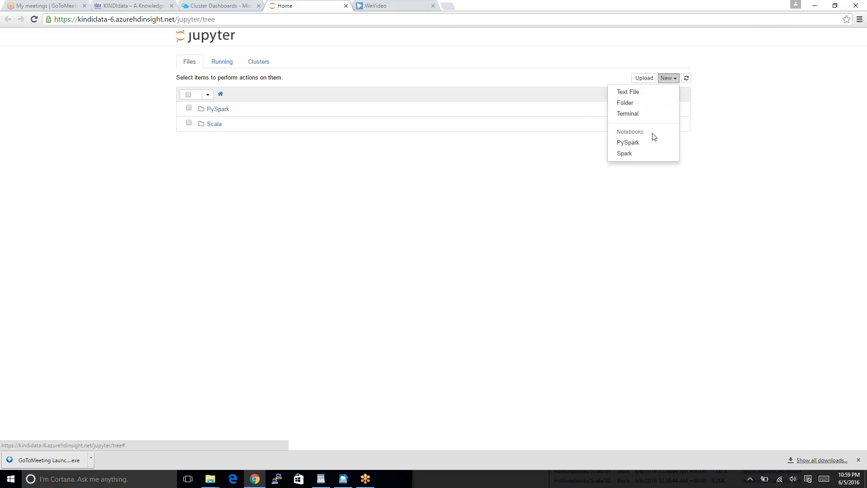
left_click(629, 142)
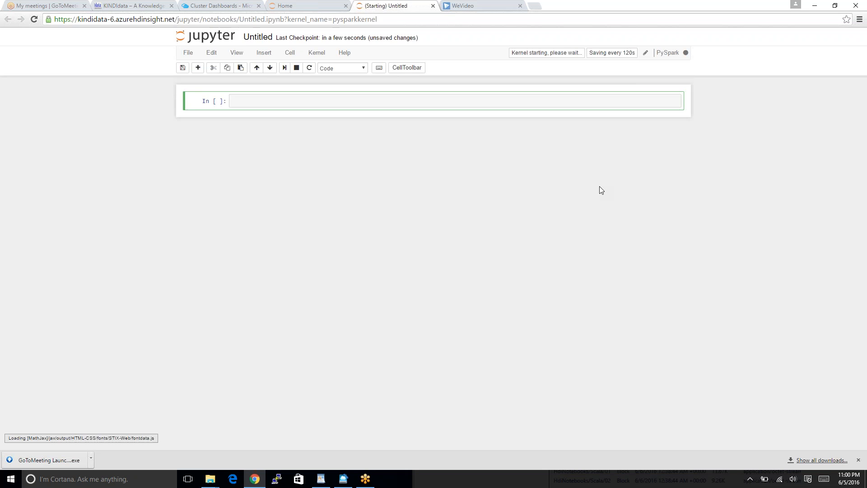
left_click(293, 5)
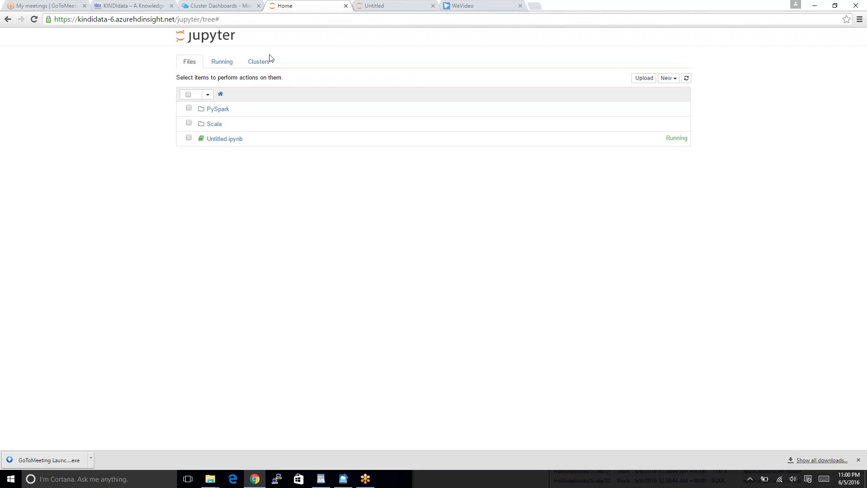
mouse_move(202, 110)
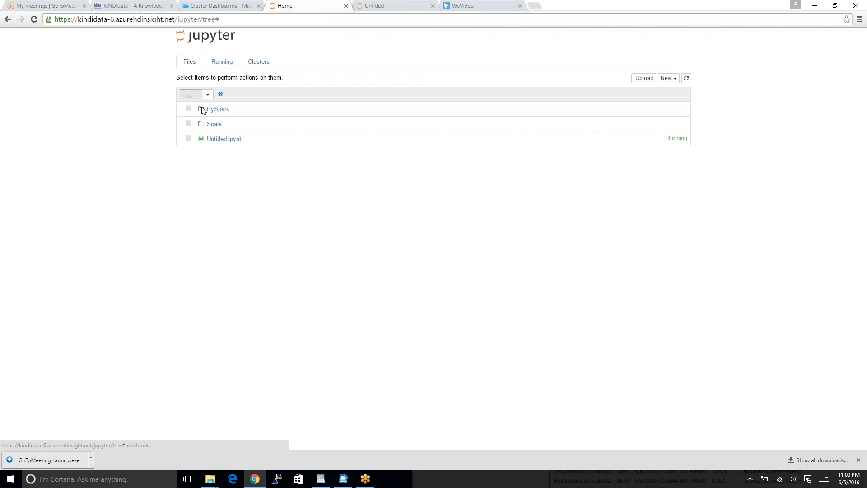
left_click(217, 108)
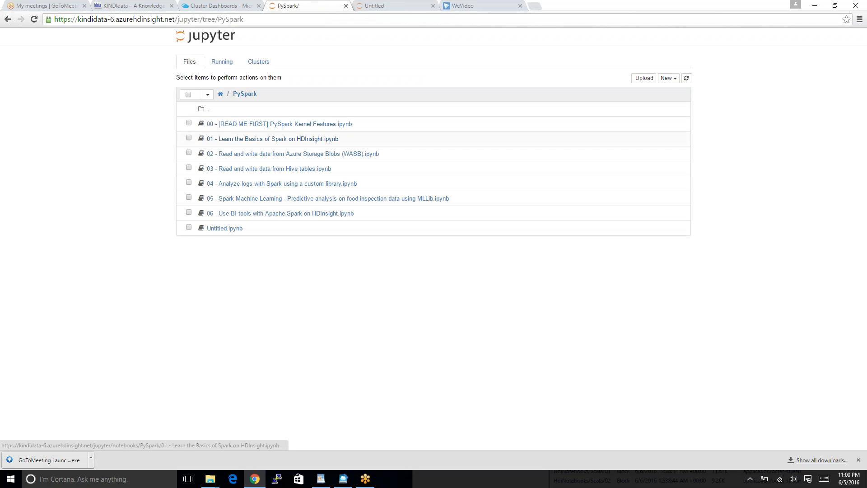
mouse_move(247, 126)
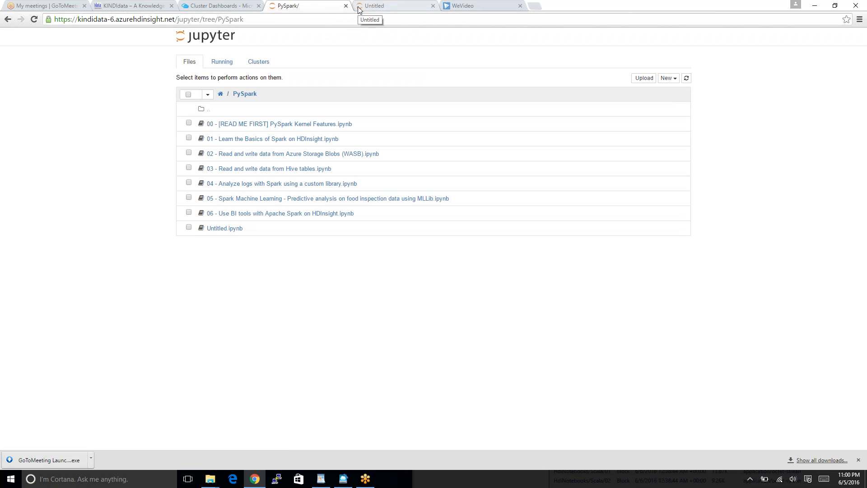
left_click(376, 5)
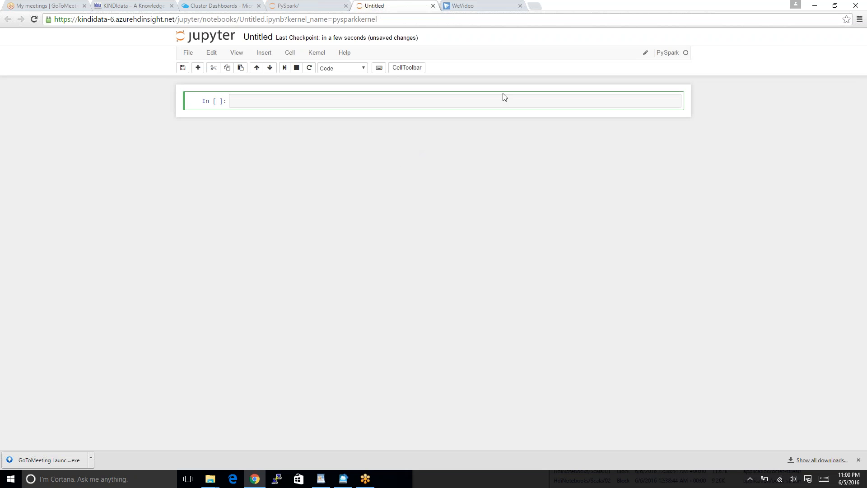
mouse_move(410, 262)
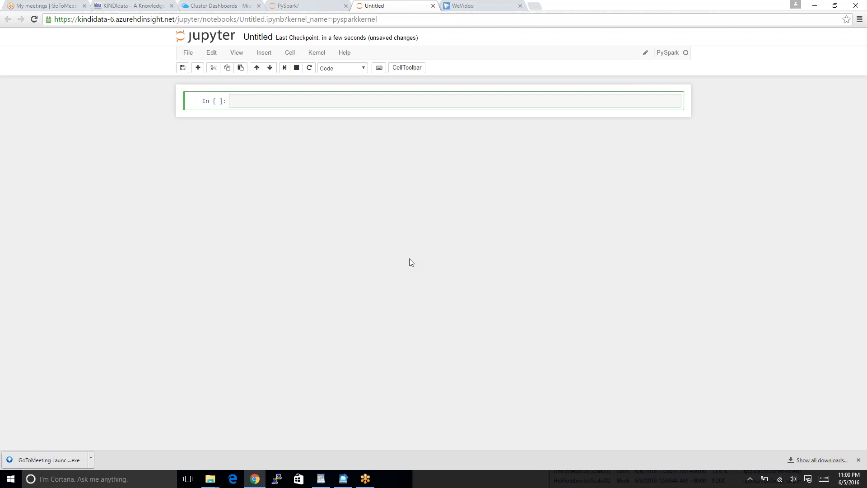
mouse_move(400, 430)
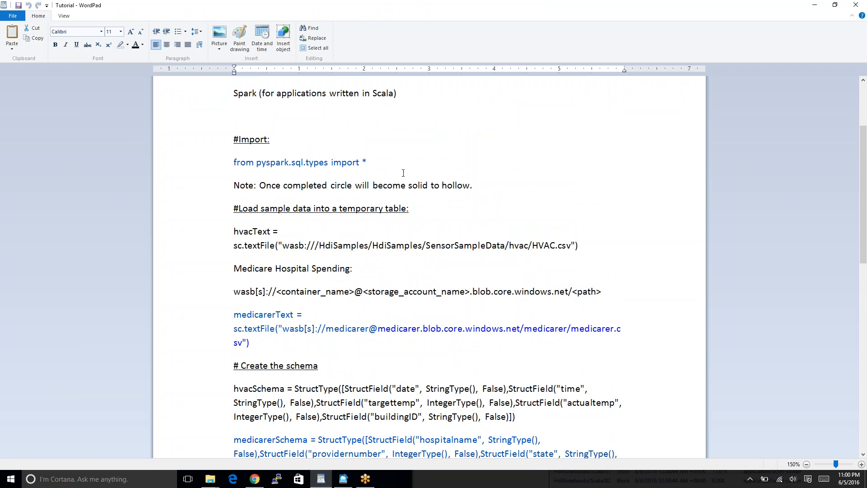
Step: Select the 'from pyspark.sql.types import *' line in the WordPad notes and return to the notebook
left_click_drag(233, 162, 366, 162)
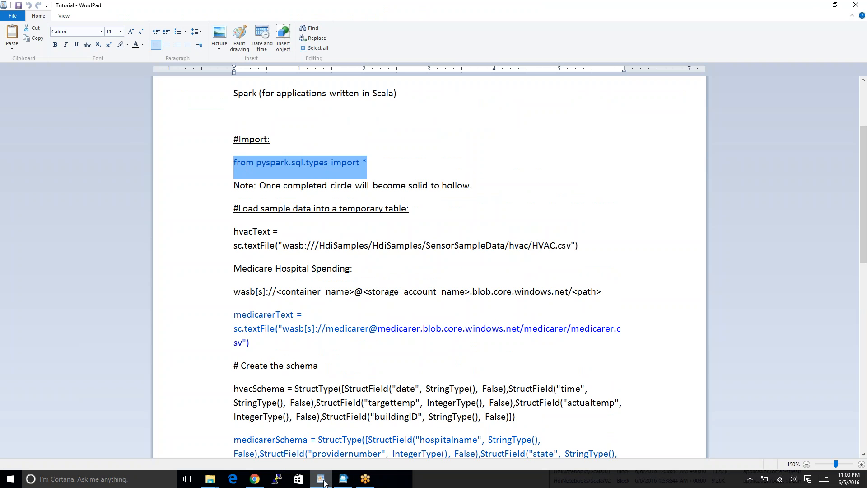
left_click(255, 479)
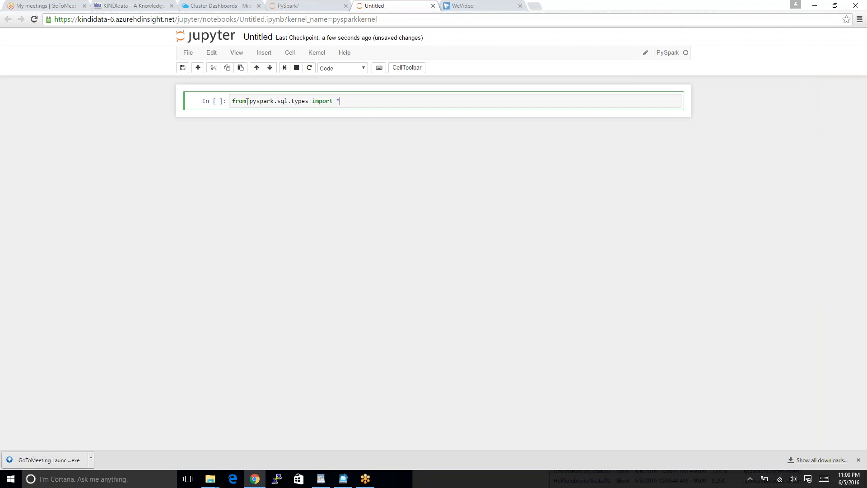
Step: Run the import cell so the kernel begins creating SparkContext as 'sc'
key("Shift+Enter")
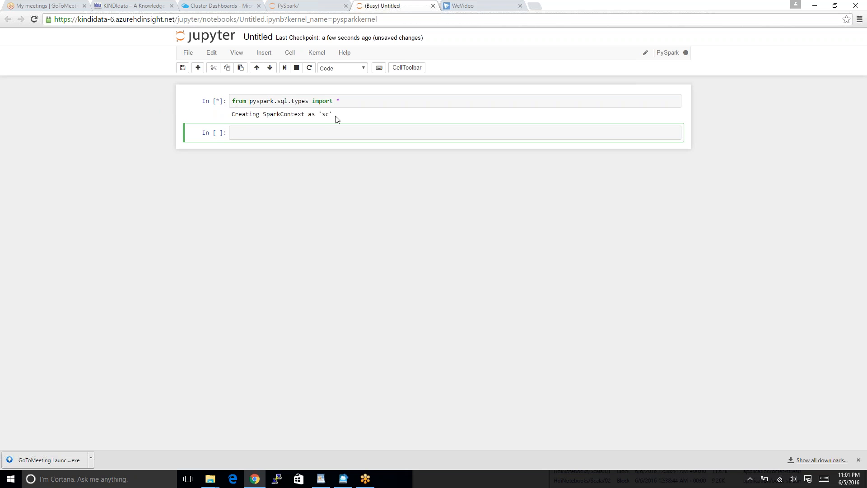
mouse_move(336, 124)
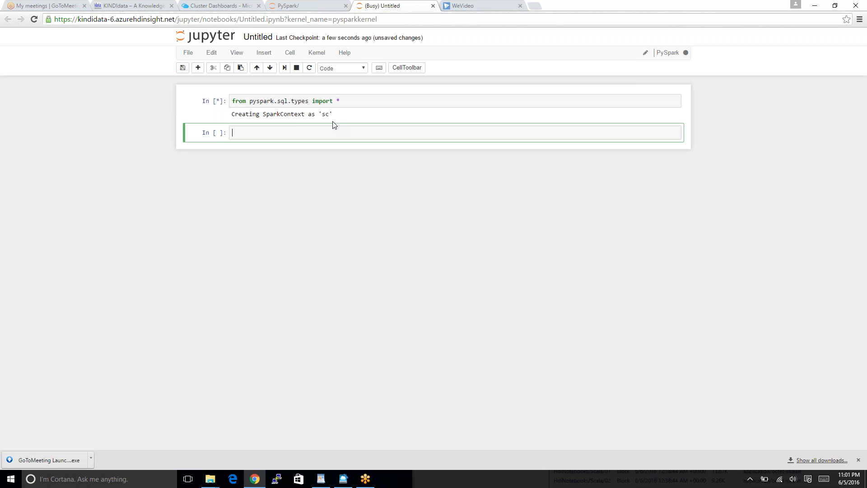
mouse_move(273, 123)
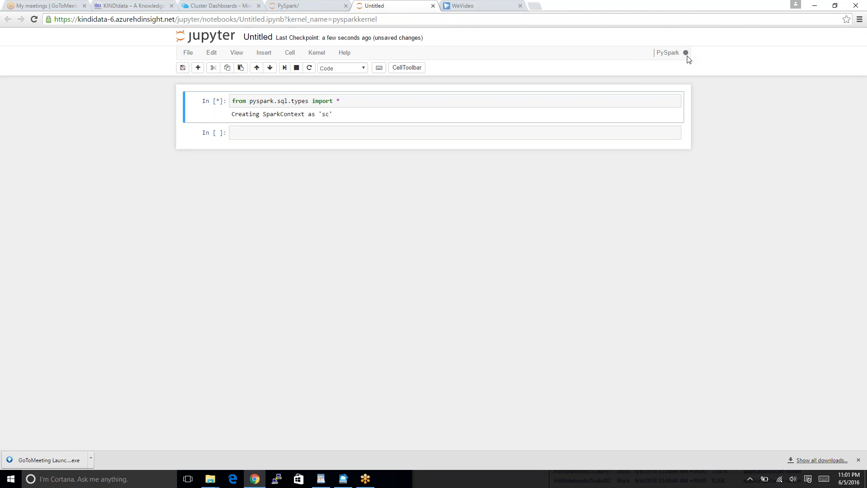
mouse_move(682, 52)
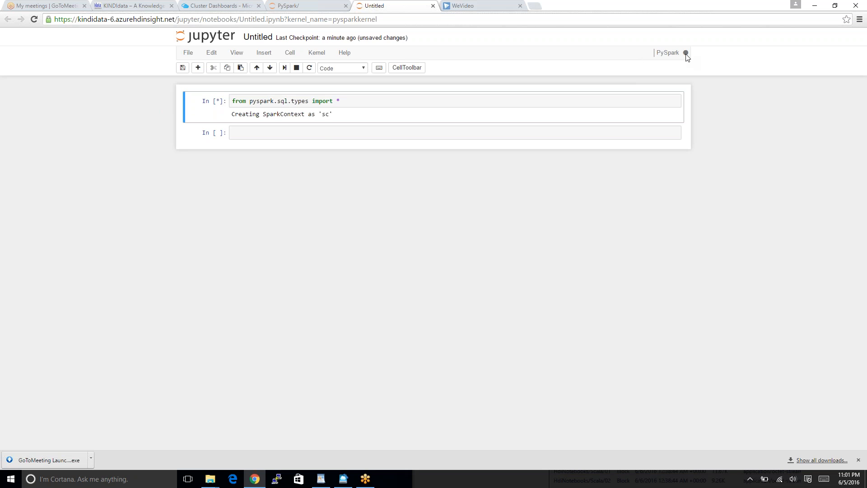
mouse_move(483, 87)
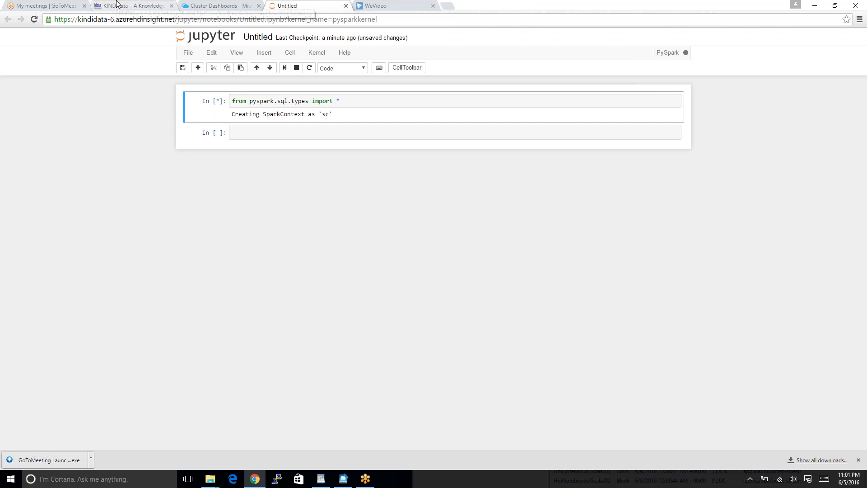
left_click(122, 4)
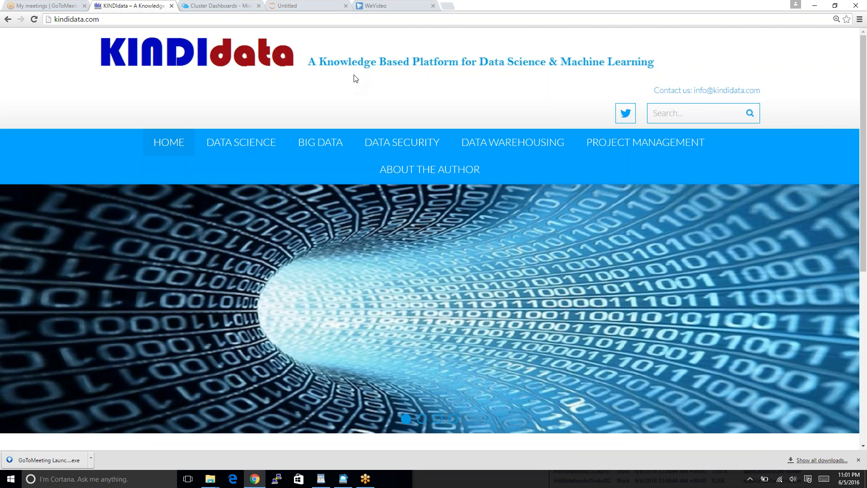
left_click(289, 5)
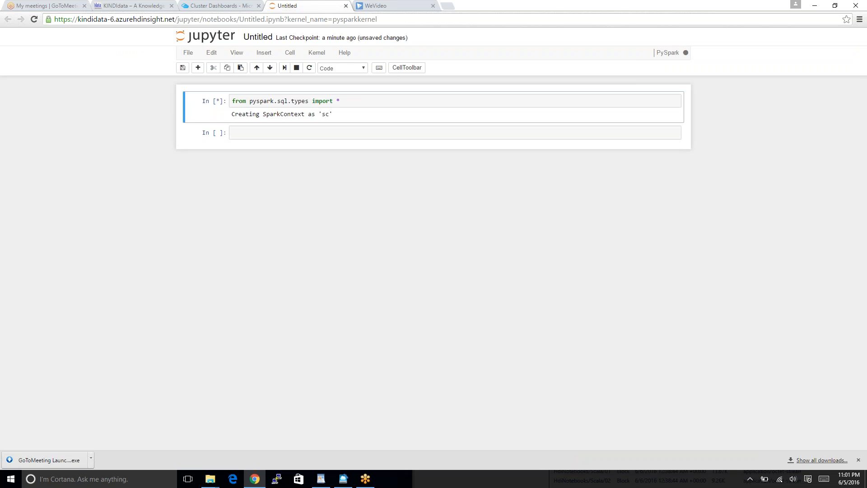
mouse_move(431, 50)
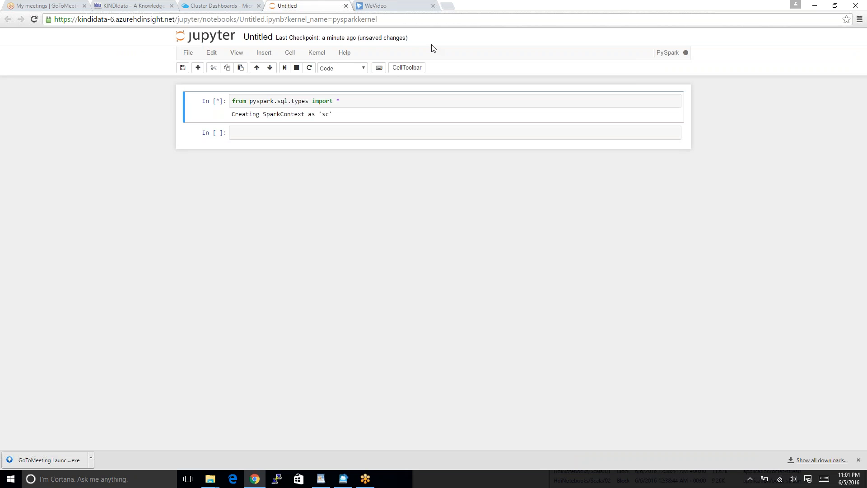
mouse_move(429, 43)
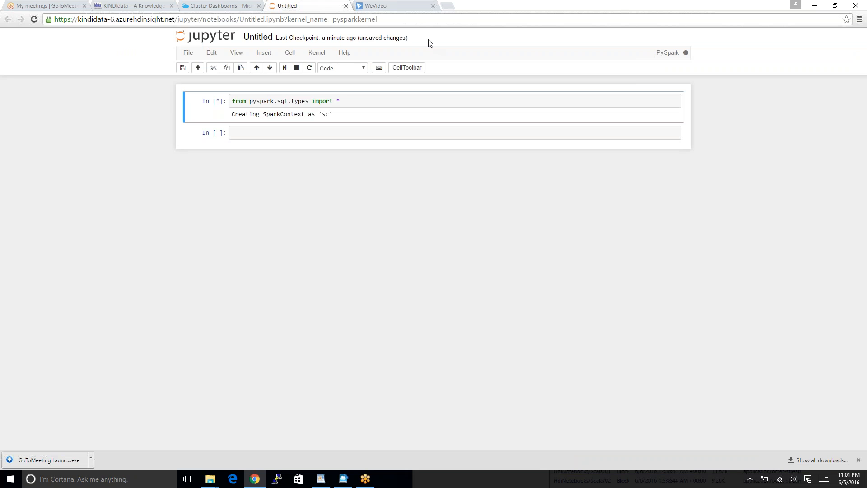
mouse_move(417, 21)
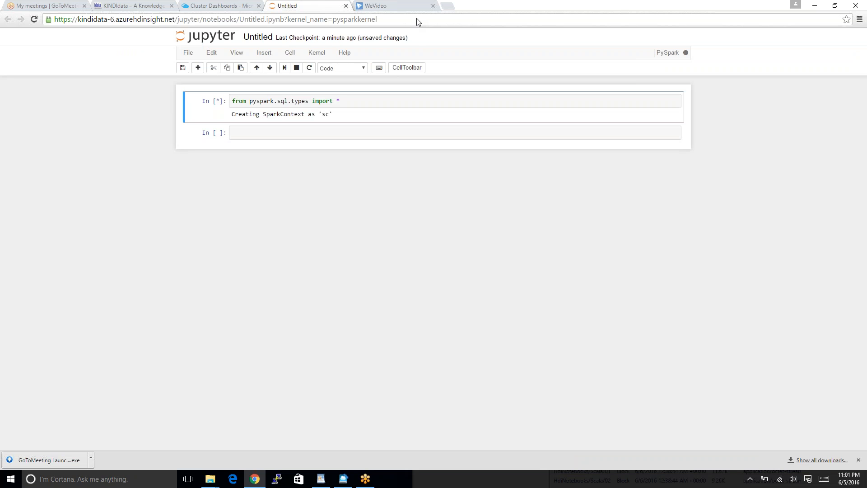
mouse_move(494, 12)
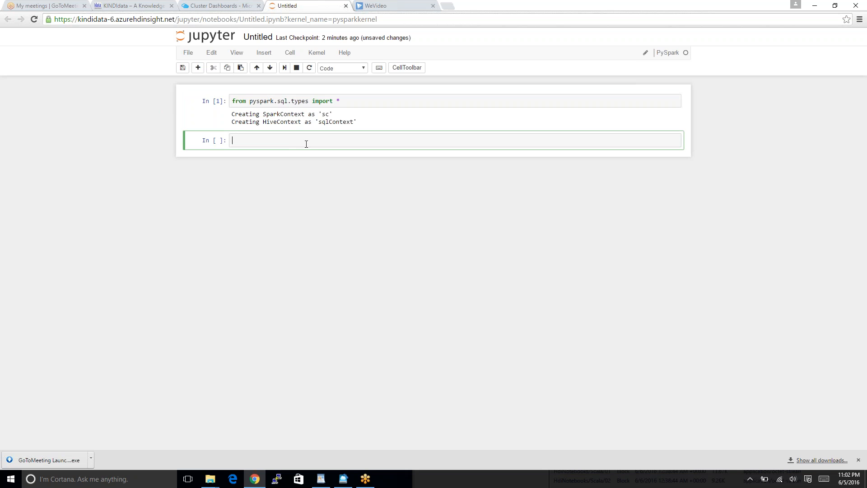
Step: Run a second cell loading HVAC.csv into hvacText via sc.textFile, then go back to the tutorial notes
type("hvacText = sc.textFile(\"wasb:///HdiSamples/HdiSamples/SensorSampleData/hvac/HVAC.csv\")")
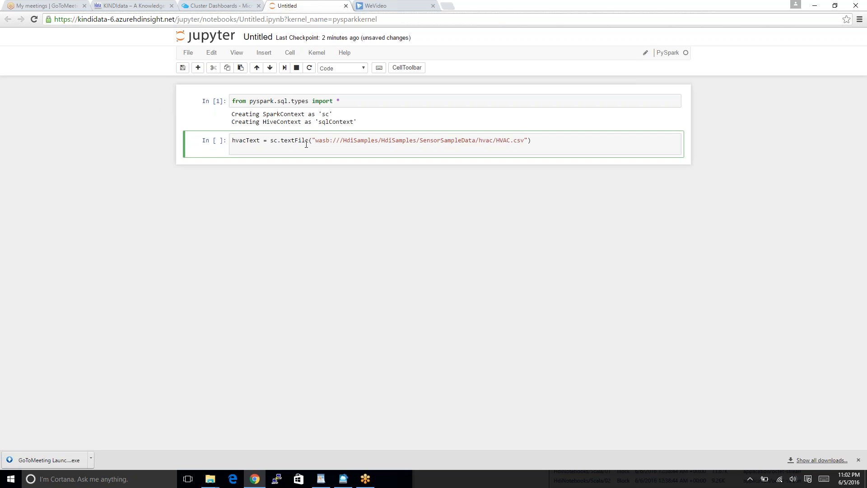
key("Shift+Enter")
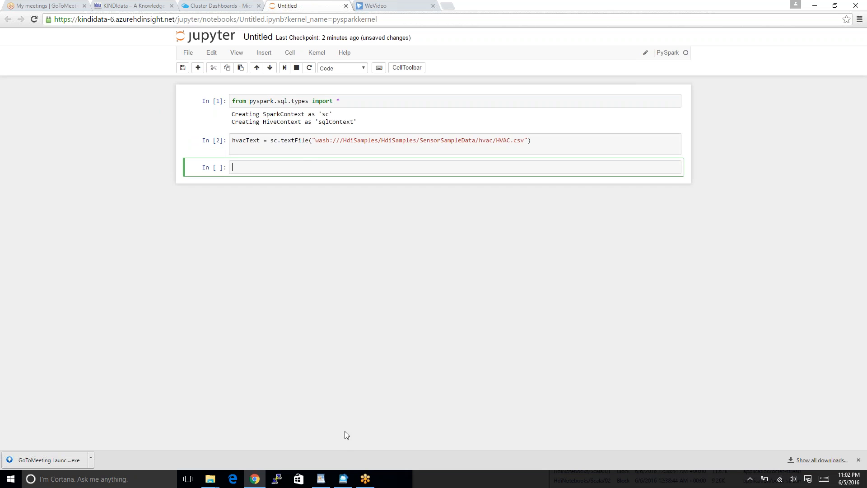
left_click(343, 478)
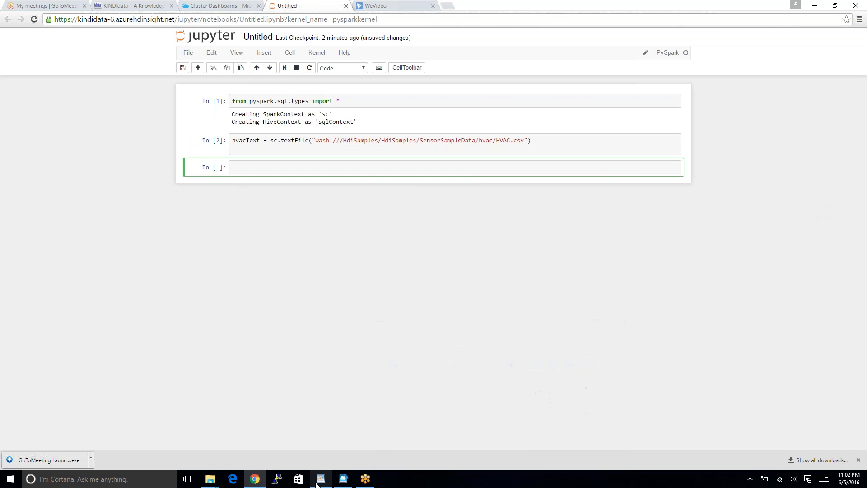
left_click(320, 478)
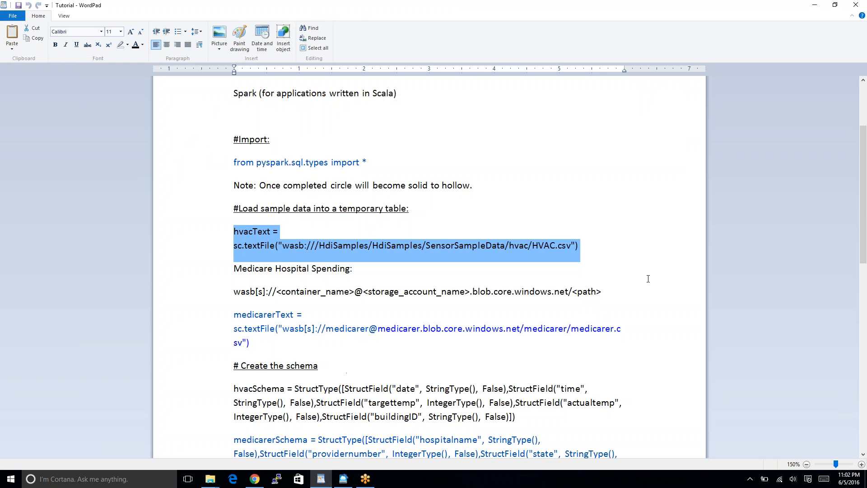
Step: Review the hvacSchema line's field names and string/integer types in the WordPad notes
scroll("down", 3)
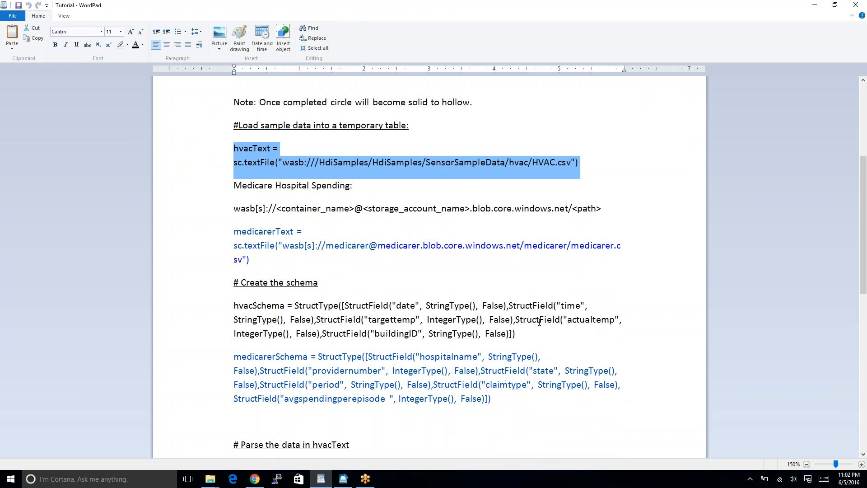
left_click_drag(233, 306, 514, 334)
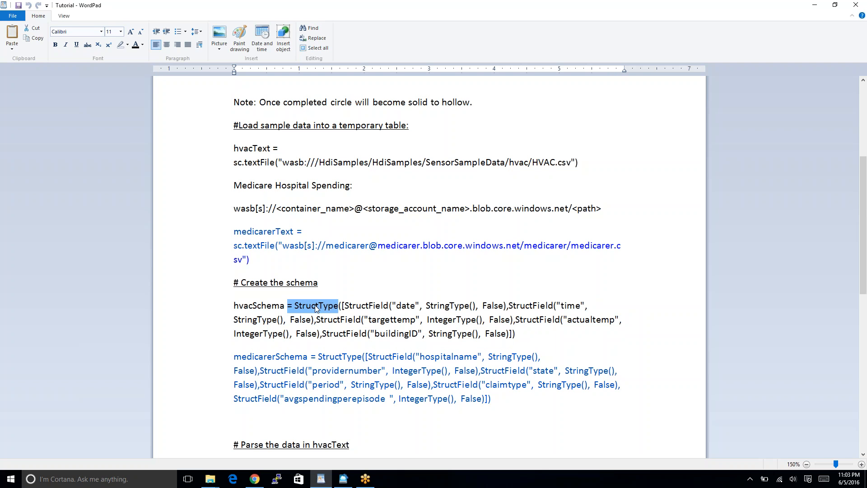
double_click(406, 305)
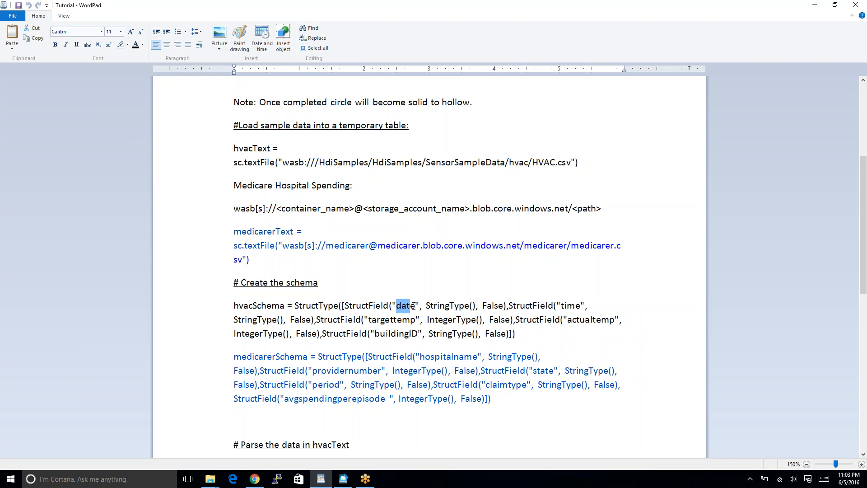
mouse_move(567, 318)
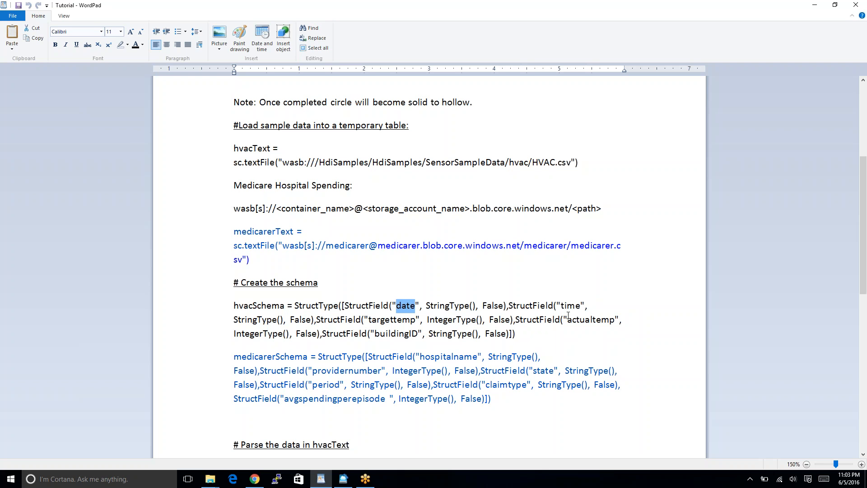
mouse_move(396, 321)
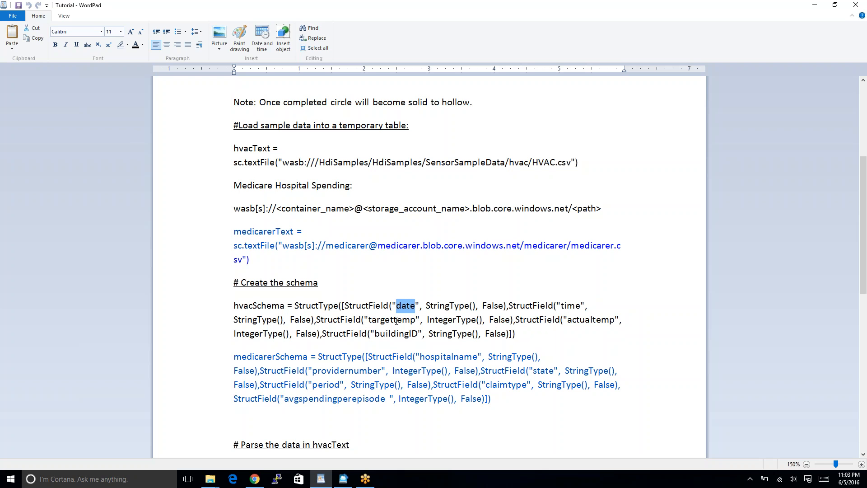
double_click(438, 304)
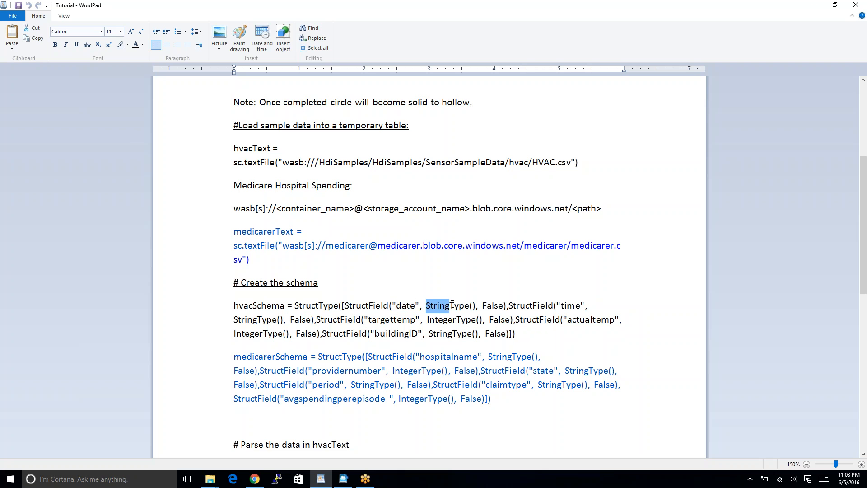
double_click(439, 320)
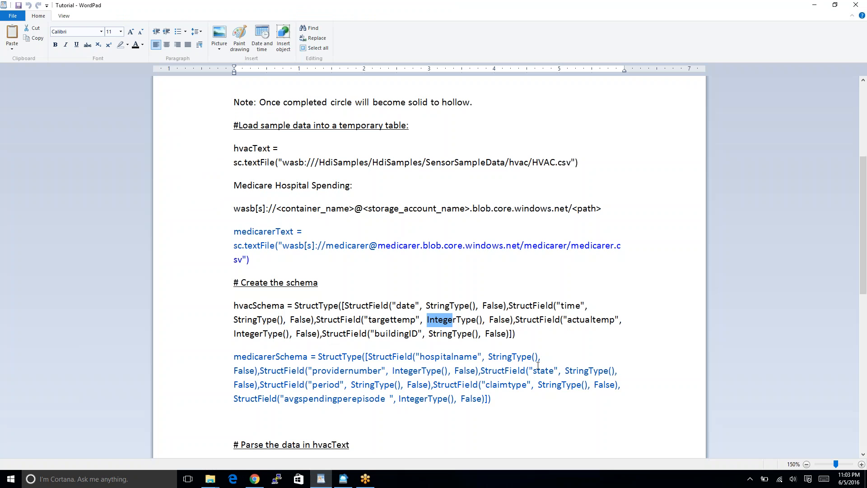
Step: Select the hvac = hvacText.map(...) parsing line and the following createDataFrame line in the notes
scroll("down", 3)
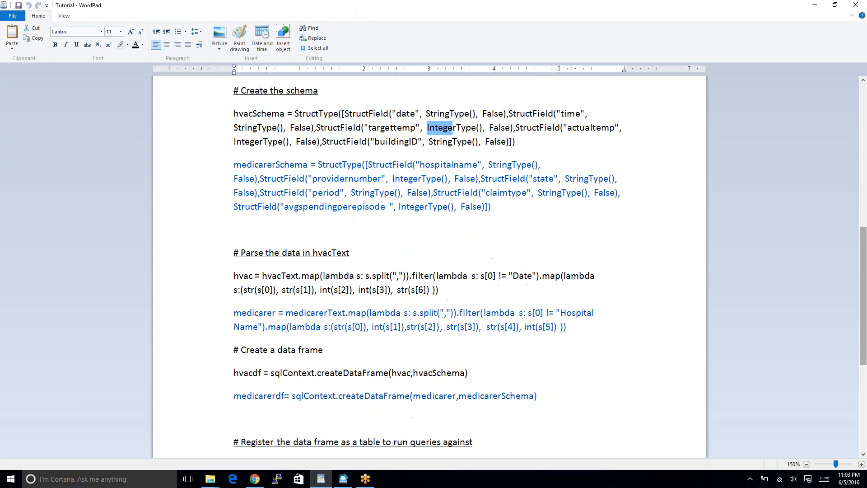
left_click_drag(374, 289, 437, 289)
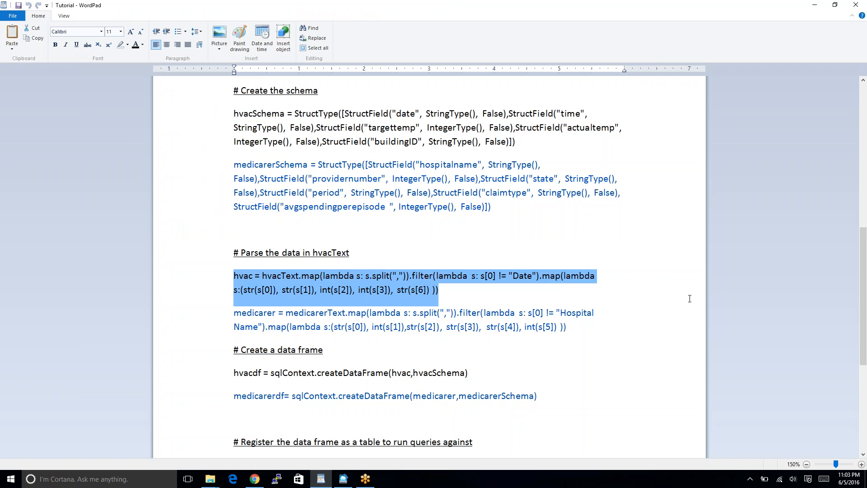
scroll("down", 3)
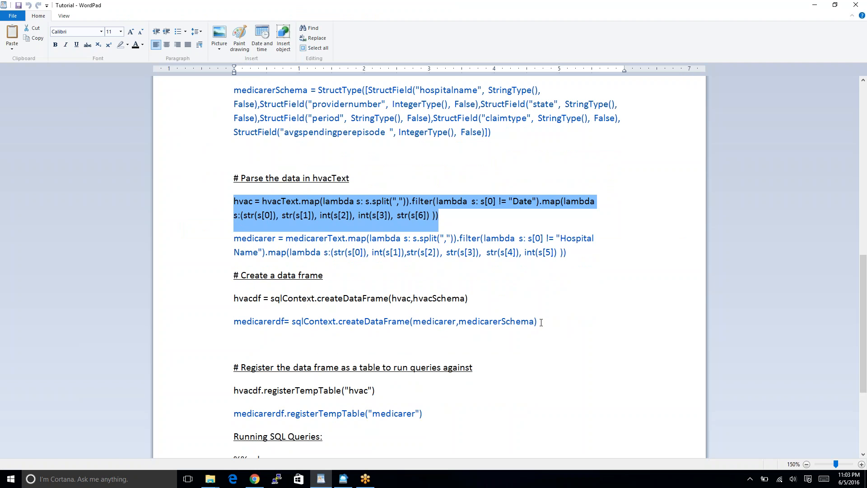
left_click_drag(271, 298, 467, 298)
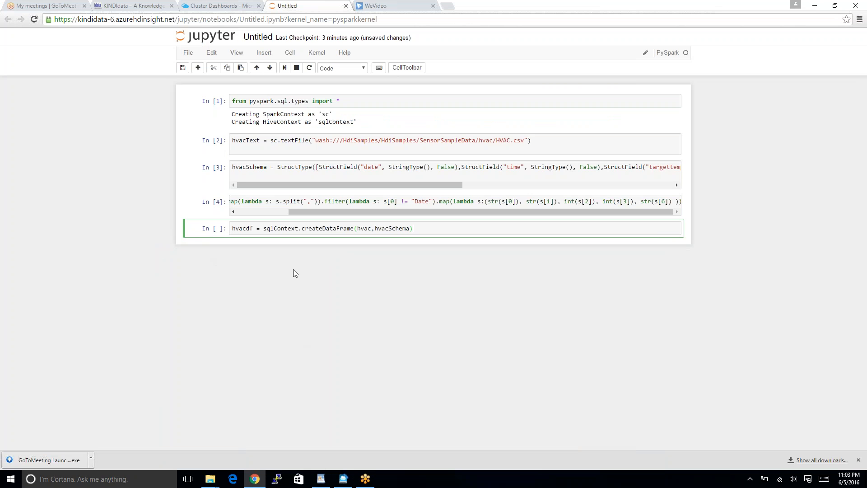
Step: Run the hvacdf createDataFrame cell and enter hvacdf.registerTempTable("hvac") in the next cell
key("Shift+Enter")
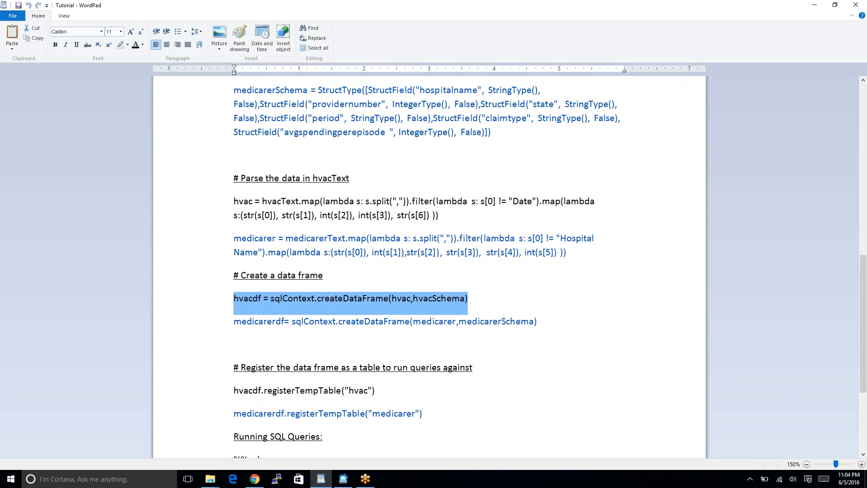
triple_click(303, 390)
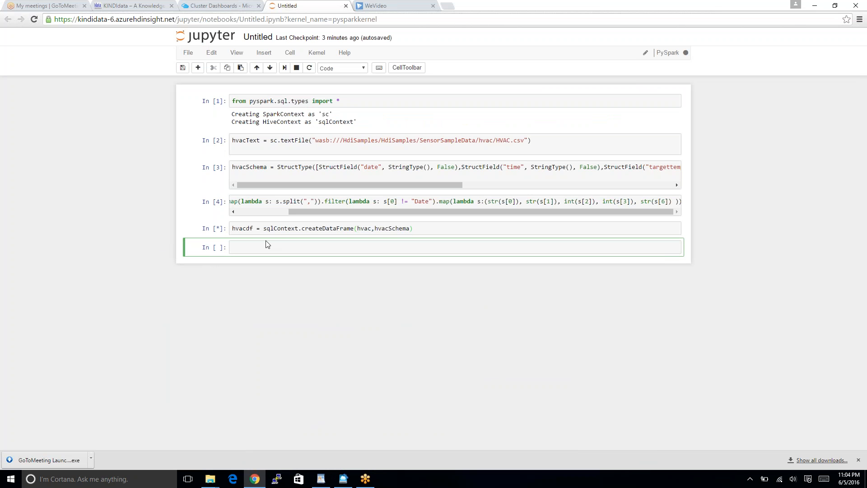
mouse_move(236, 231)
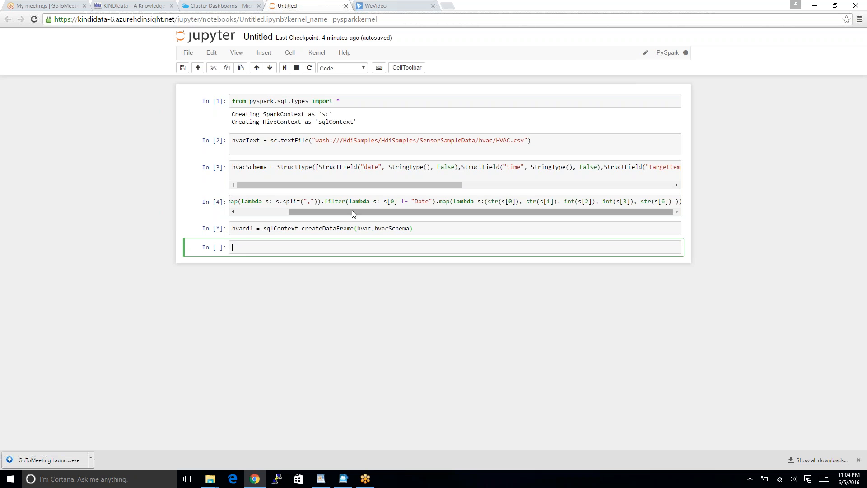
mouse_move(469, 264)
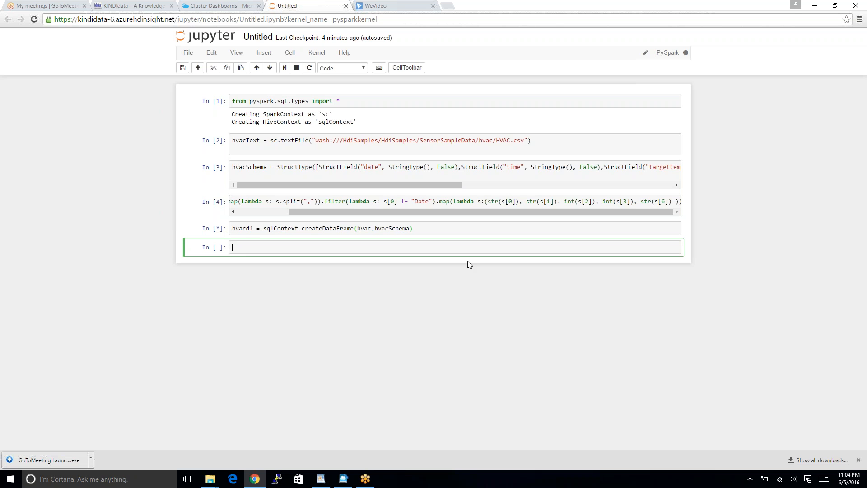
type("hvacdf.registerTempTable(\"hvac\")")
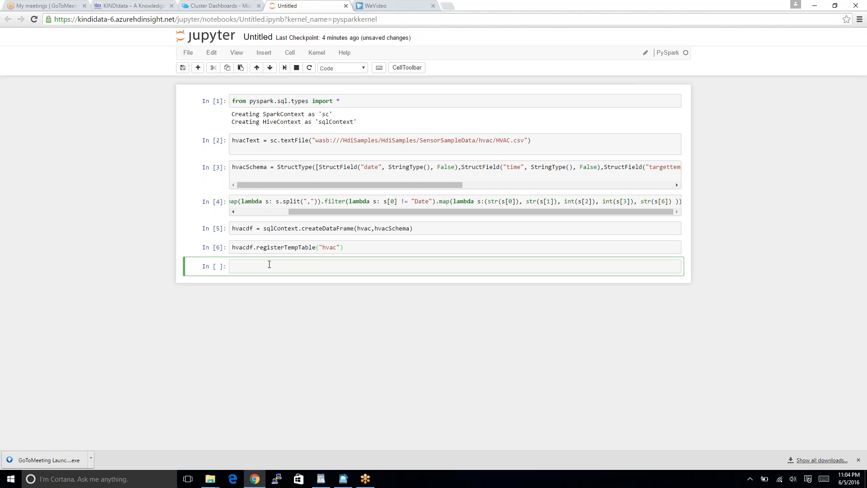
Step: Run a new cell with %%sql SELECT * FROM hvac to return all rows of the hvac table
type("%%s")
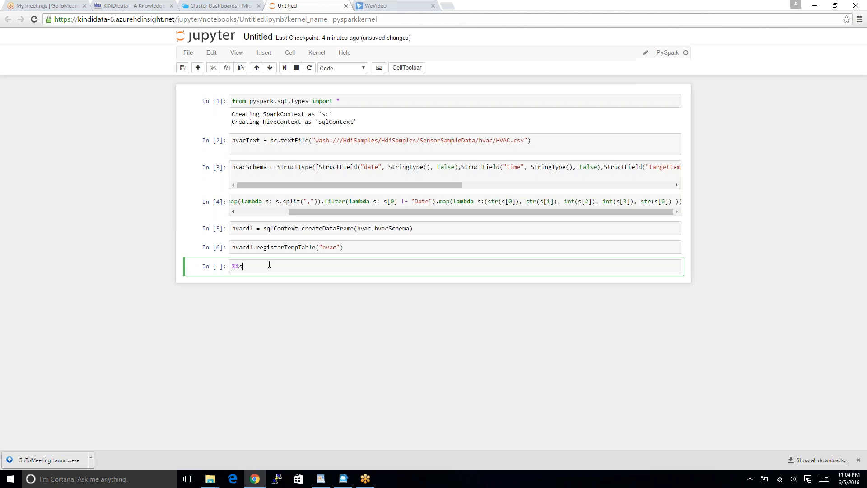
type("ql")
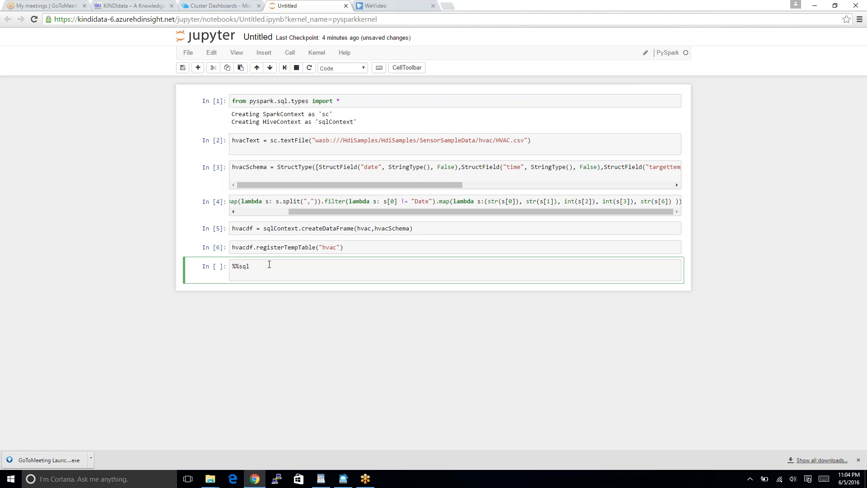
type("SELECT")
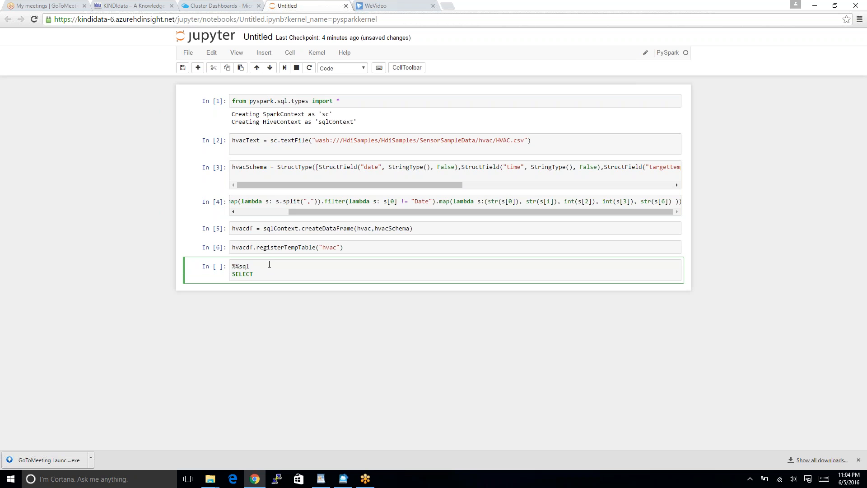
type("* f")
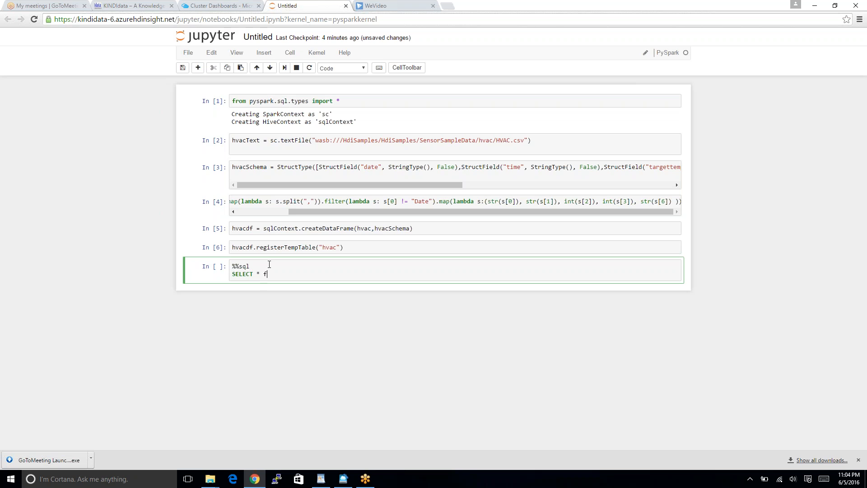
type("FE")
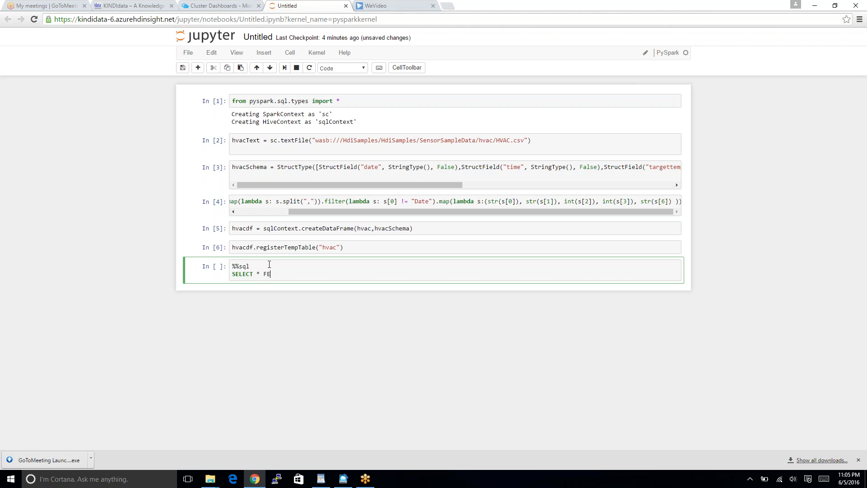
type("ROM")
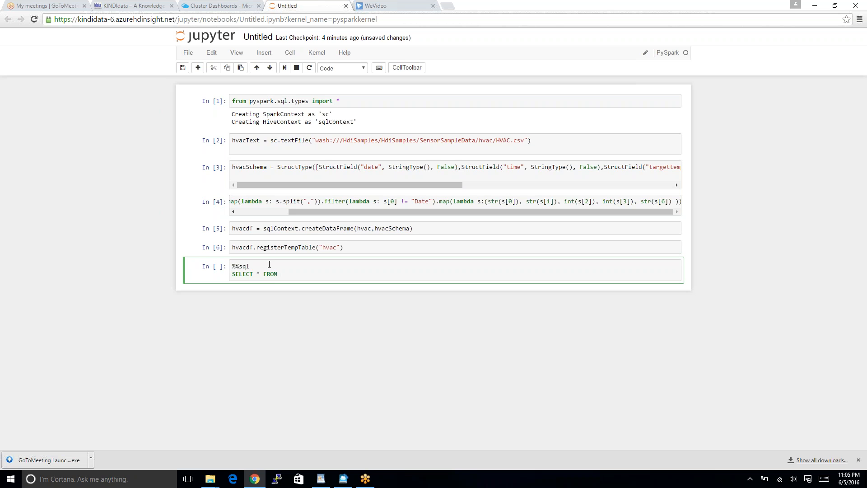
type("hvac")
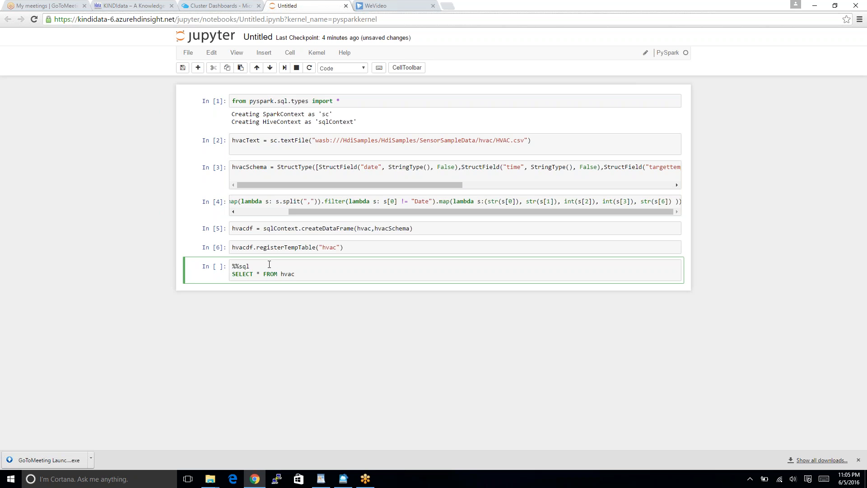
key("Shift+Enter")
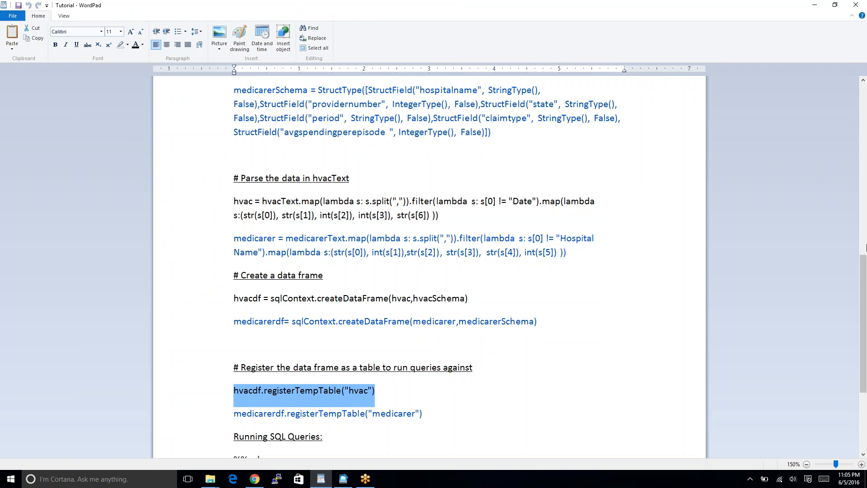
Step: Scroll to the Running SQL Queries notes and select the buildingID filter query example
scroll("down", 3)
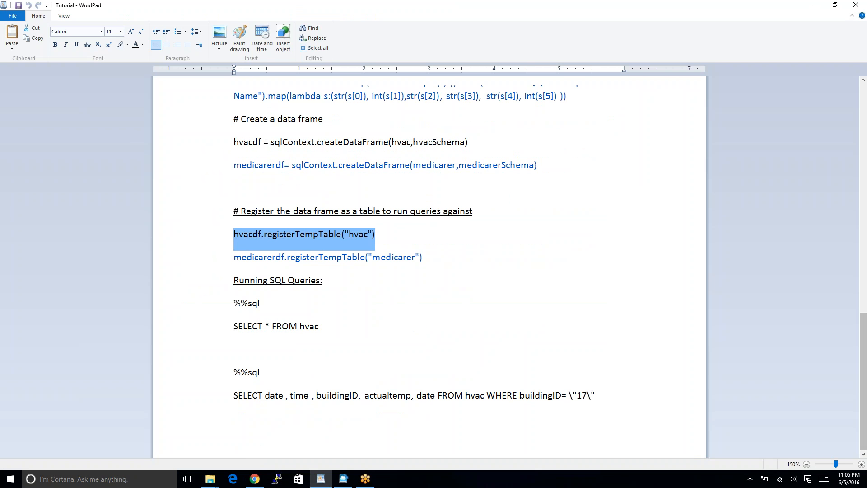
left_click_drag(232, 371, 595, 394)
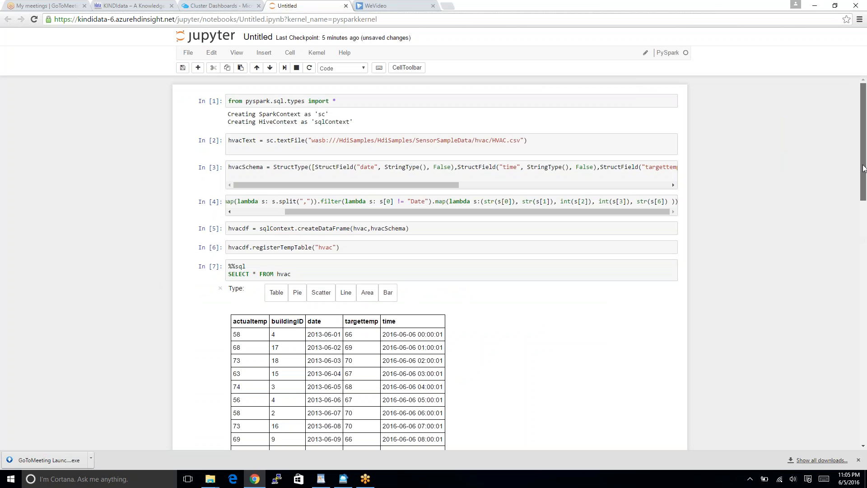
Step: Past the 2500-row result, enter the %%sql query selecting date, time, buildingID, actualtemp where buildingID="16"
scroll("down", 3)
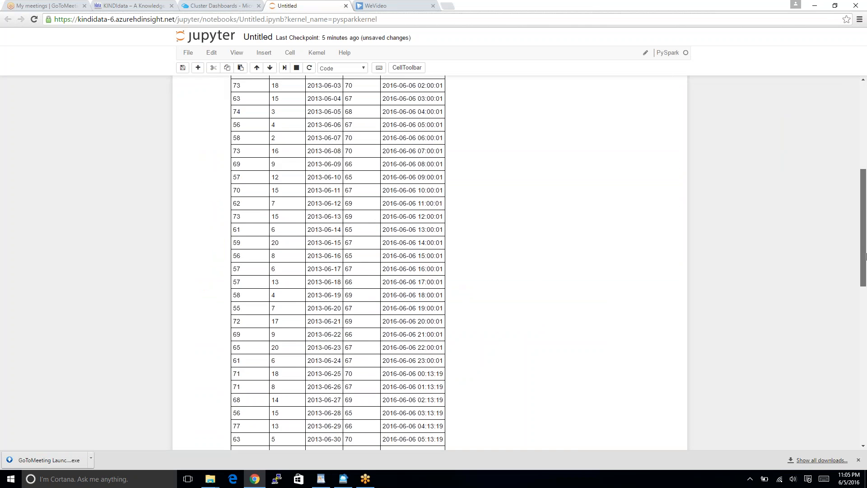
scroll("down", 3)
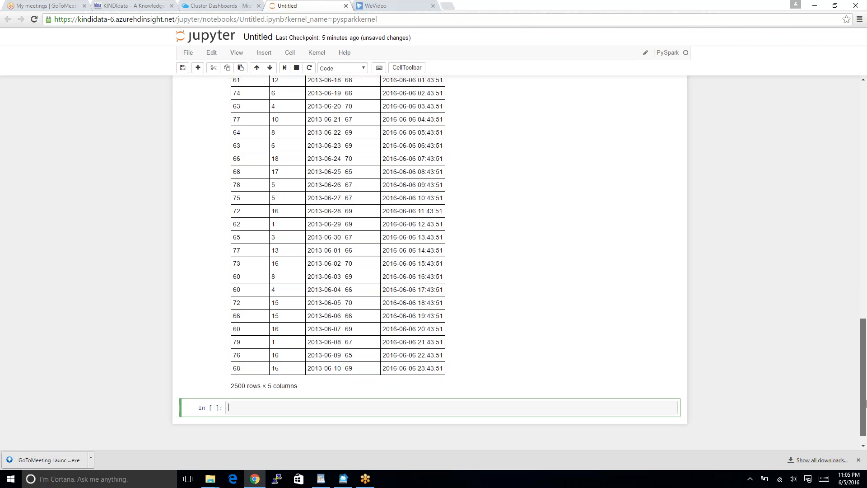
scroll("down", 3)
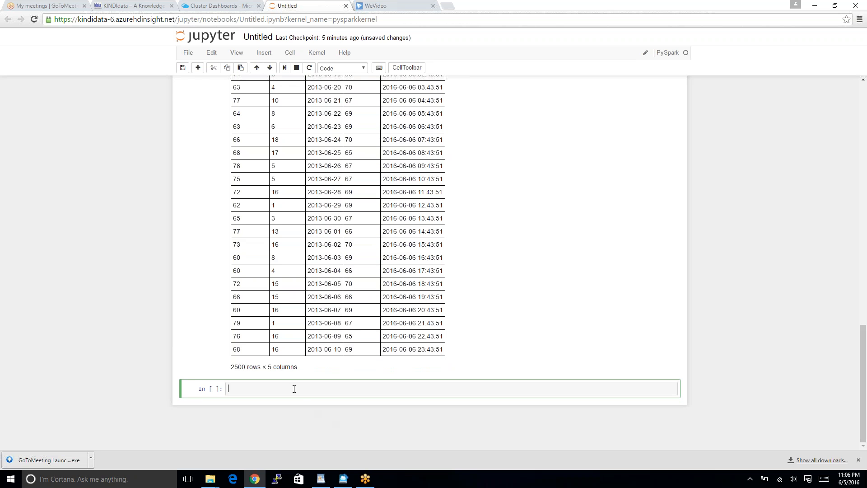
type("%%sql")
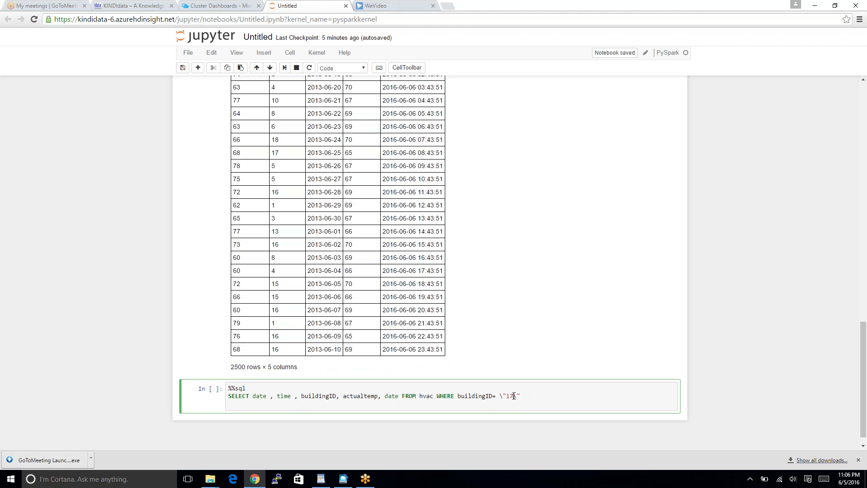
type("16")
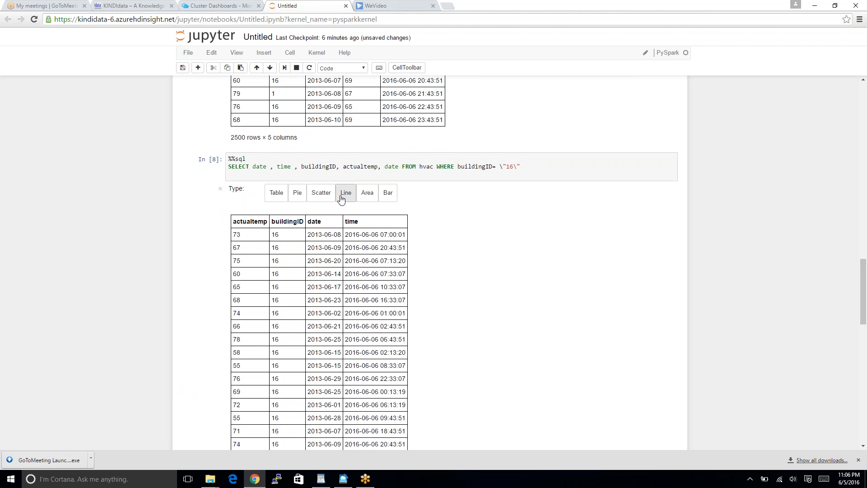
mouse_move(326, 217)
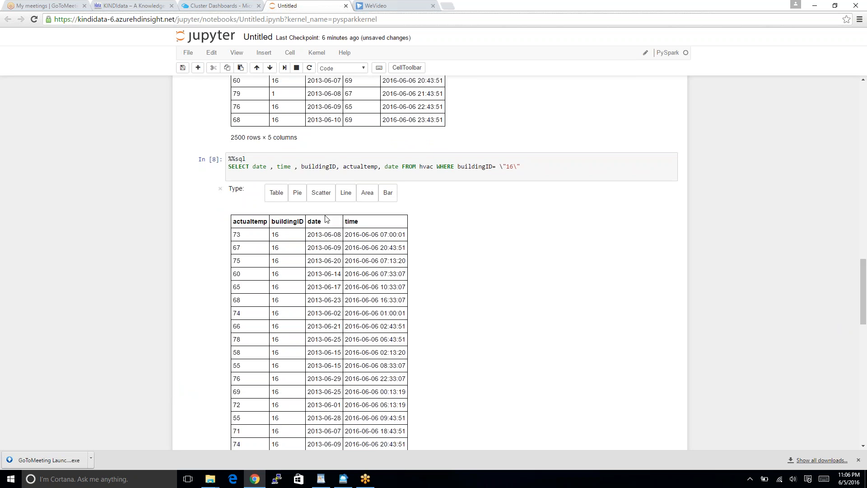
mouse_move(310, 207)
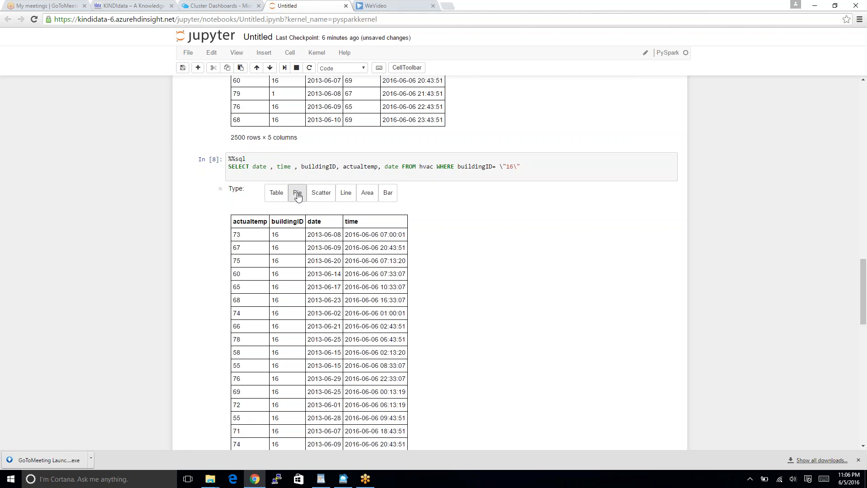
left_click(297, 192)
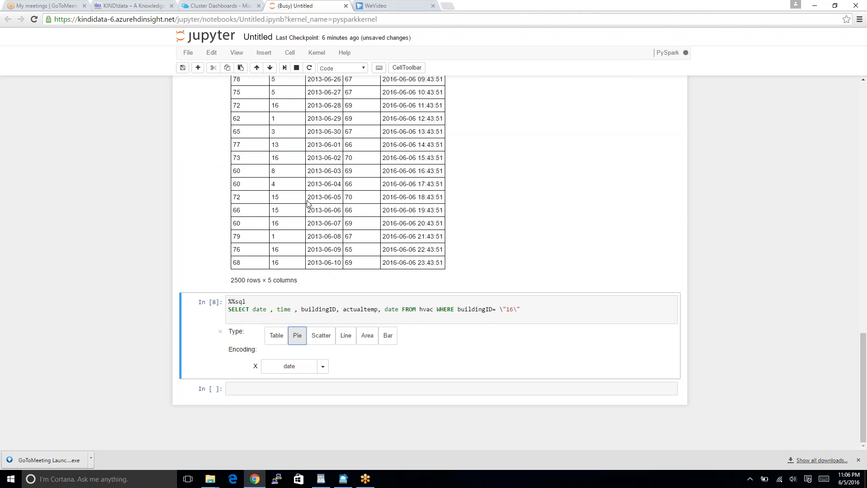
mouse_move(362, 359)
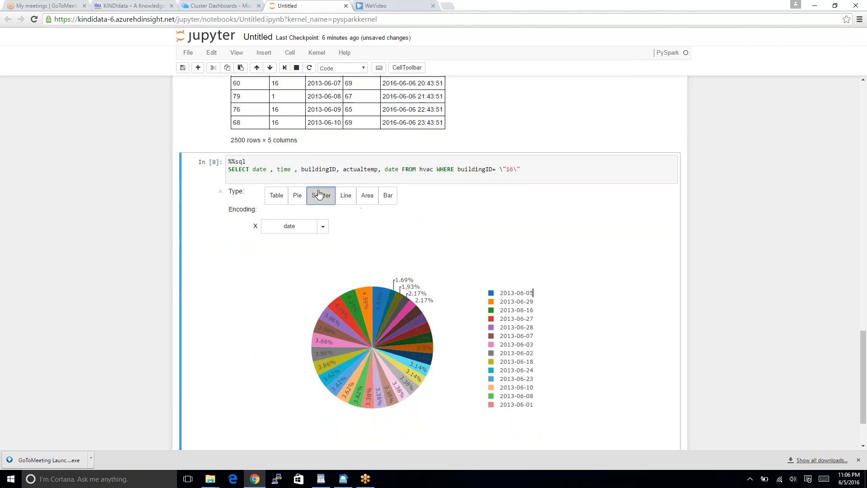
left_click(321, 195)
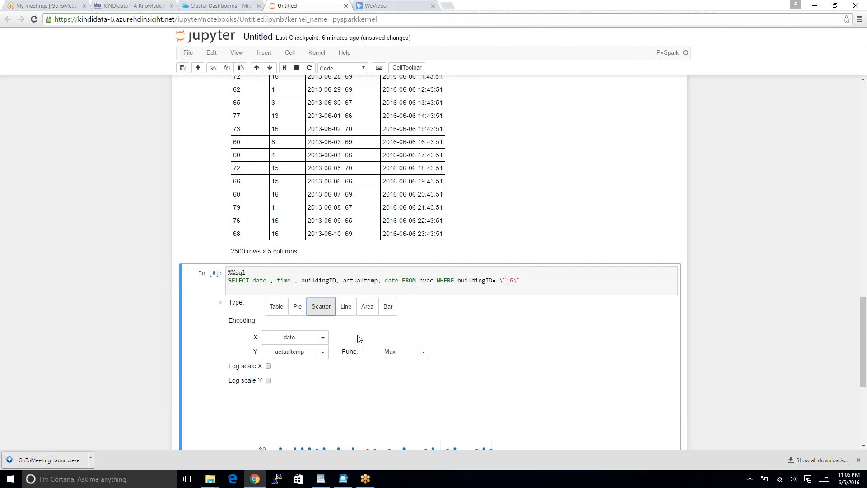
scroll("down", 3)
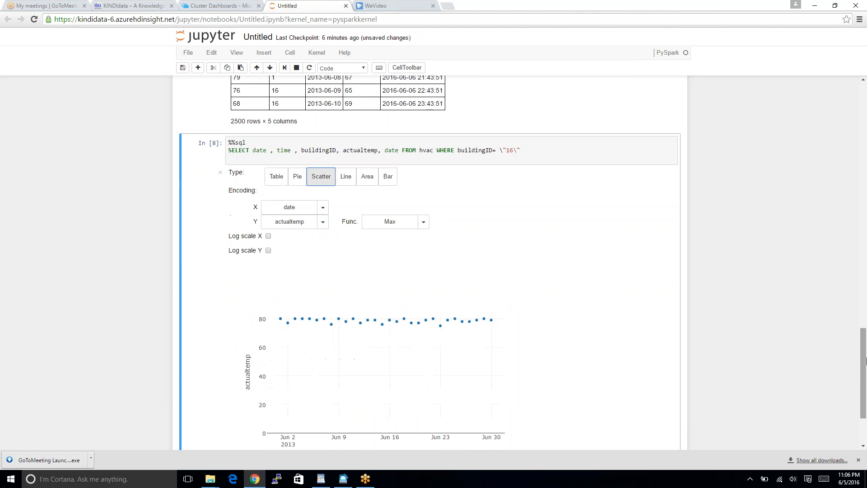
mouse_move(345, 180)
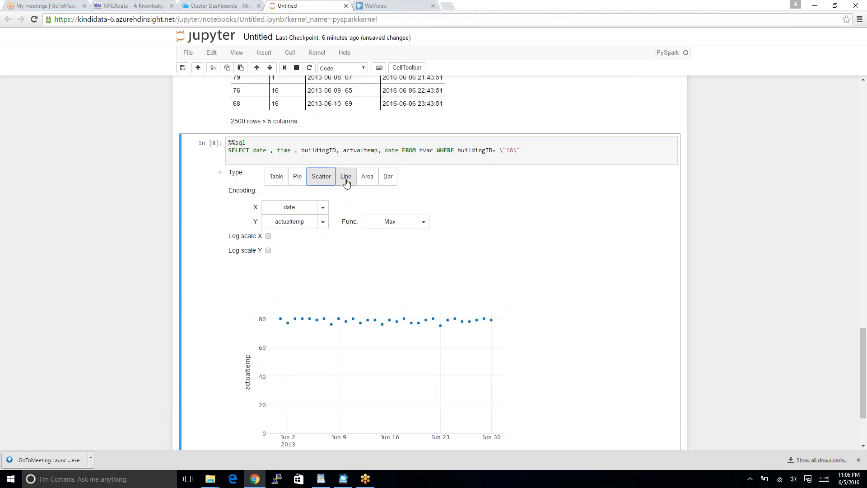
left_click(345, 177)
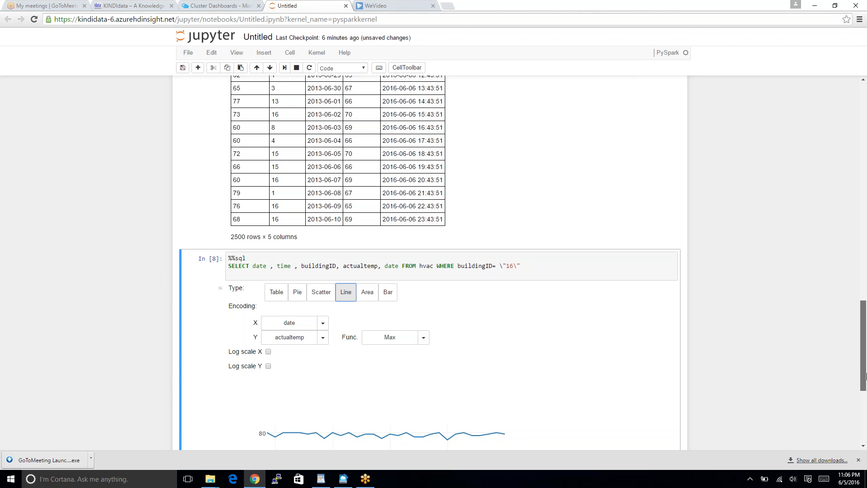
left_click(388, 292)
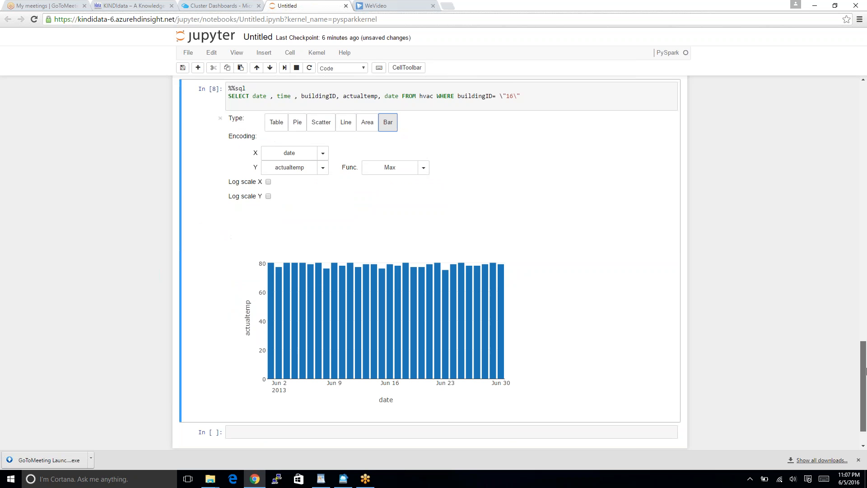
scroll("down", 3)
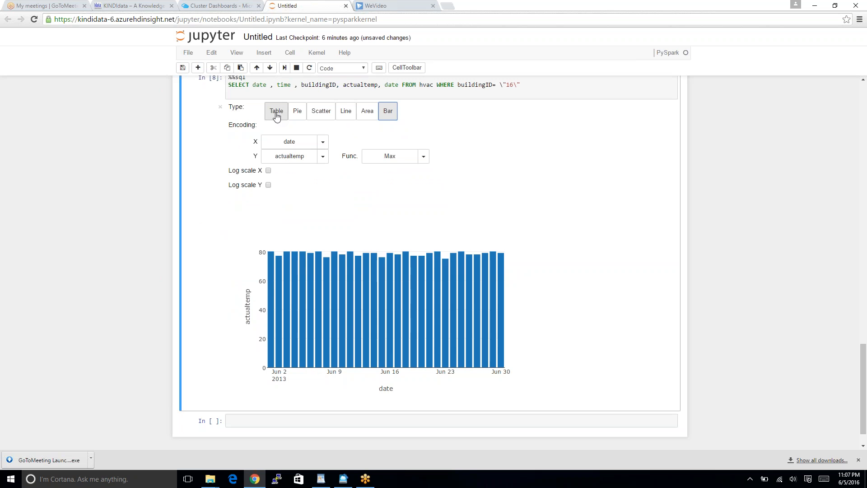
left_click(277, 111)
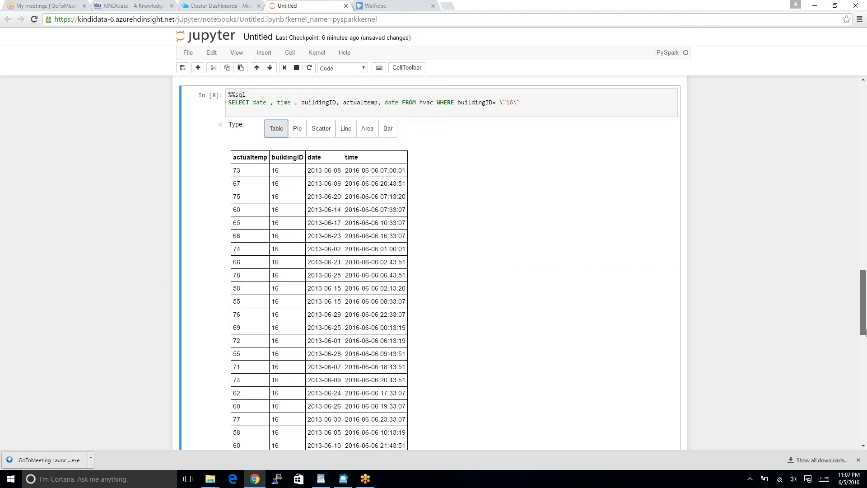
scroll("down", 3)
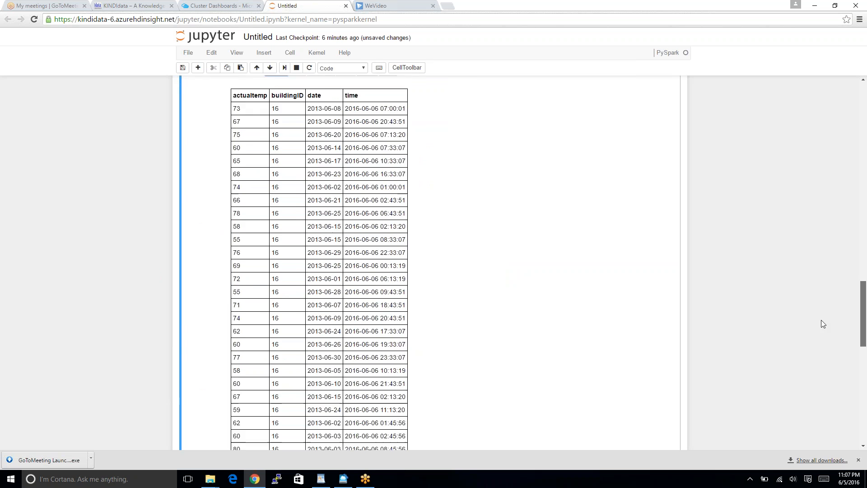
scroll("down", 3)
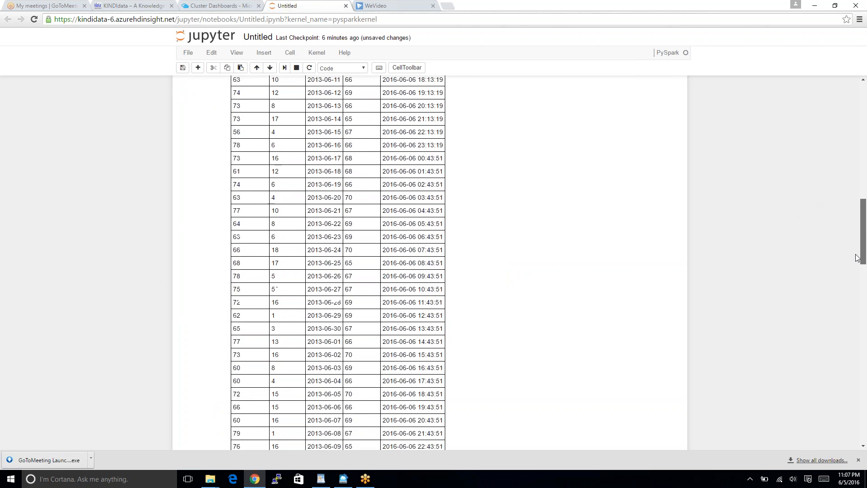
scroll("down", 3)
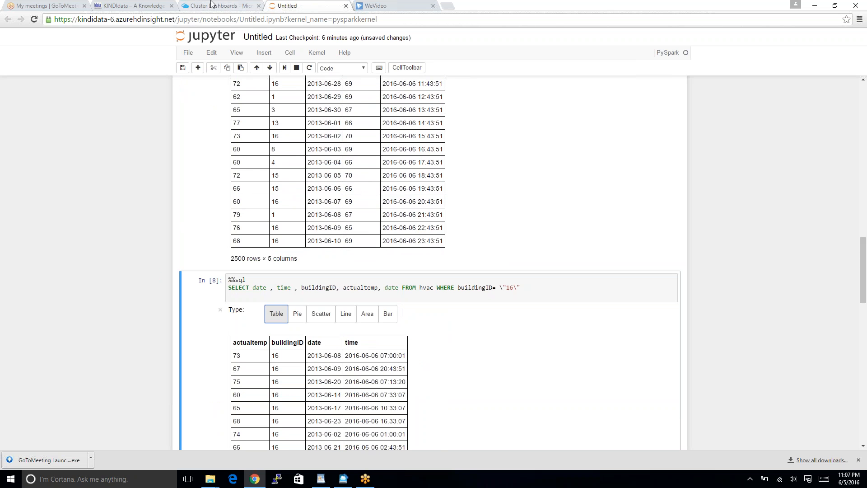
Step: Close the kindidata-6 cluster blades, then switch to the KINDIdata website
left_click(215, 4)
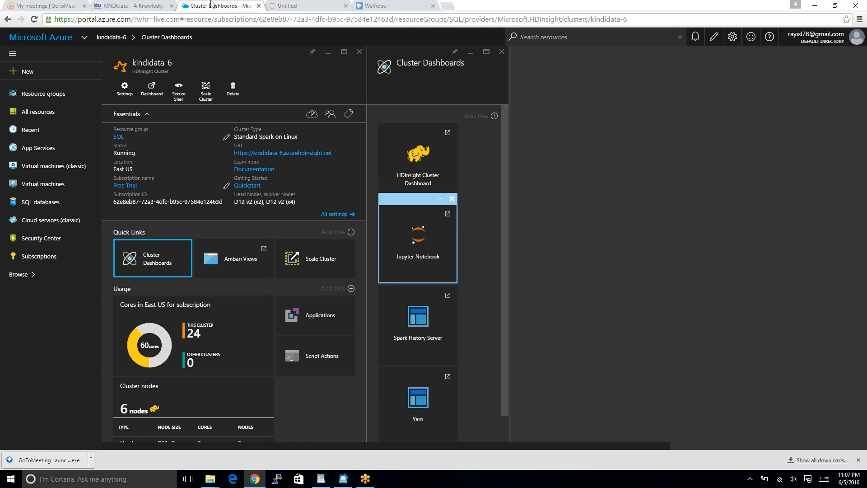
mouse_move(251, 92)
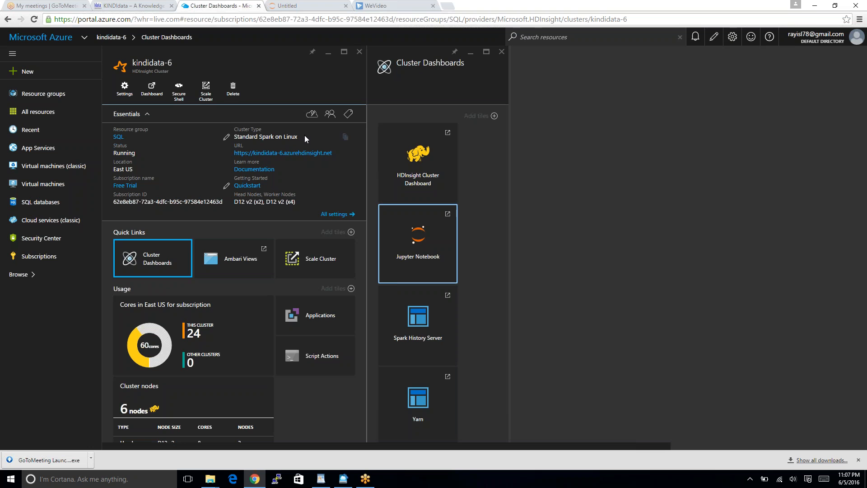
mouse_move(270, 107)
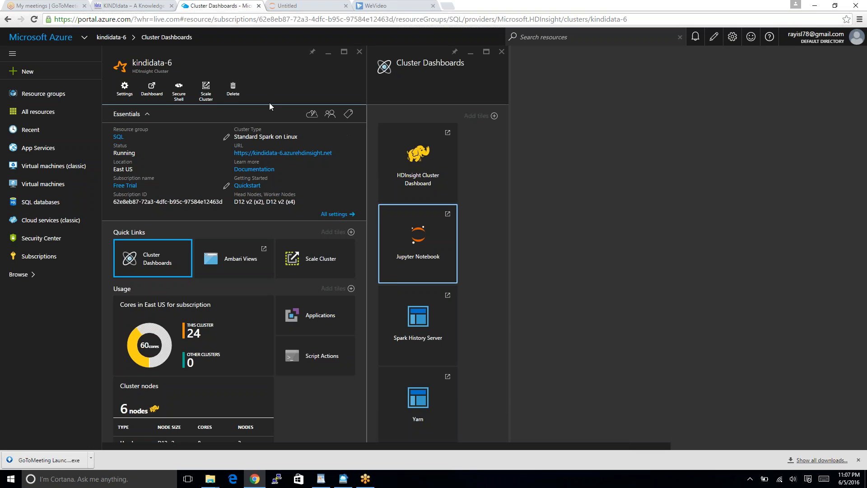
mouse_move(281, 105)
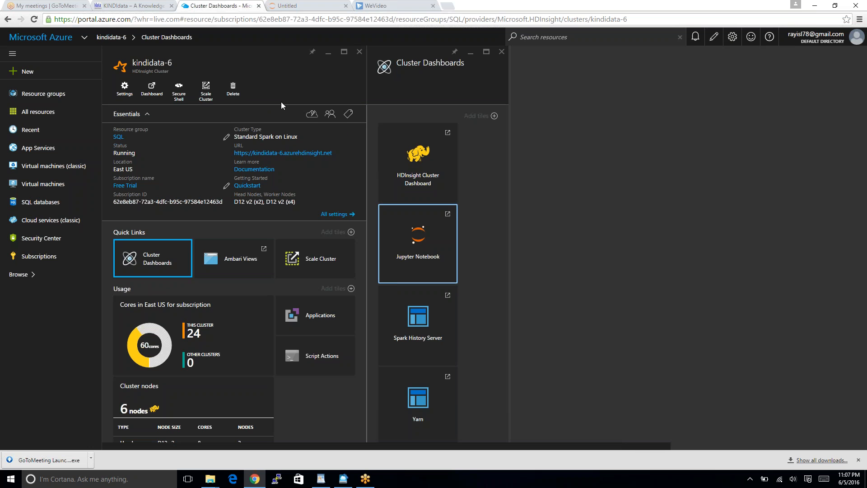
mouse_move(232, 89)
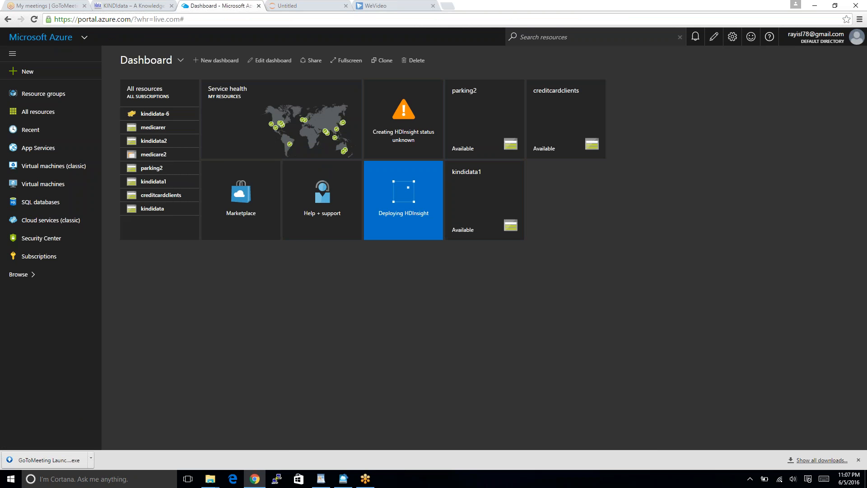
left_click(113, 4)
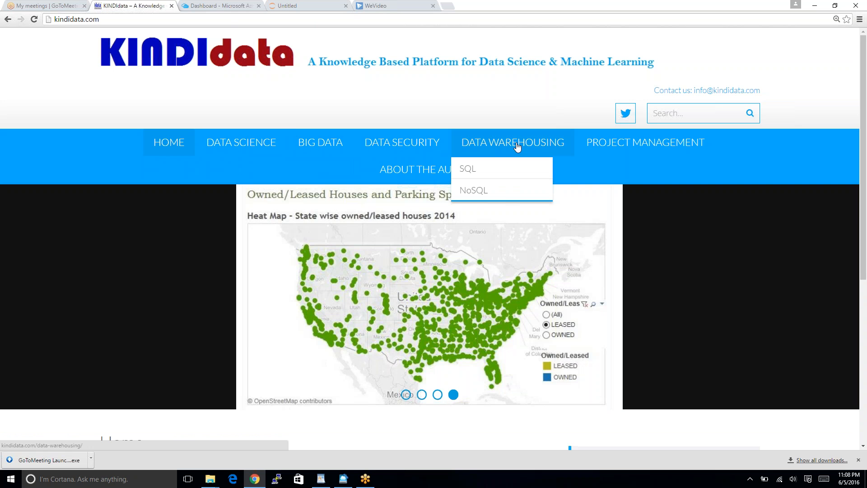
mouse_move(511, 149)
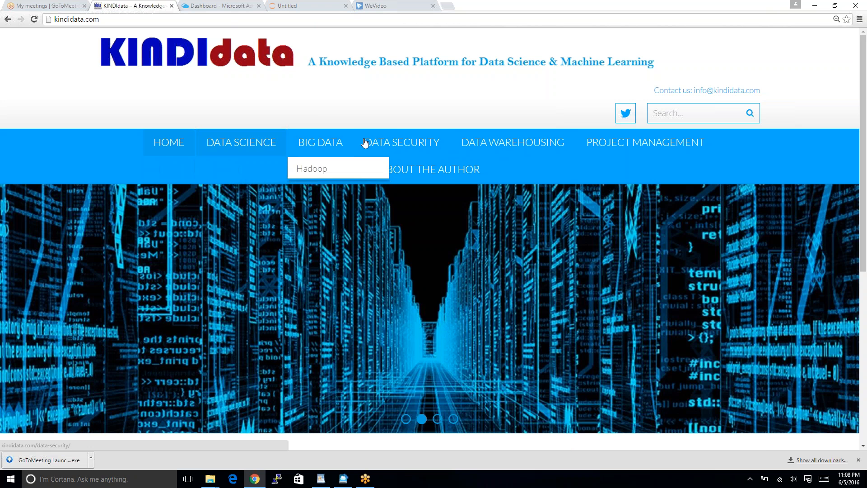
mouse_move(366, 143)
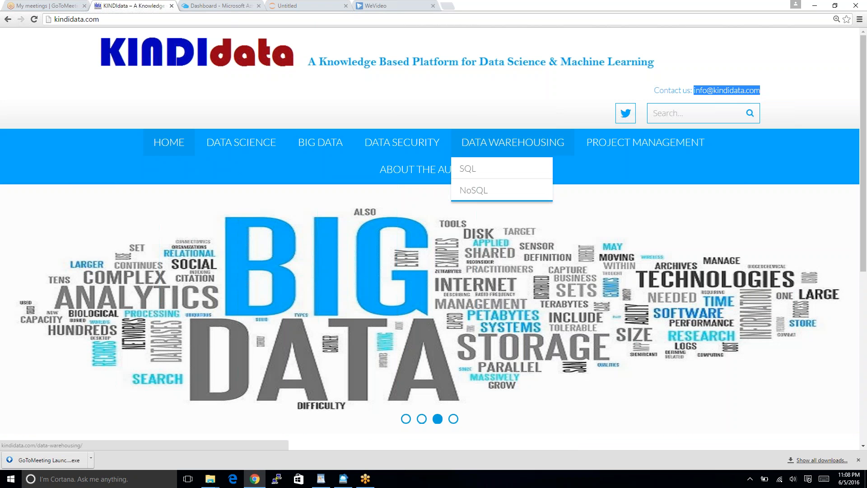
left_click(224, 6)
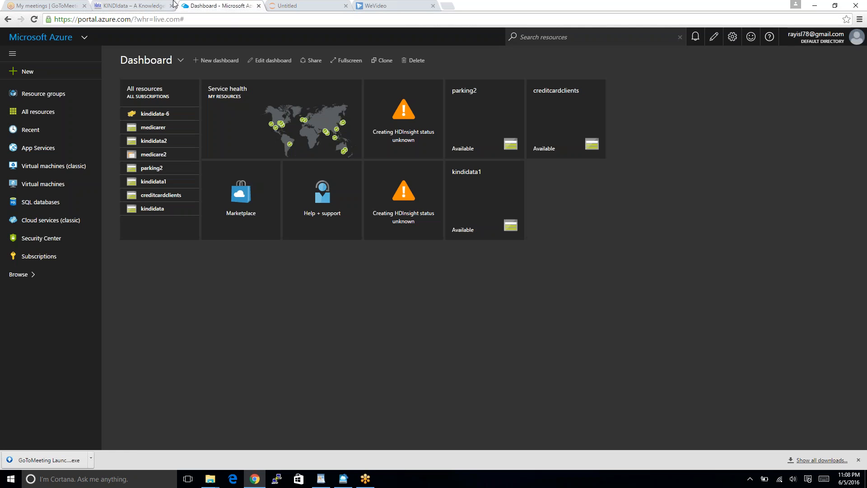
left_click(126, 5)
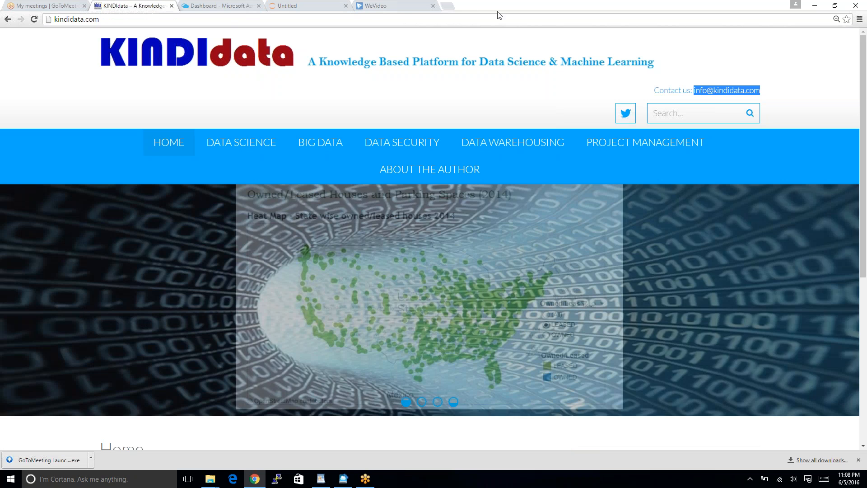